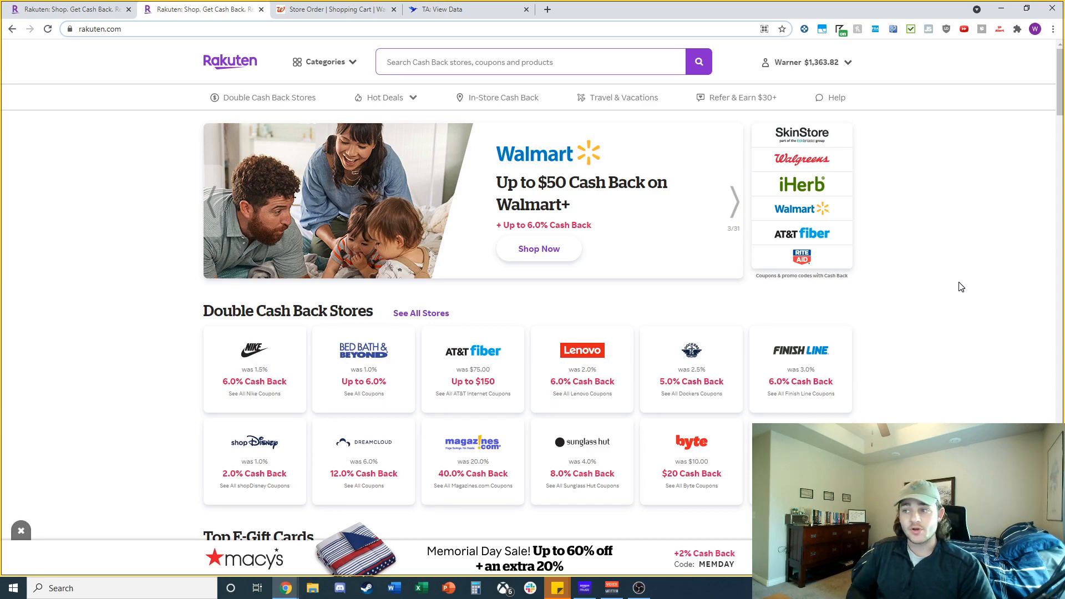
Cycle through the promotion banners to browse the current deals
click(733, 202)
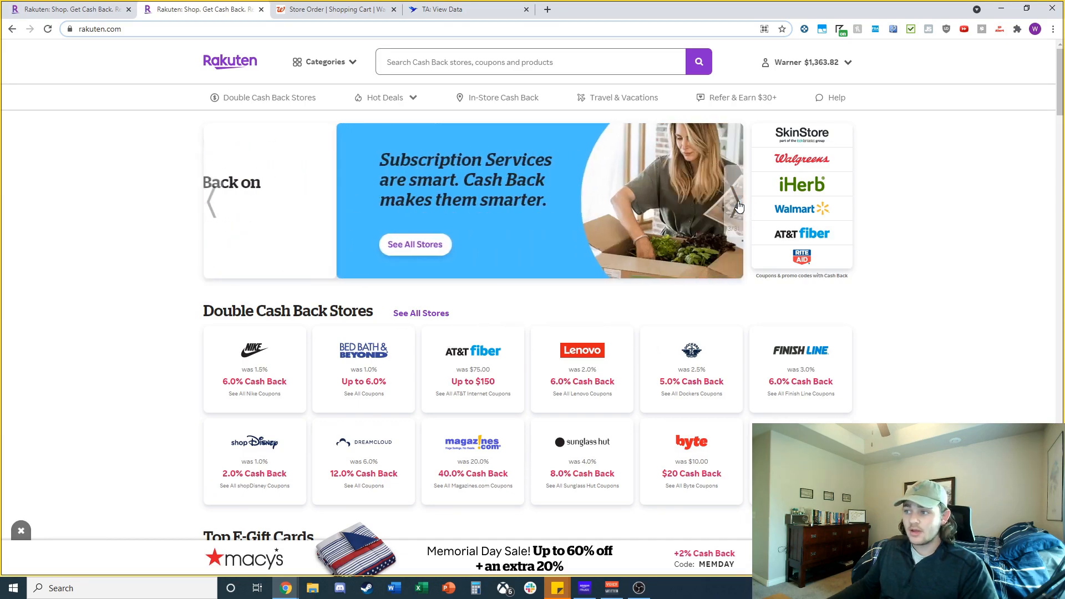
click(737, 206)
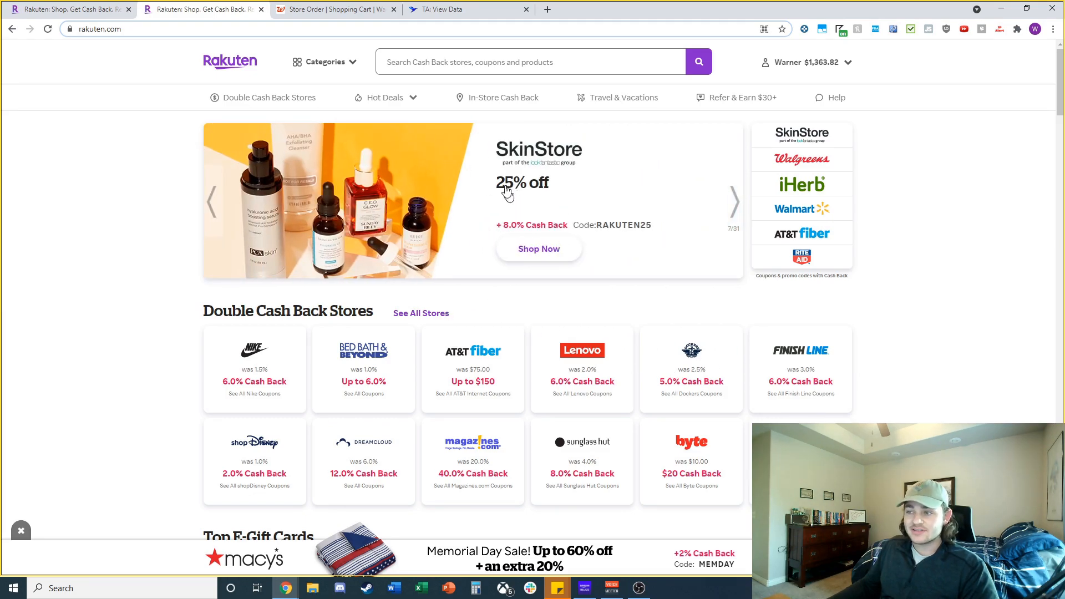
mouse_move(400, 203)
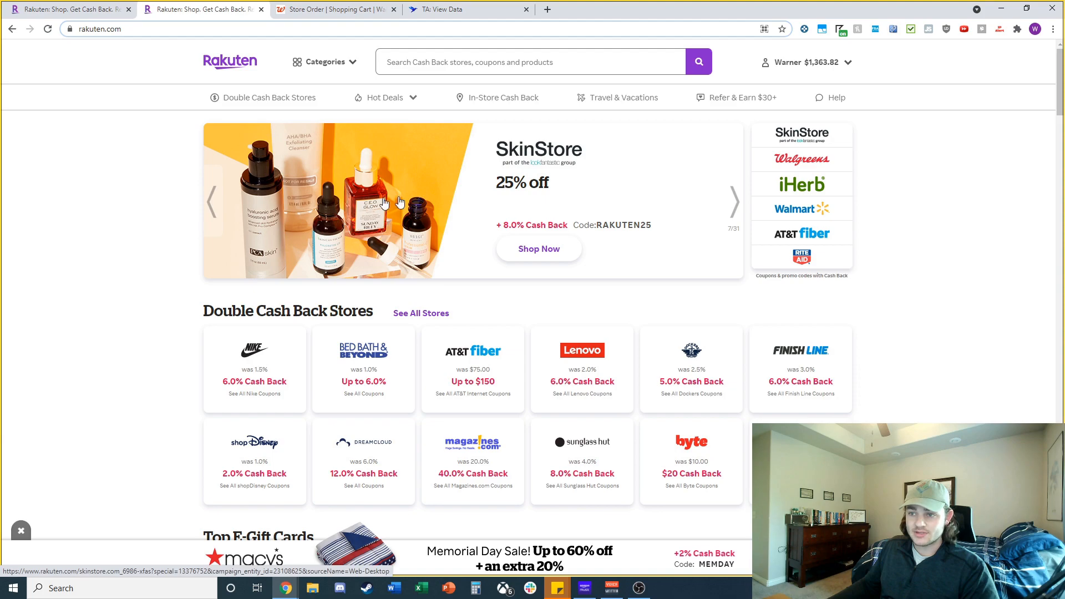
mouse_move(742, 231)
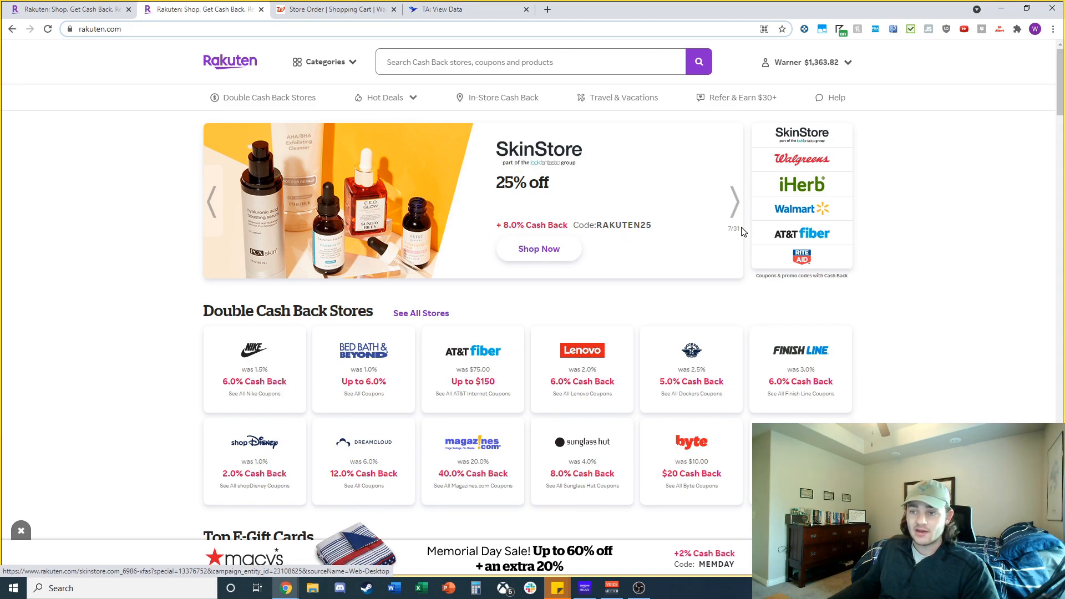
click(734, 202)
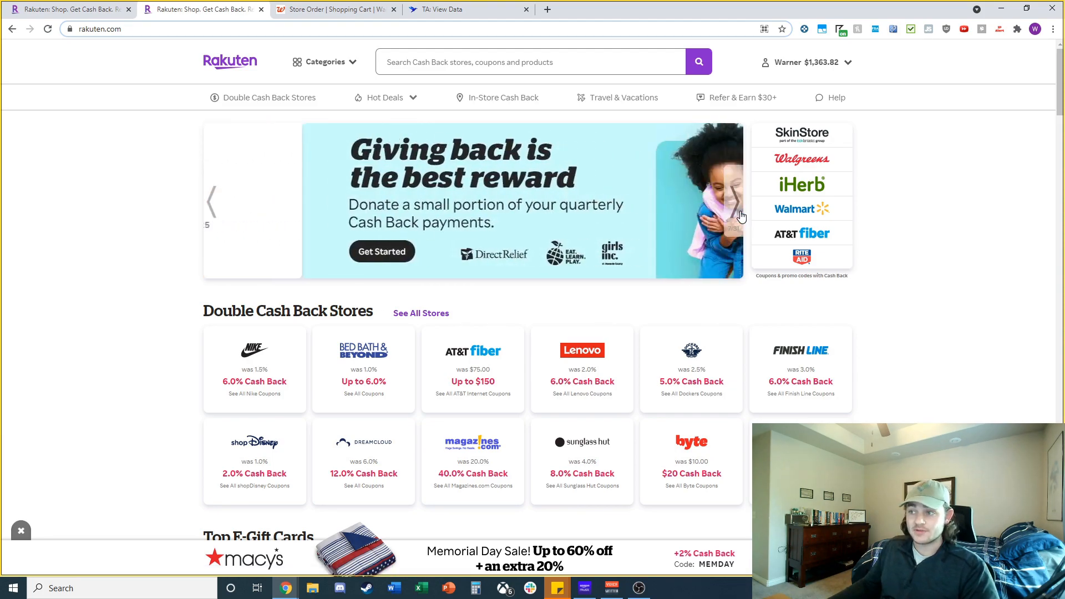
click(732, 202)
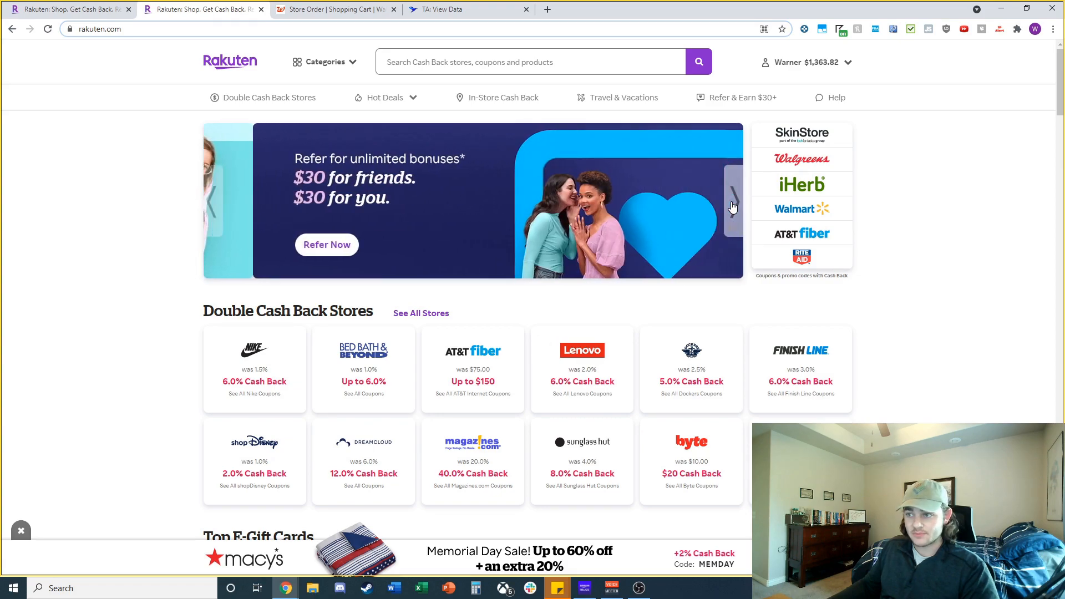
click(732, 207)
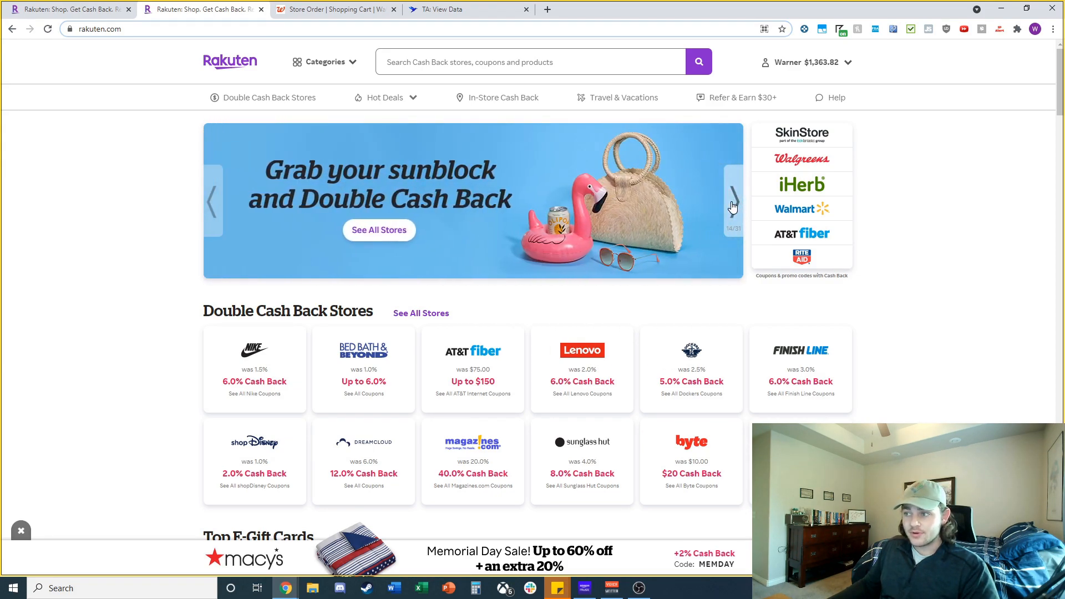
click(732, 202)
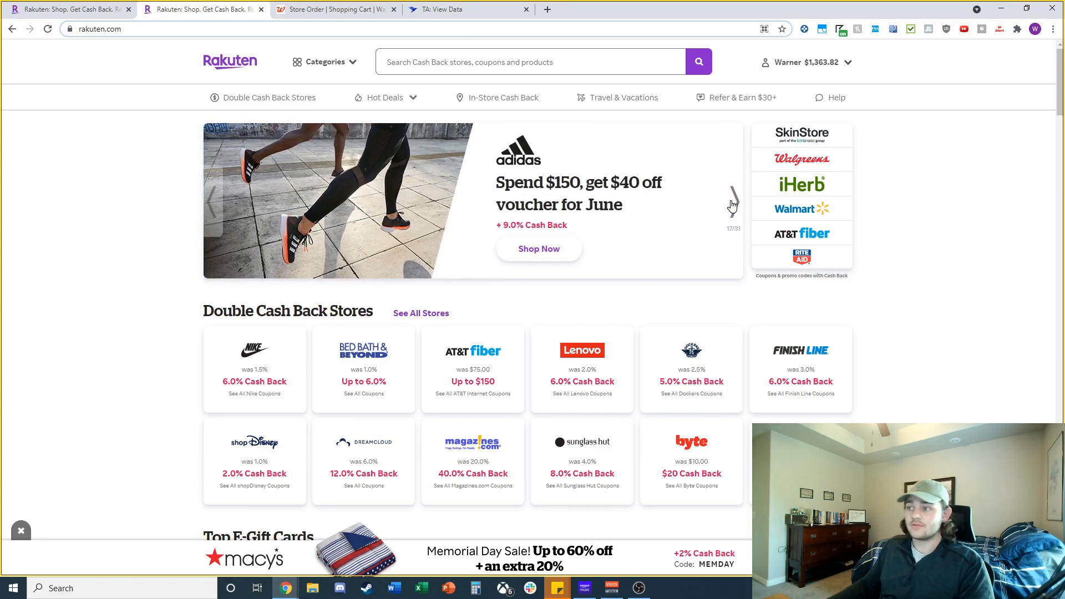
click(732, 201)
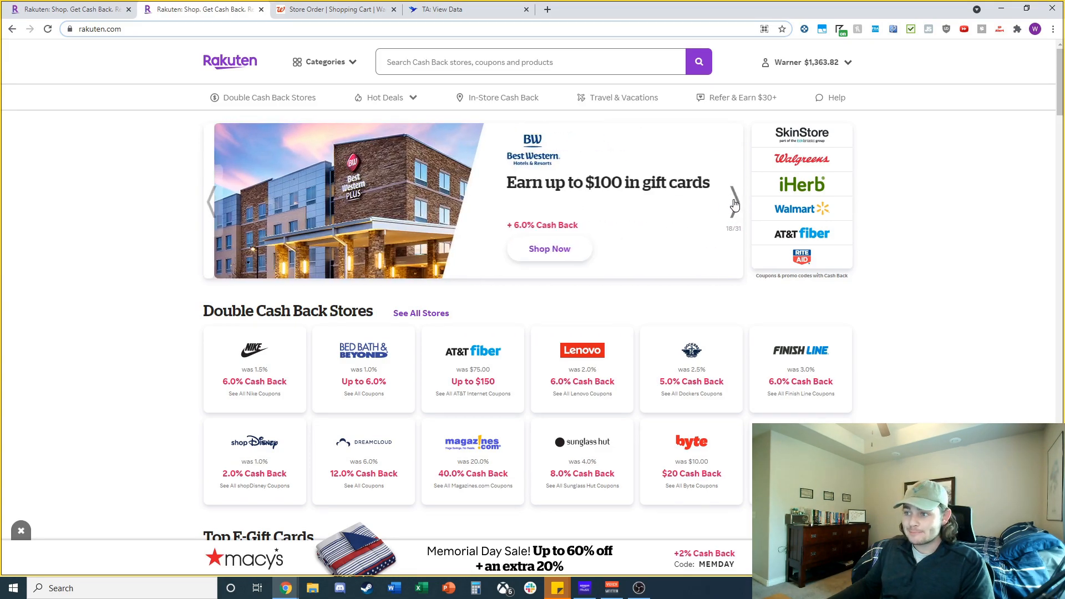
click(735, 202)
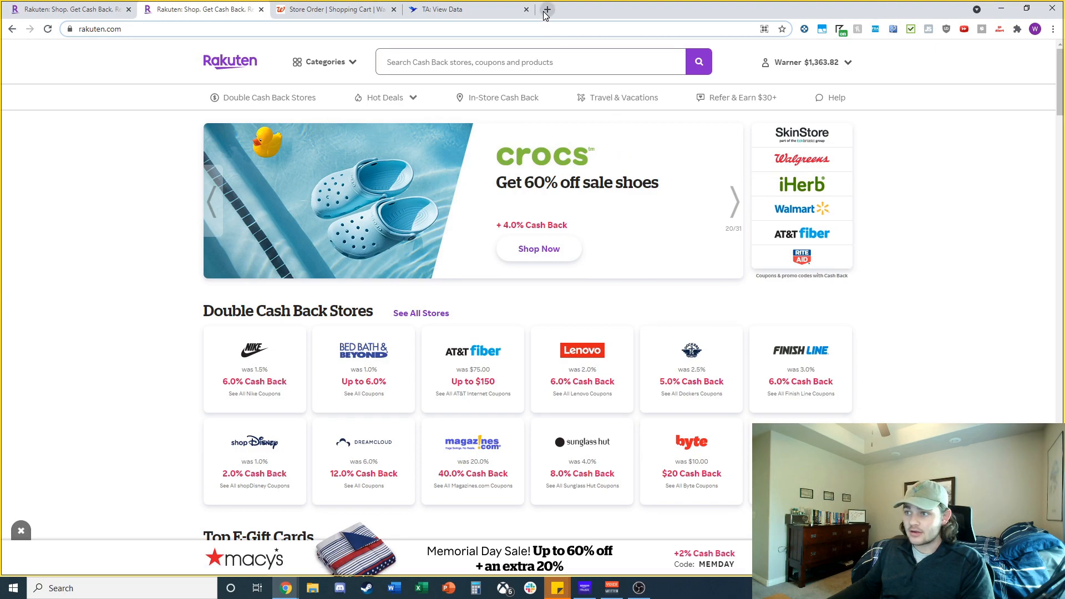
In a new tab, open iHerb's Sunscreens & Self-Tanners sale and scroll the 213 products
click(548, 9)
text(iherb.com)
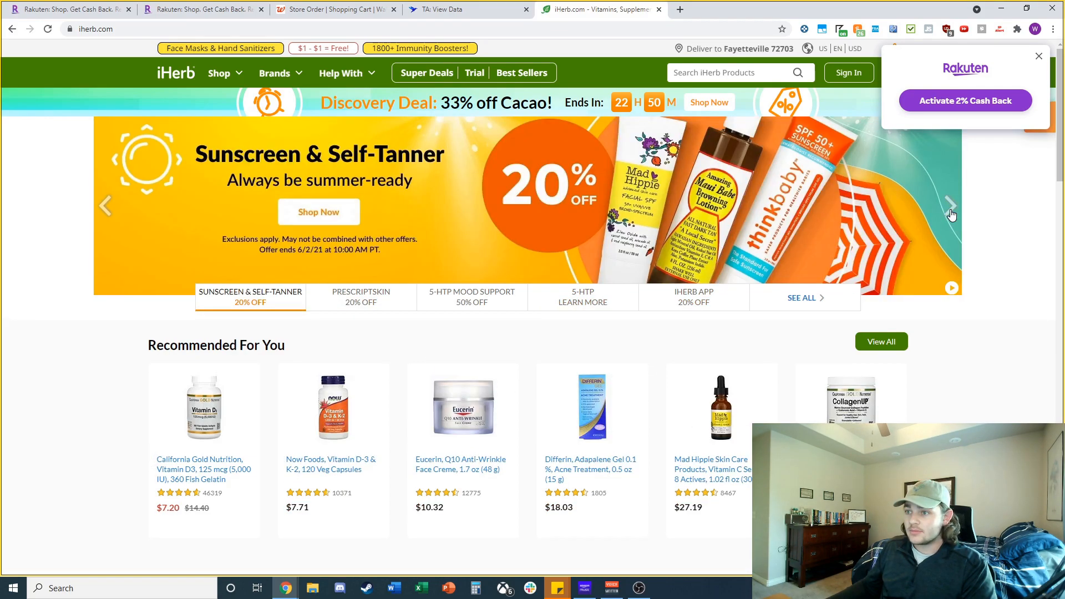
mouse_move(318, 212)
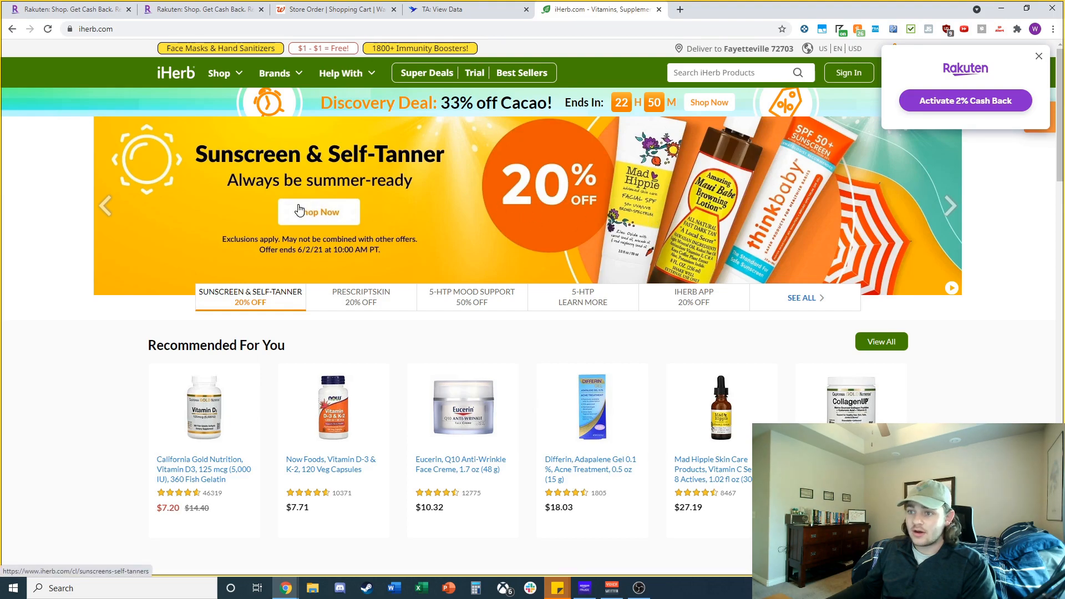
click(318, 211)
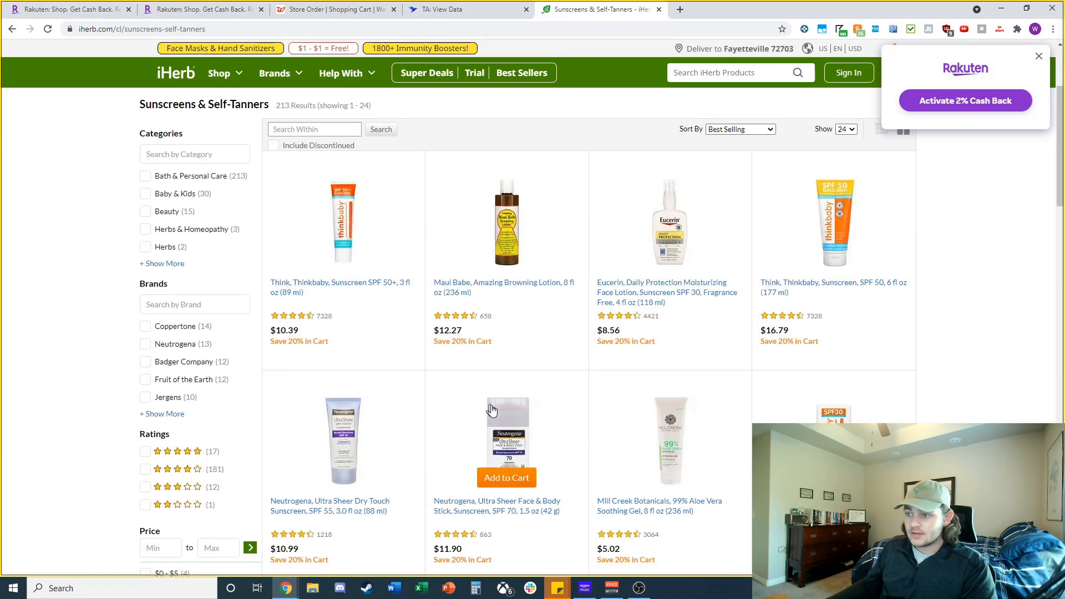
scroll(down, 3)
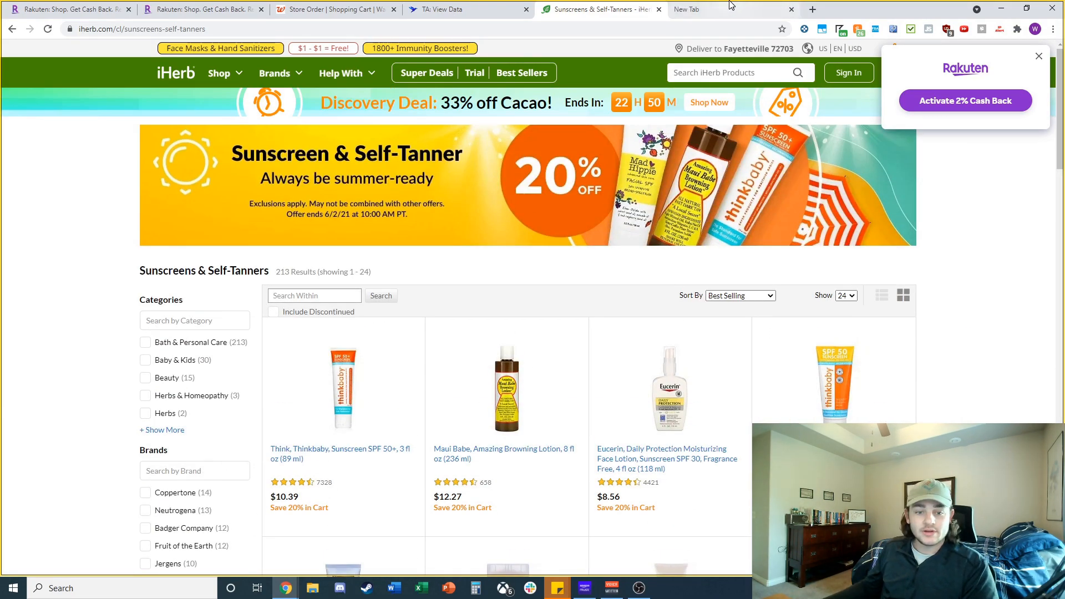
Search Google for 'walgren' and open the Walgreens website from the results
text(walgren)
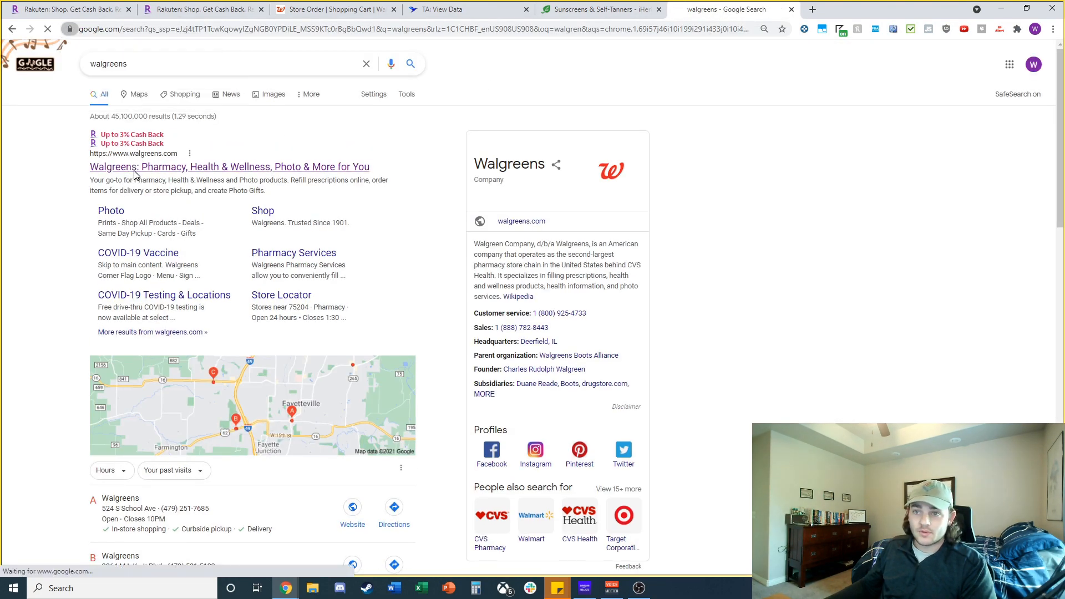
click(229, 166)
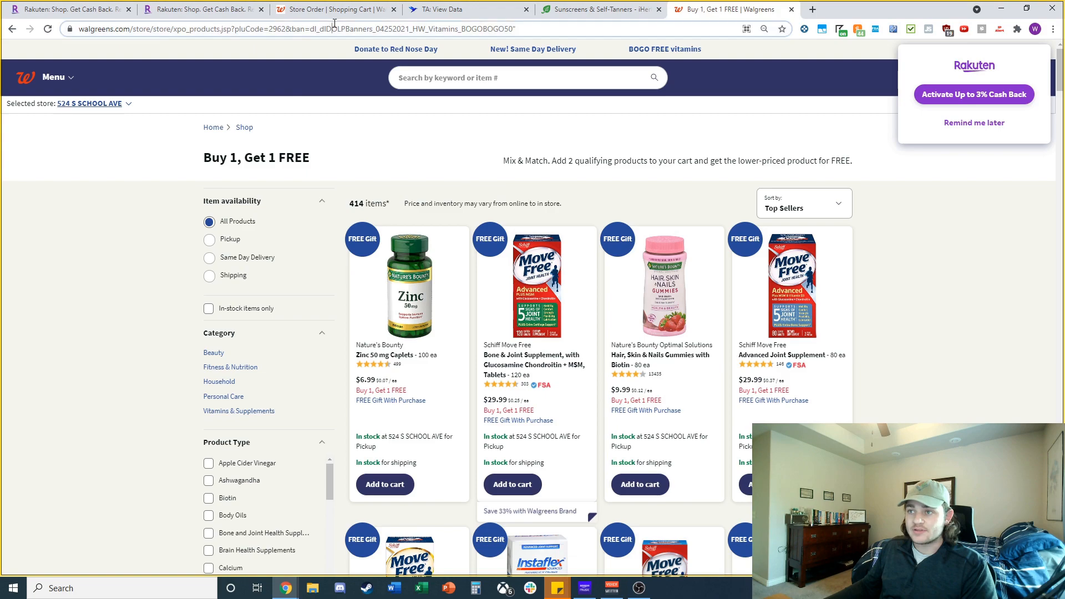
In Tactical Arbitrage's Product Search, choose walgreens.com as the source website
click(439, 10)
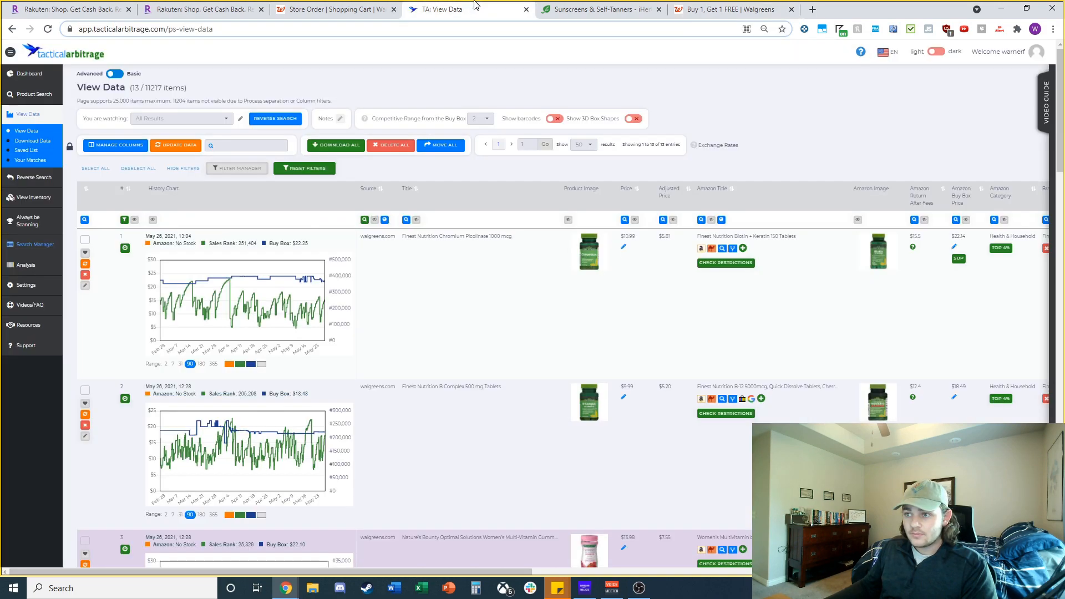
click(32, 94)
text(walg)
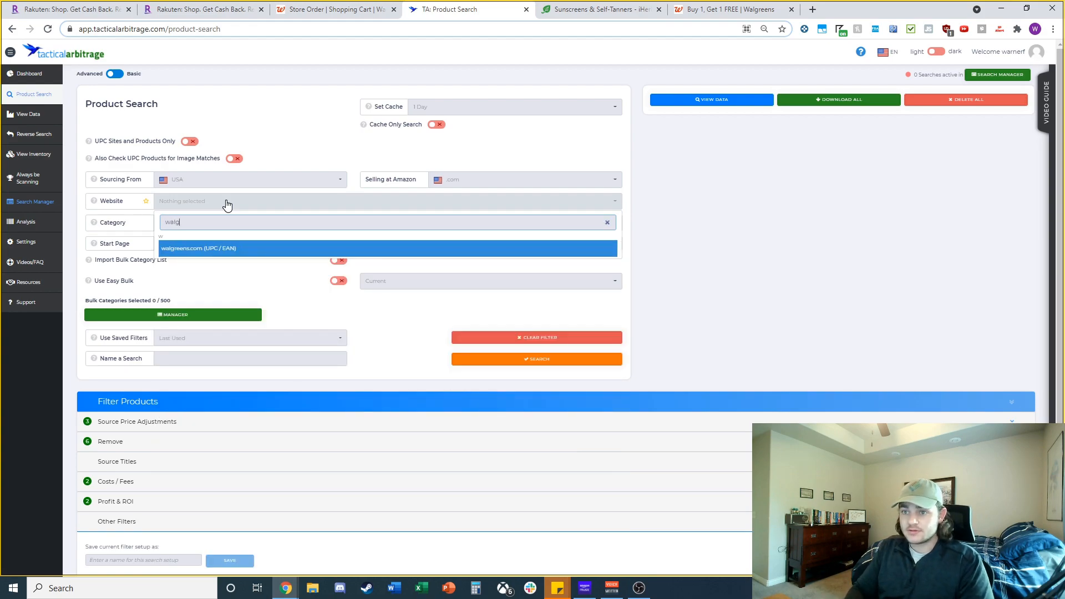
click(197, 248)
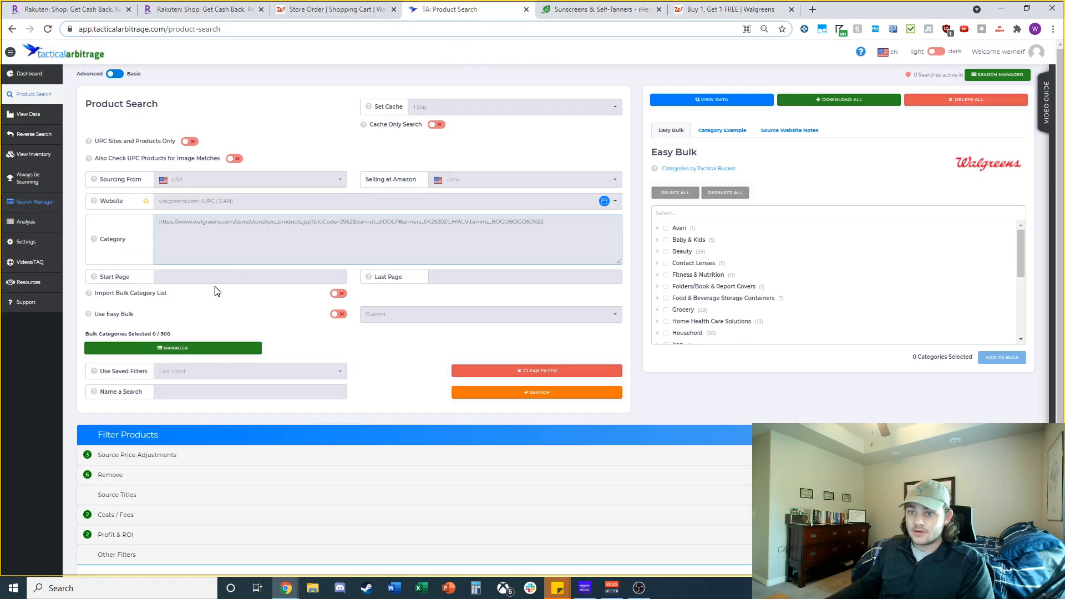
Scroll the Walgreens BOGO vitamins page to check its page count, then return to Tactical Arbitrage
click(728, 9)
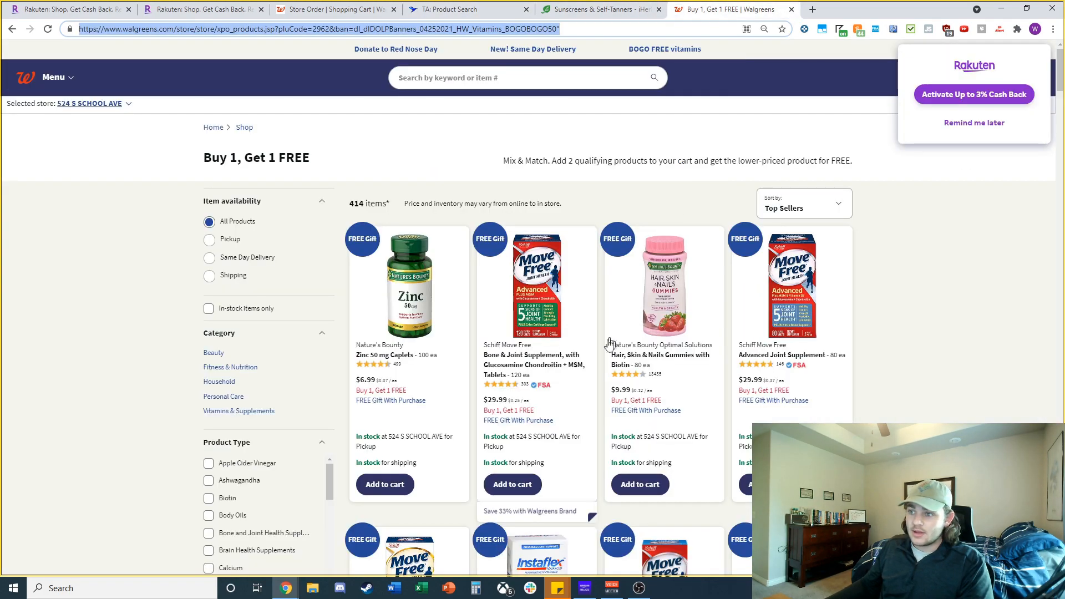
scroll(down, 3)
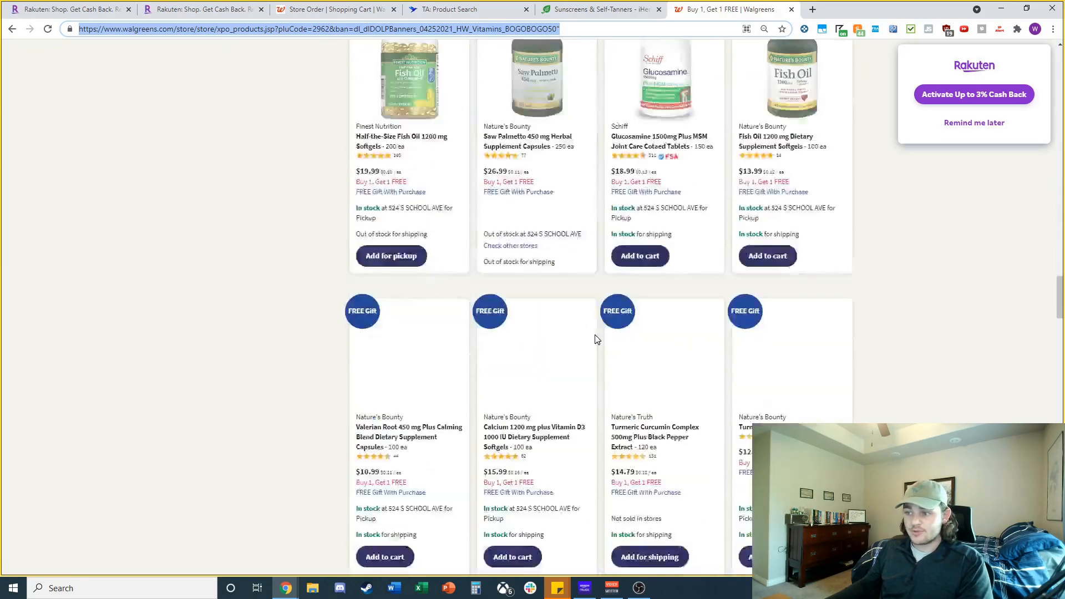
scroll(down, 3)
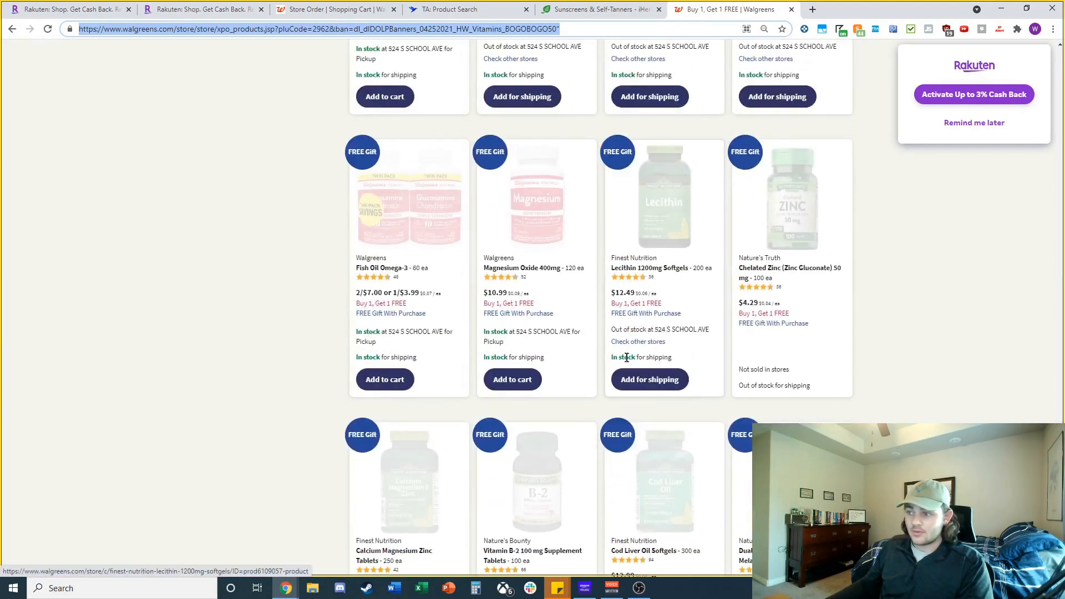
scroll(down, 3)
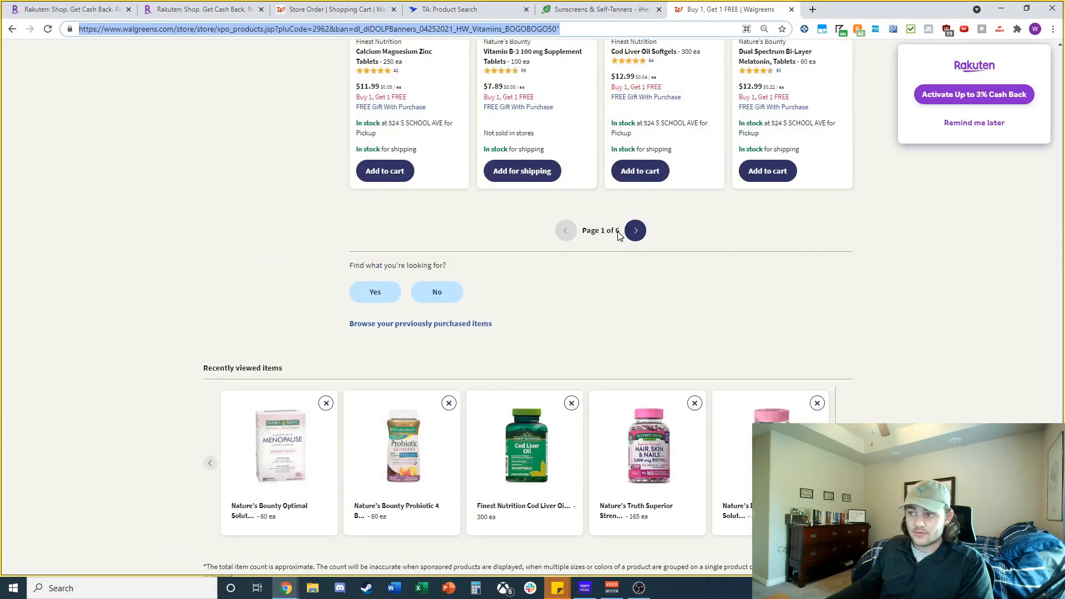
click(466, 9)
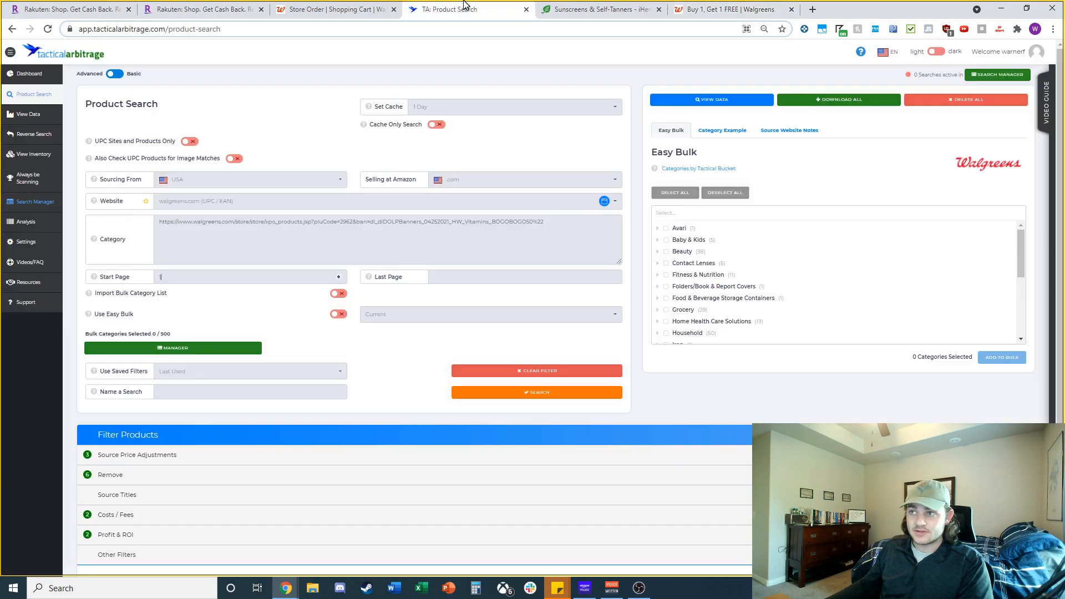
Under Source Price Adjustments, enter a 50% store discount and 8% state sales tax increase
click(523, 276)
text(6)
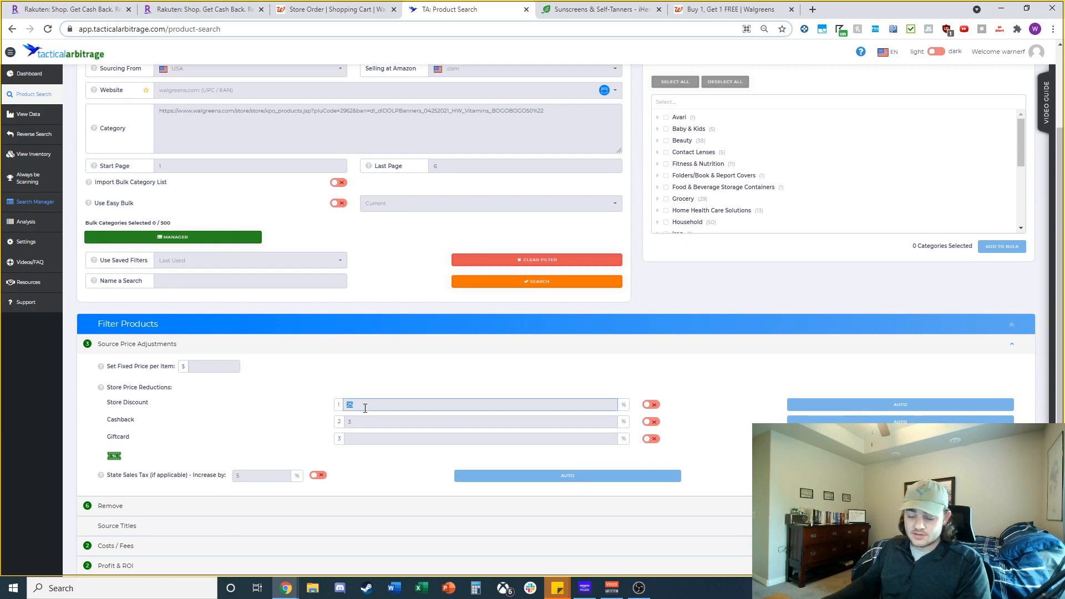
text(50)
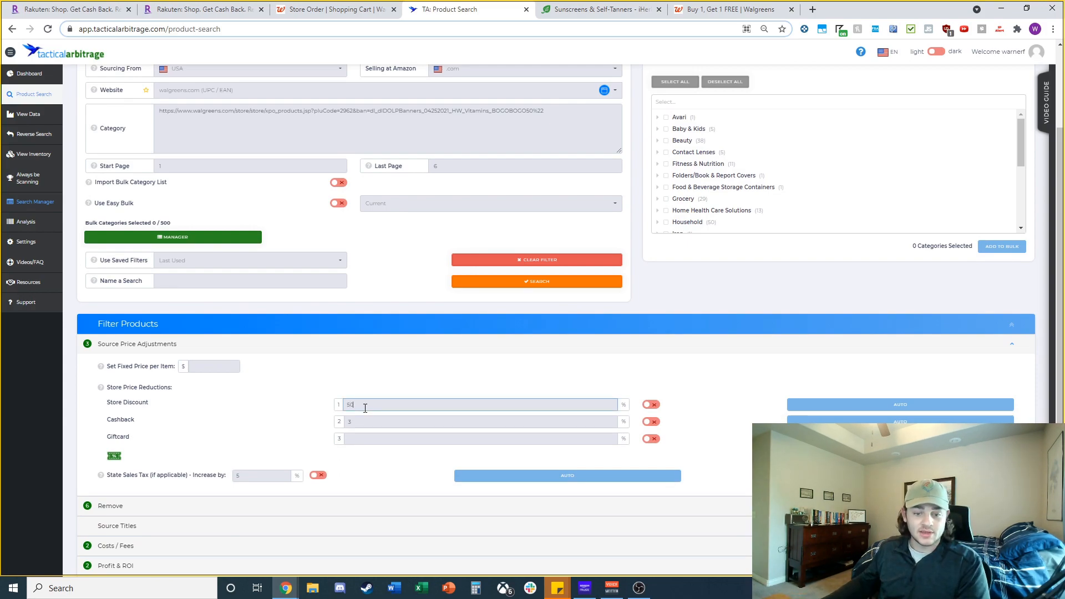
click(482, 421)
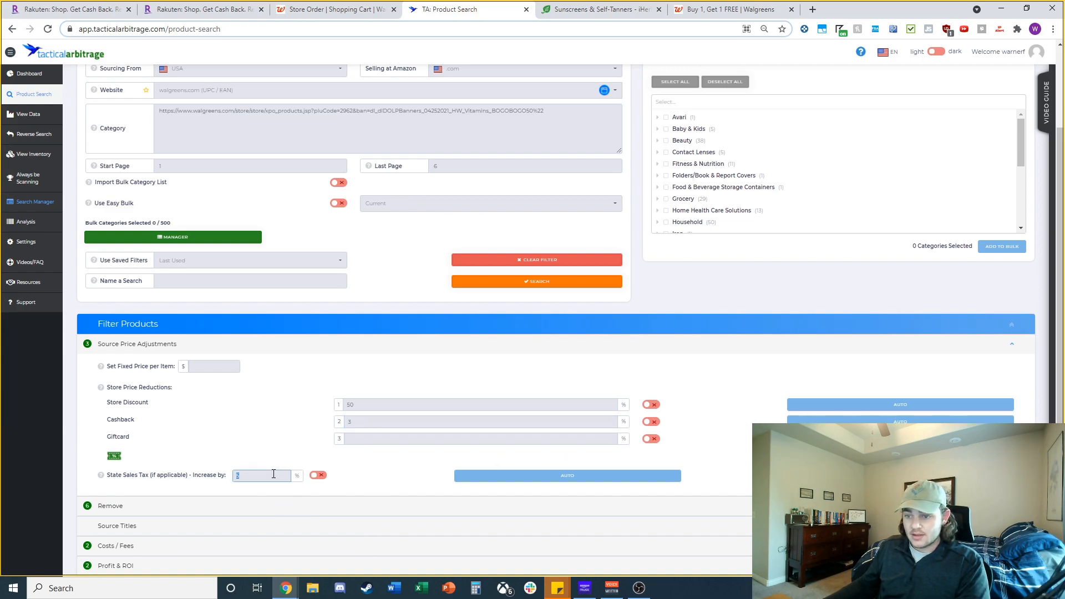
text(8)
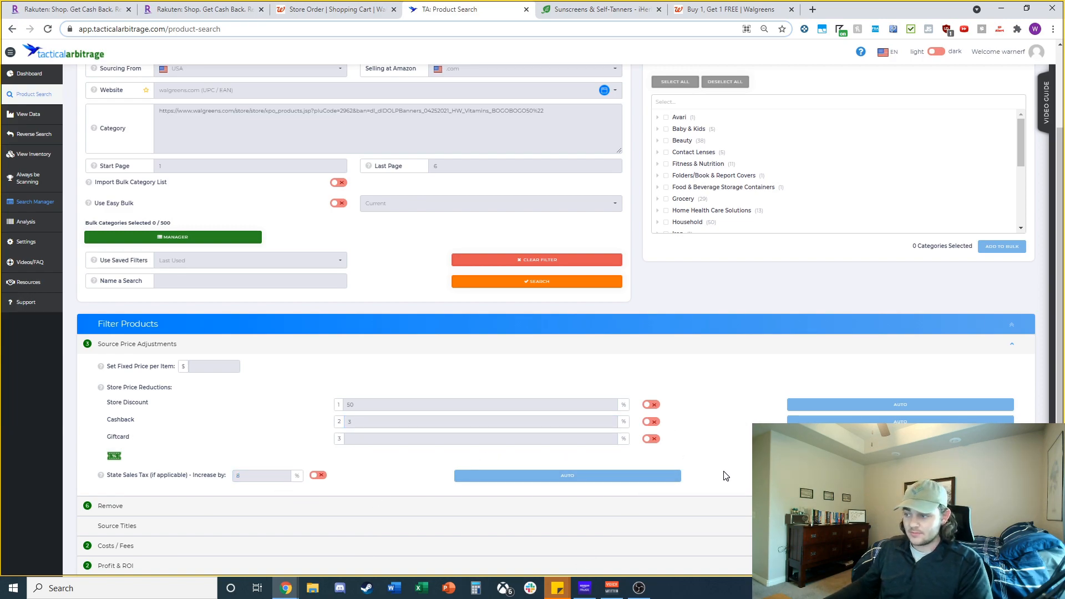
scroll(down, 3)
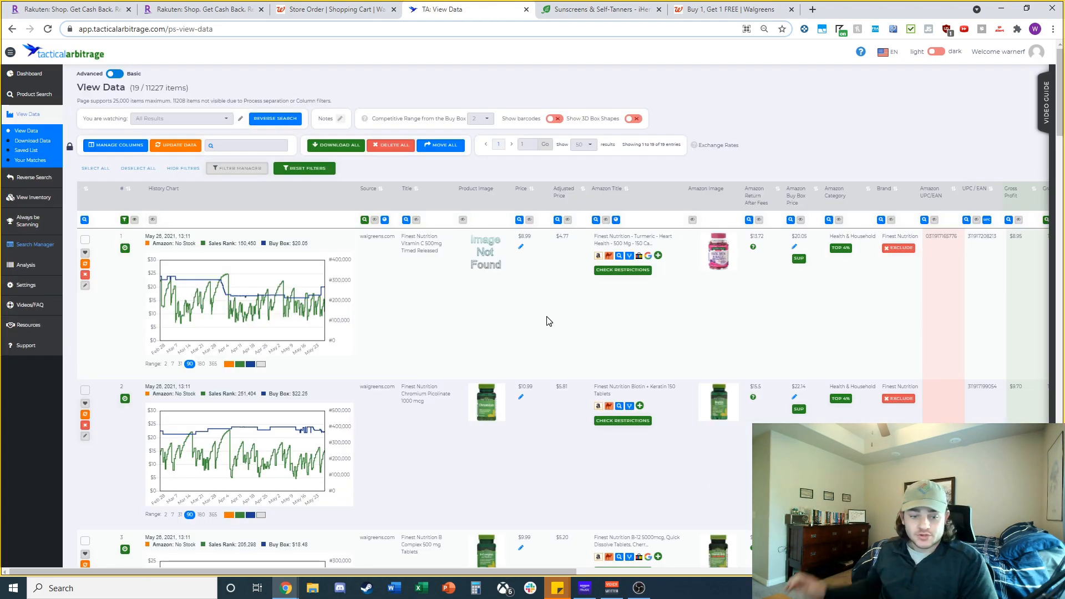
mouse_move(408, 340)
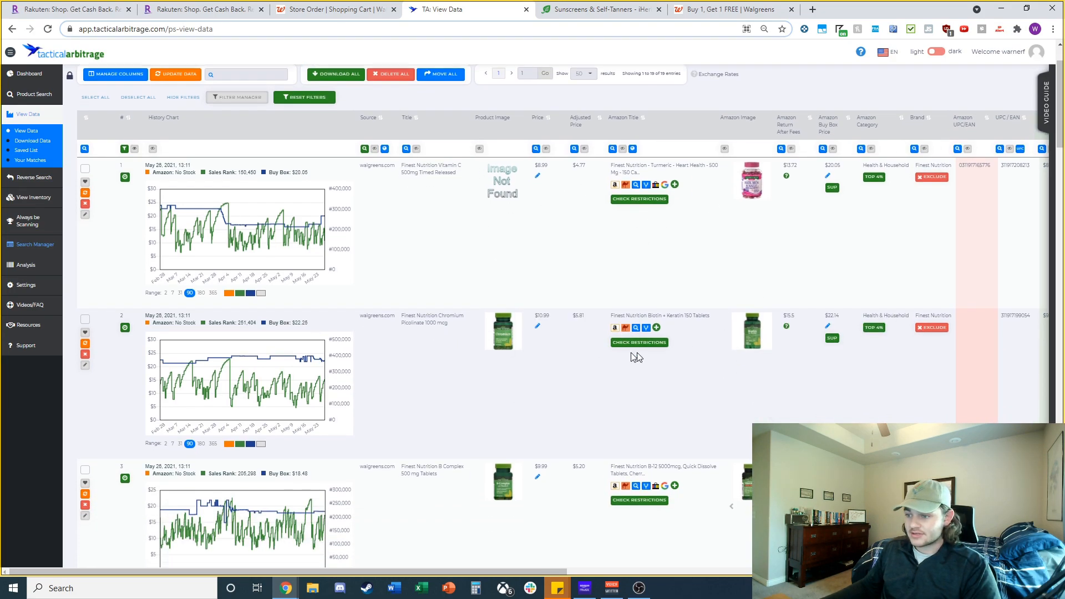
Scroll the View Data results down to the Nature's Bounty vitamin matches
scroll(down, 3)
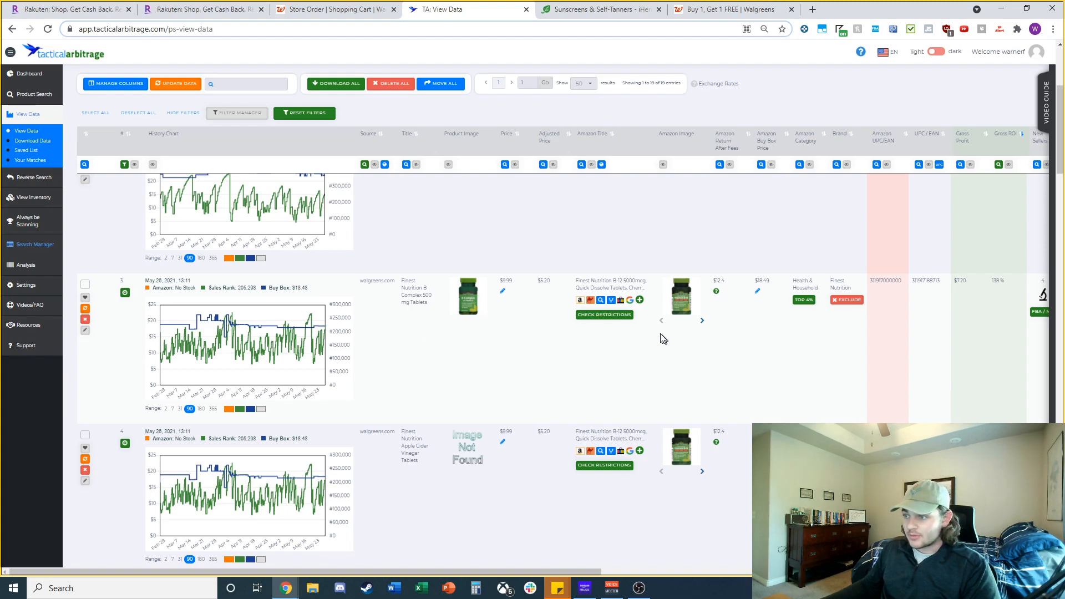
mouse_move(680, 297)
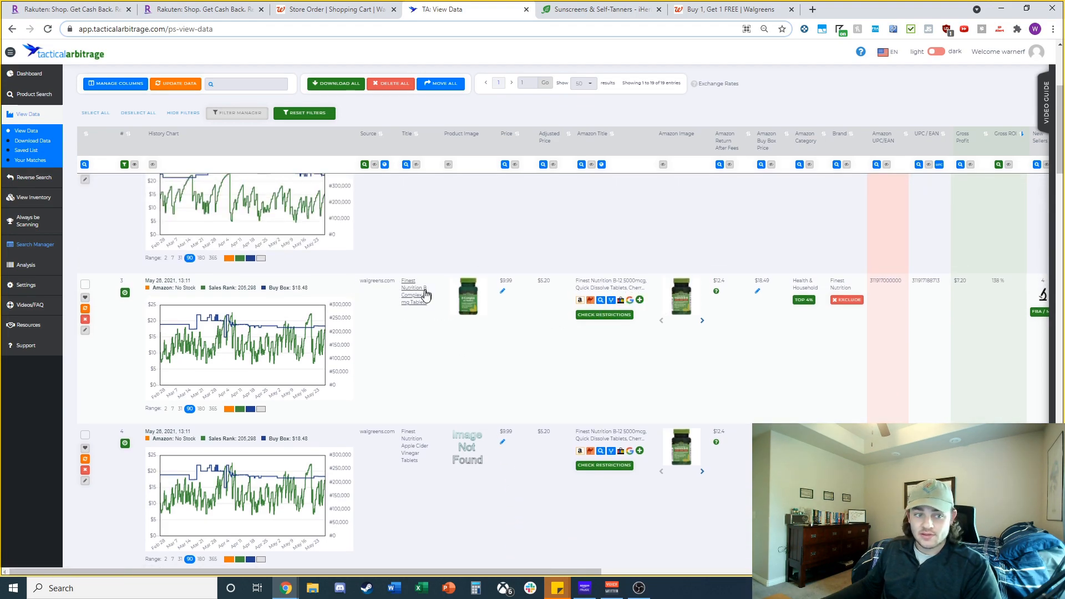
scroll(down, 3)
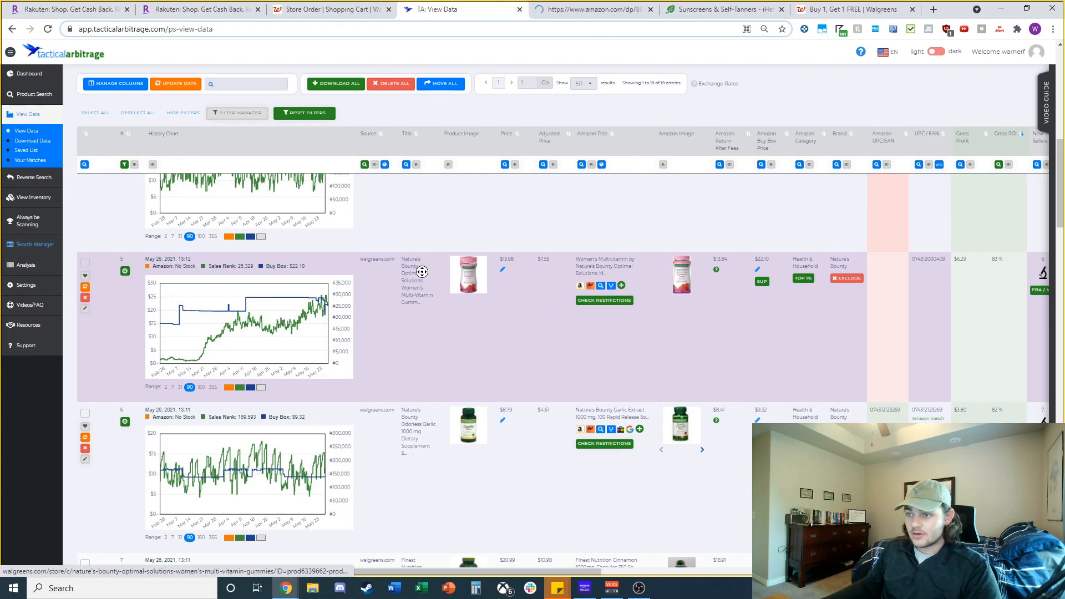
Open the multivitamin gummies lead's Walgreens and Amazon pages and scroll through the listing and Keepa chart
click(412, 269)
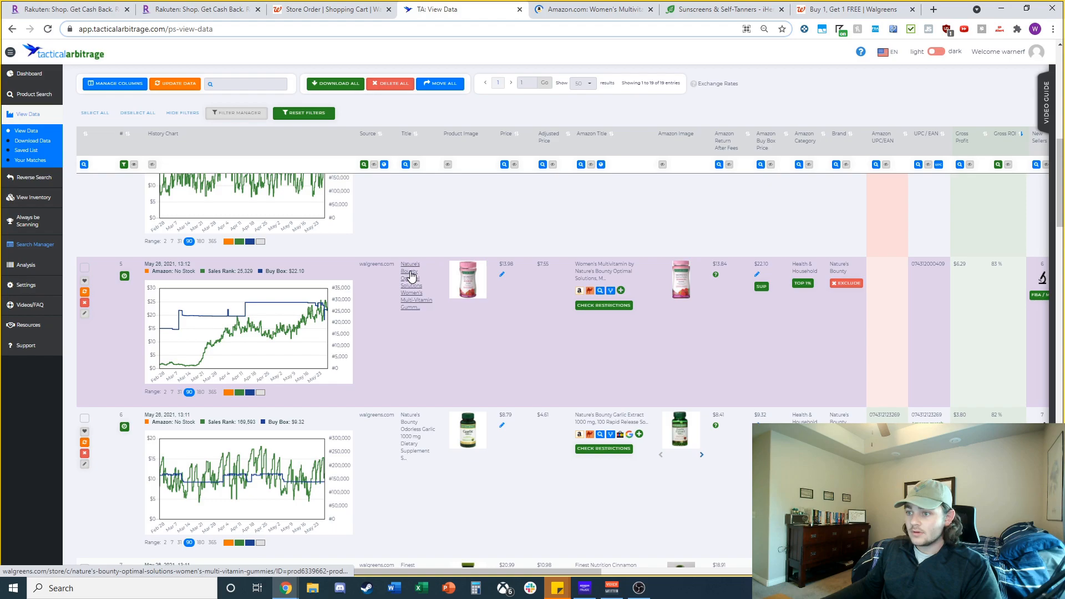
click(409, 273)
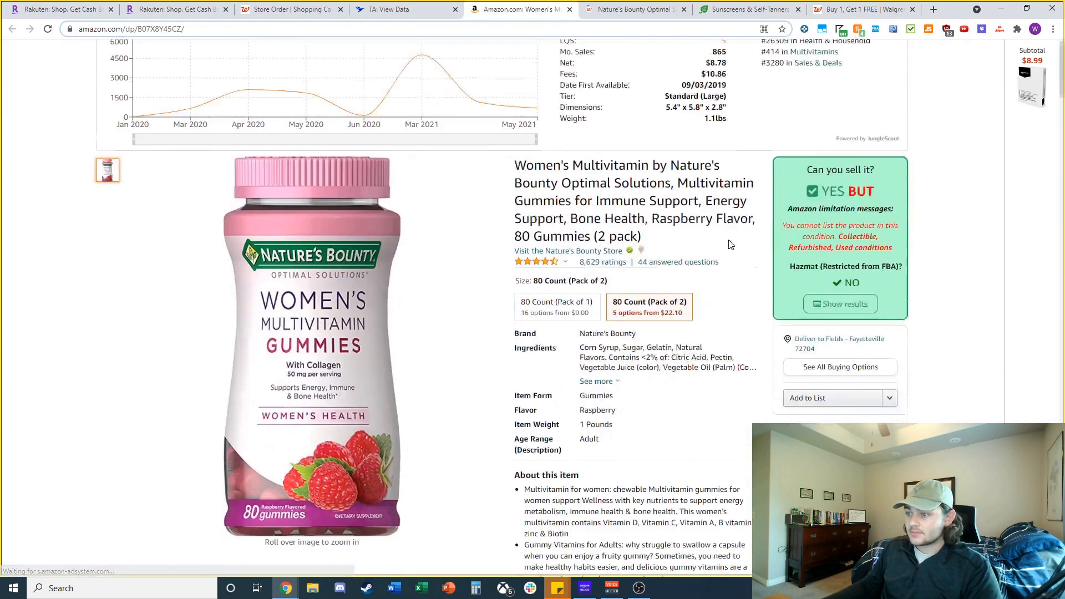
scroll(down, 3)
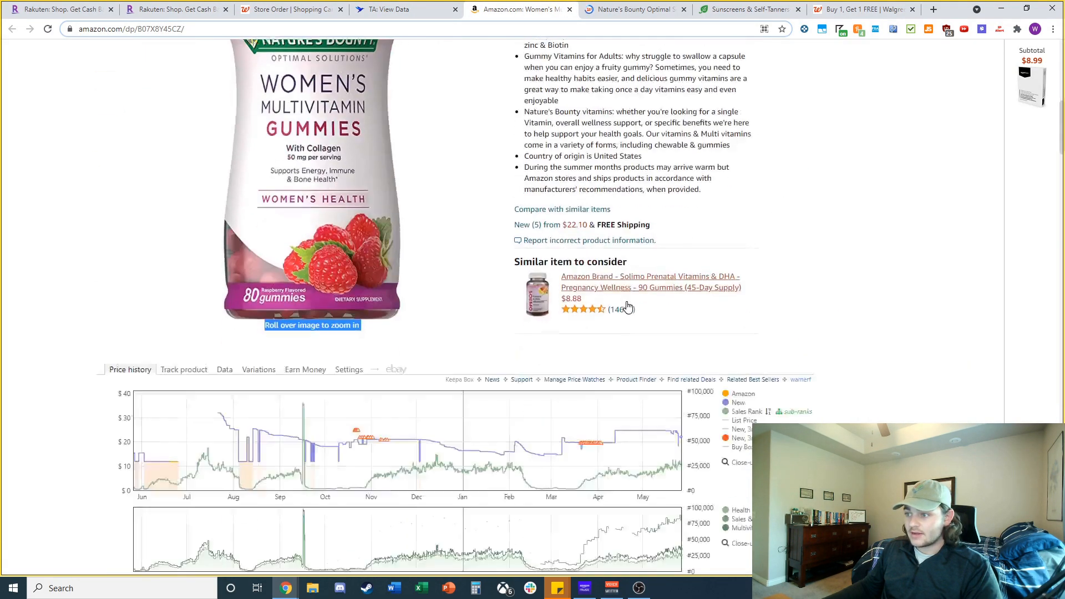
scroll(down, 3)
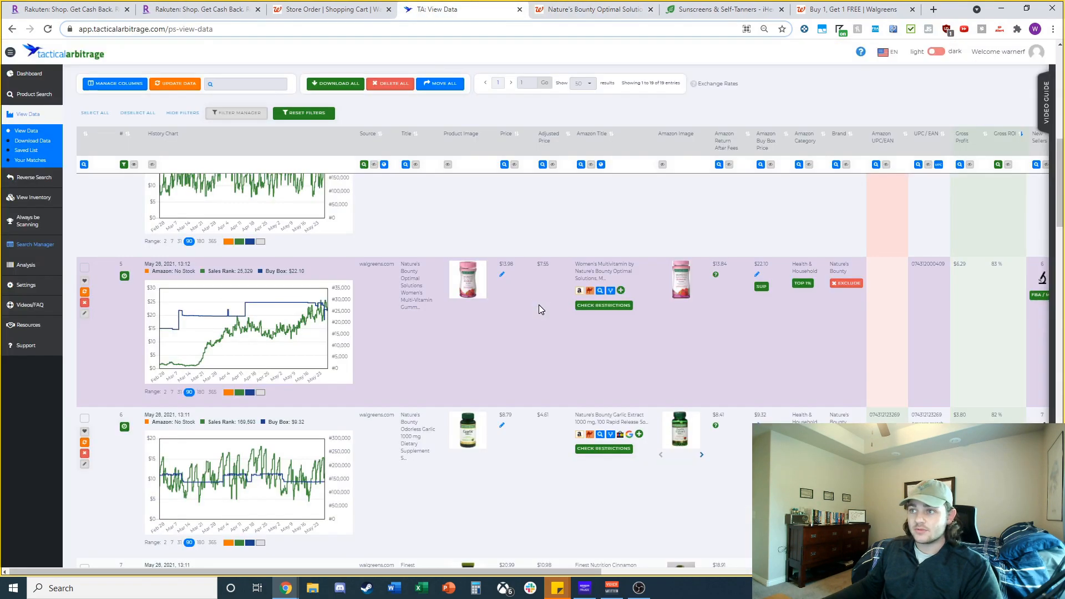
Check whether the Nature's Bounty garlic softgels can be shipped from Walgreens
scroll(down, 3)
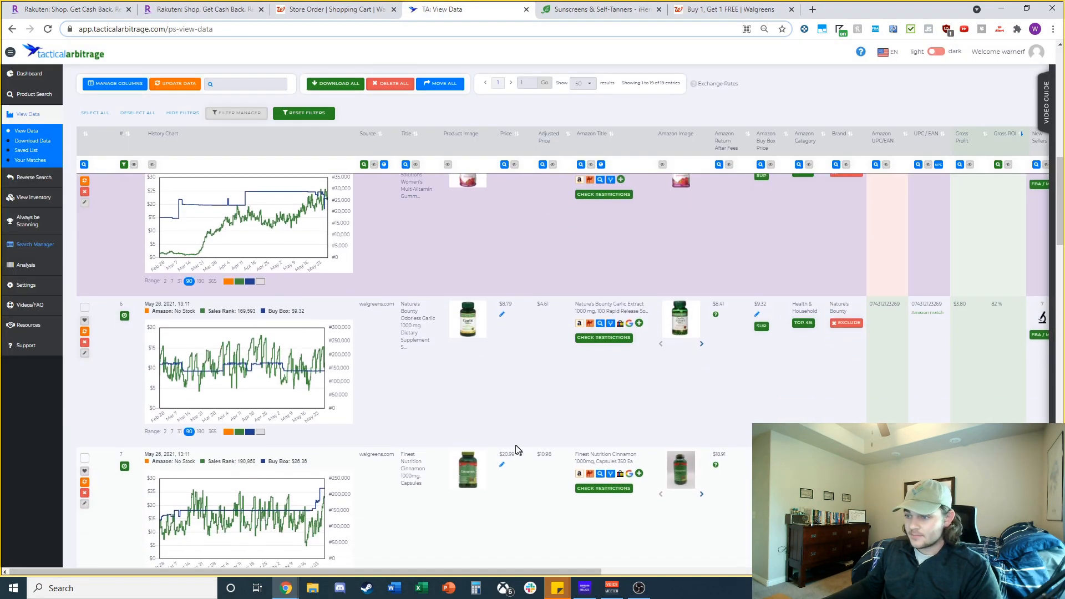
mouse_move(680, 320)
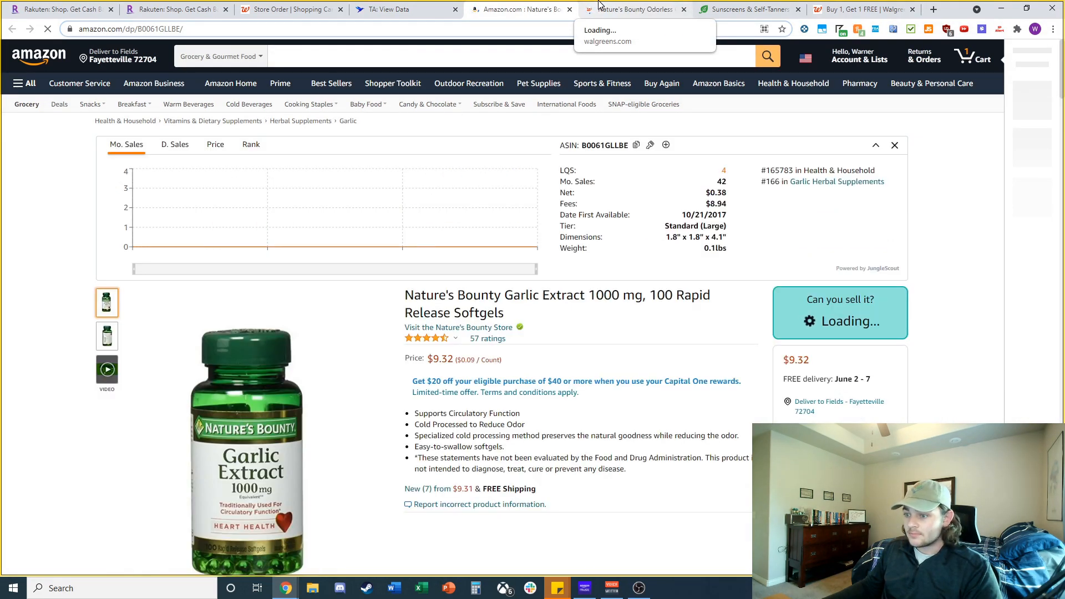
scroll(down, 3)
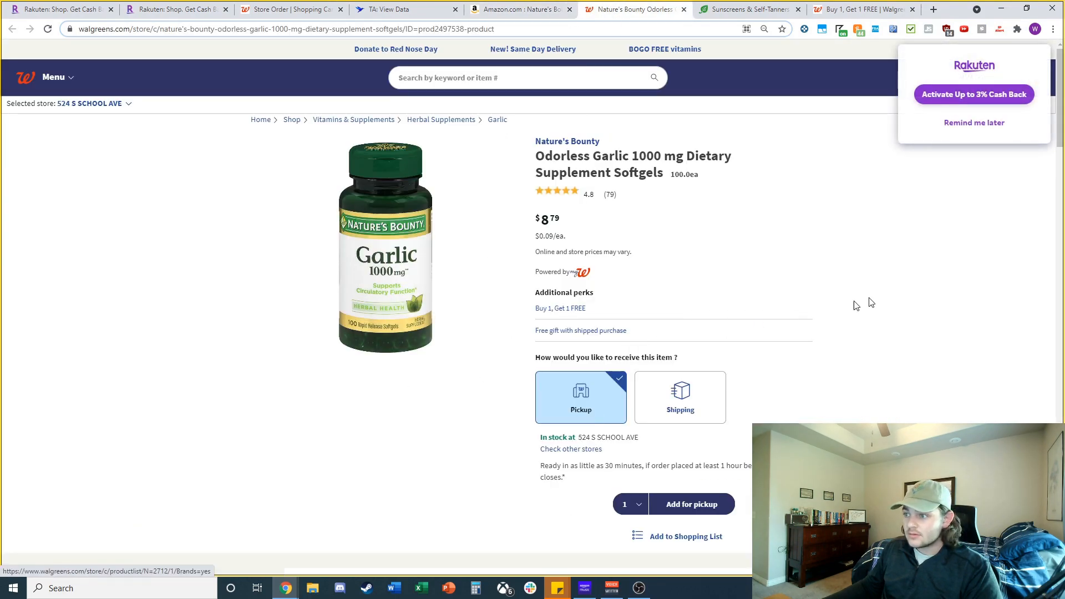
click(678, 397)
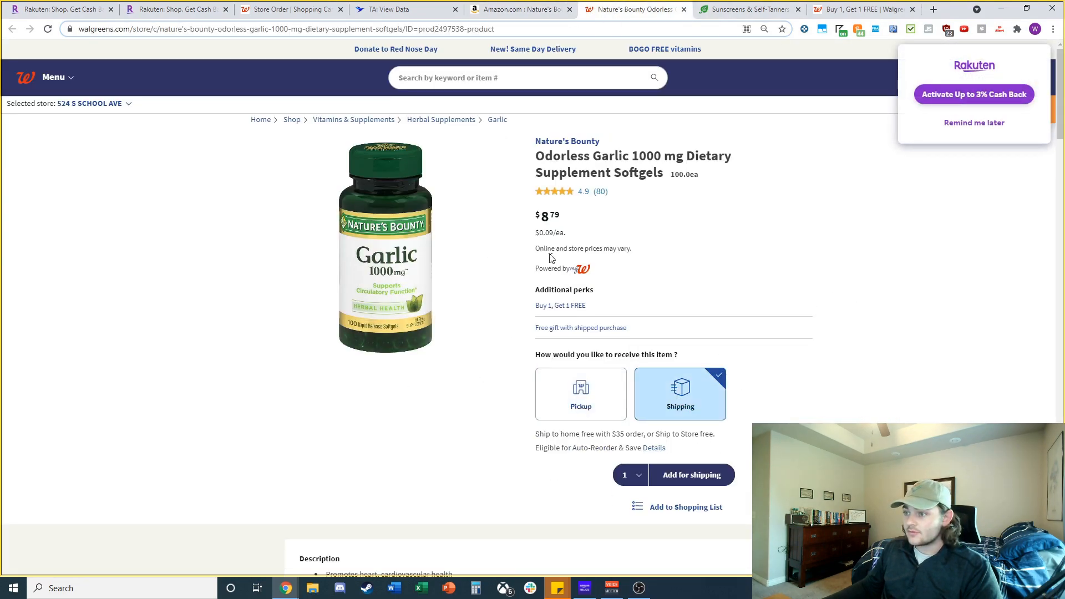
click(520, 8)
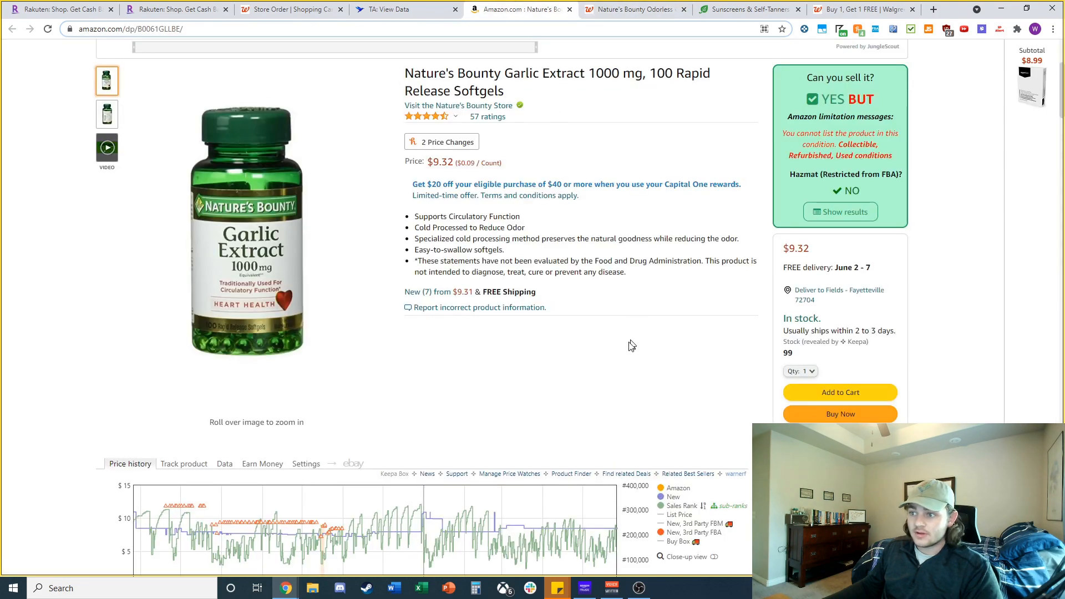
Enter a 4.50 cost in the garlic listing's FBA calculator, showing $0.75 net profit
scroll(down, 3)
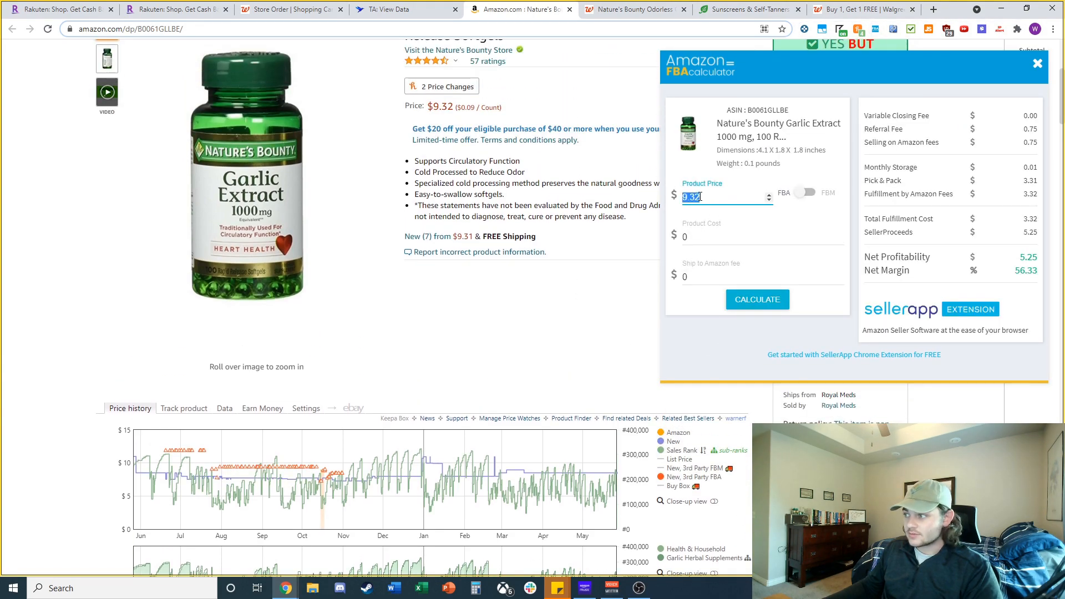
text(04.5)
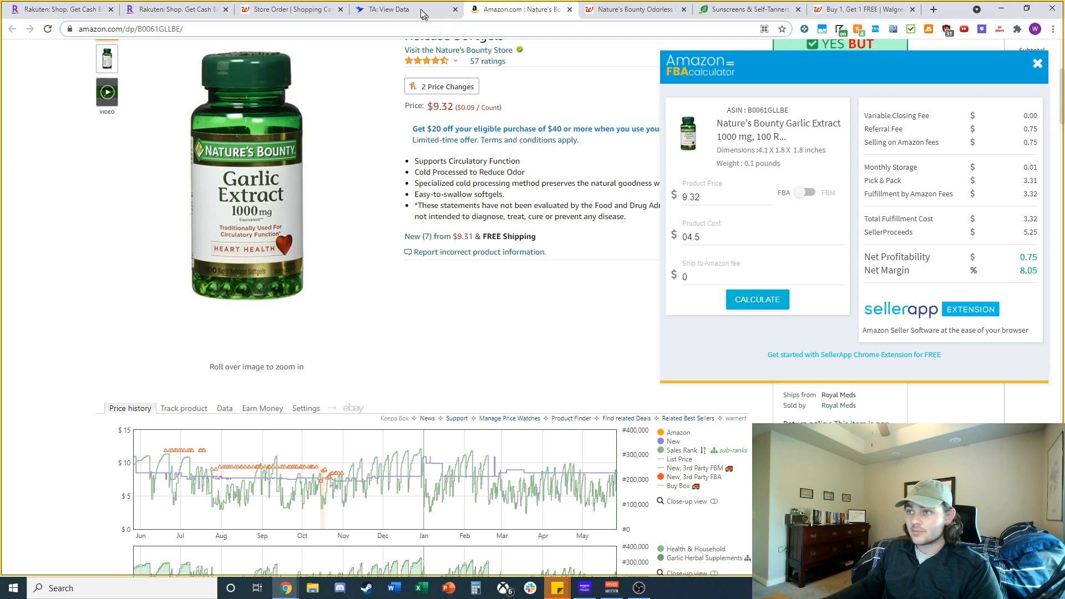
click(387, 9)
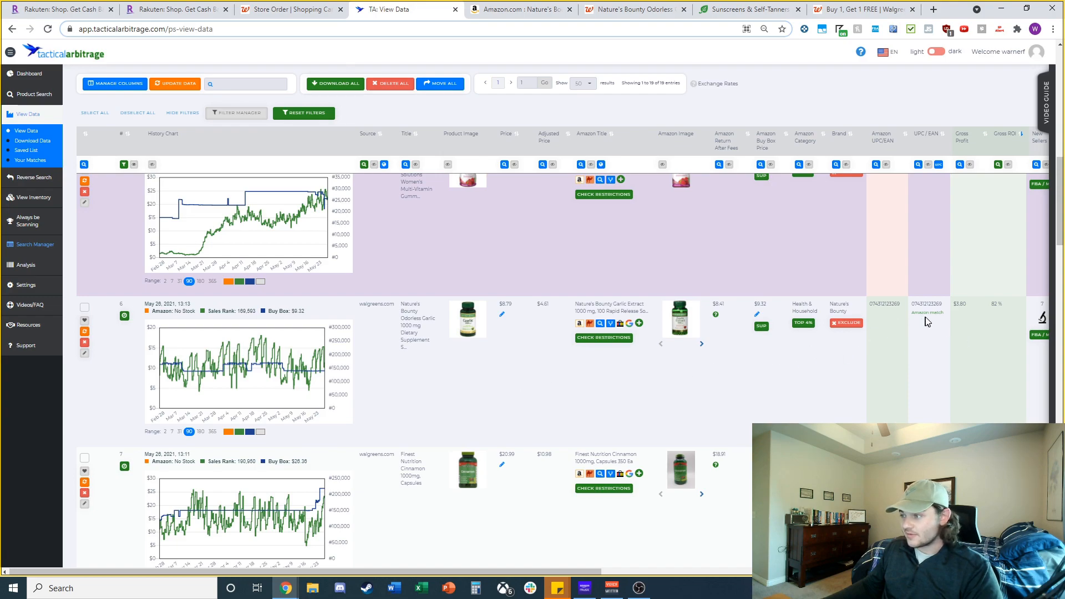
Close the garlic extract Amazon listing and Walgreens softgels page
scroll(down, 3)
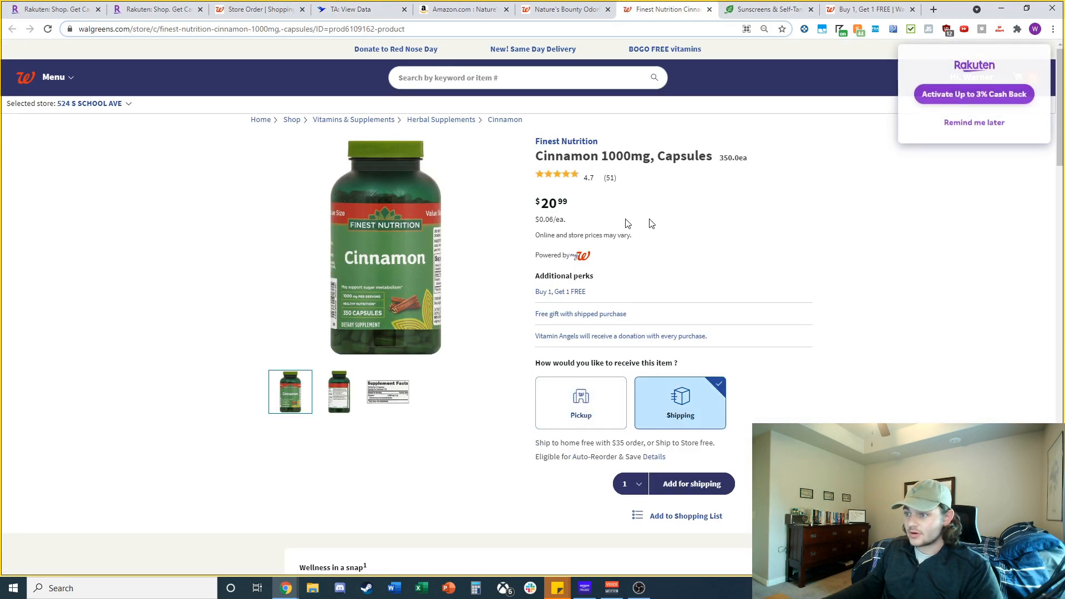
click(560, 9)
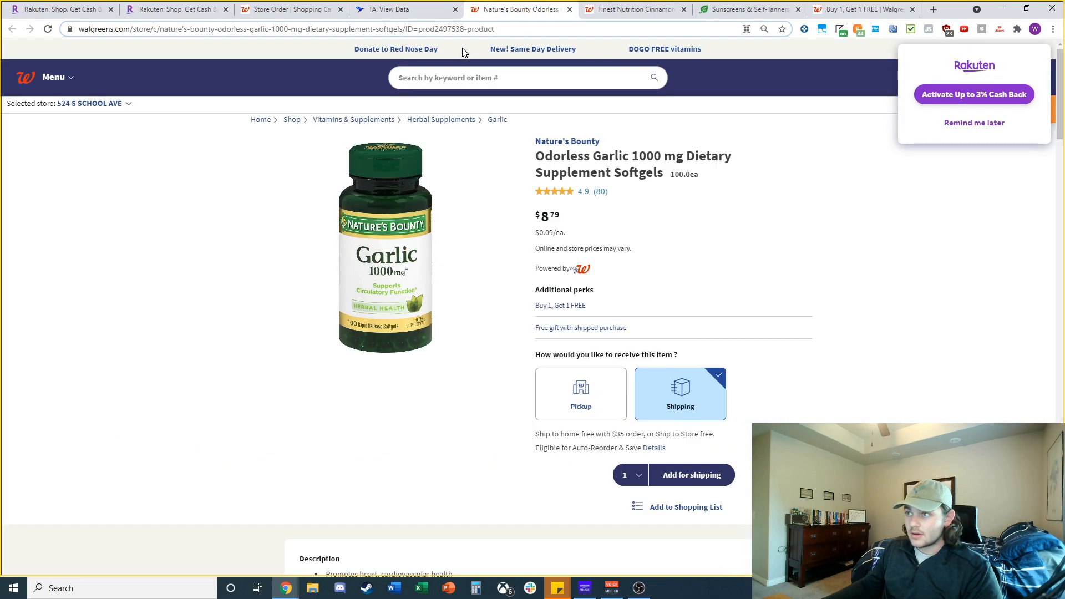
click(405, 9)
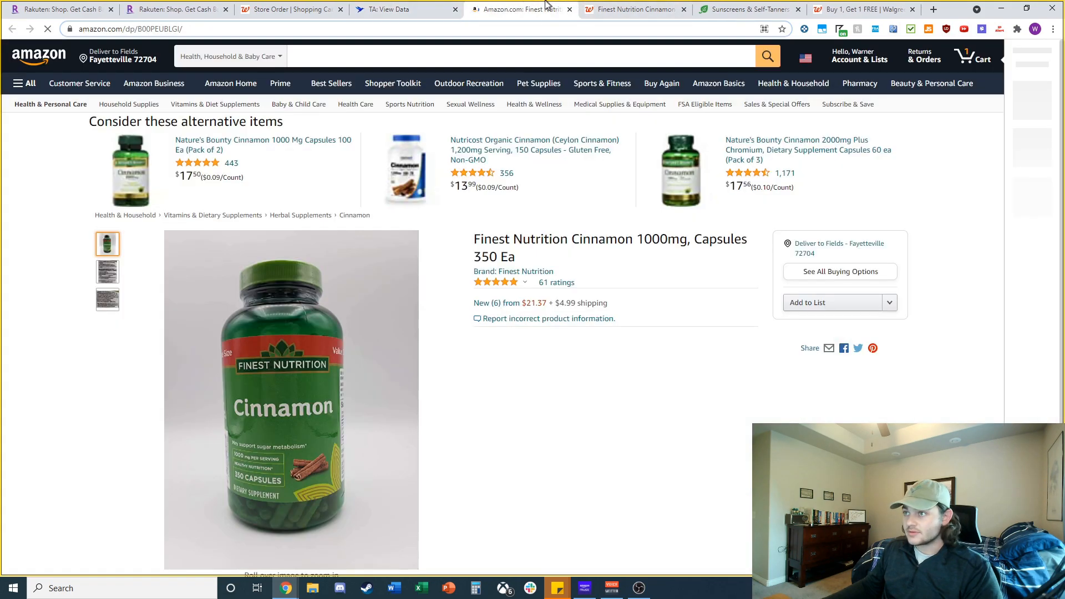
Compare the cinnamon lead's Walgreens price, enter 18 in its FBA calculator, and close the page
scroll(down, 3)
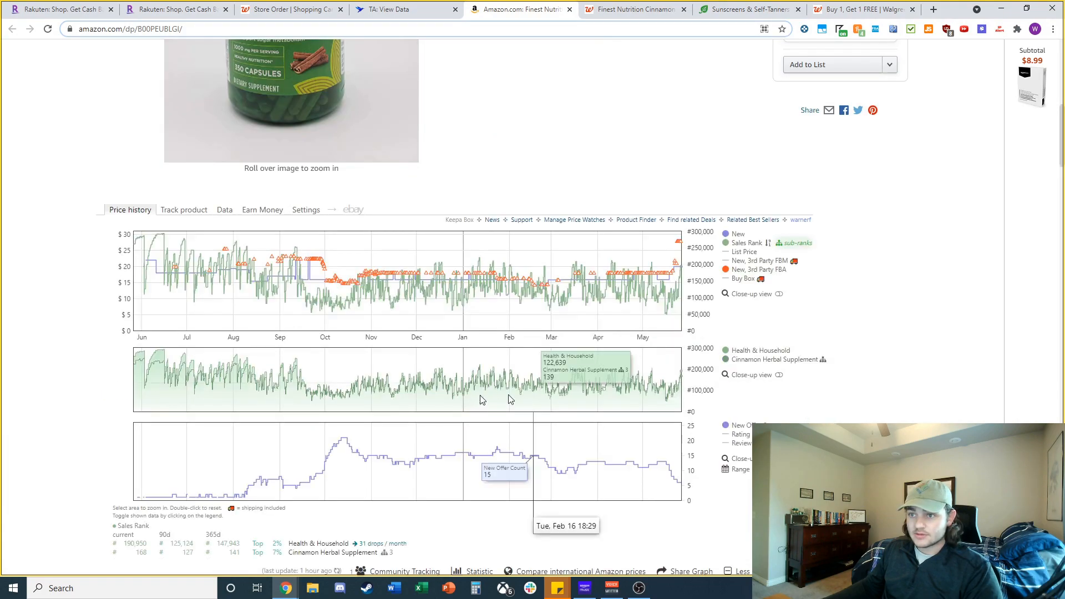
mouse_move(635, 265)
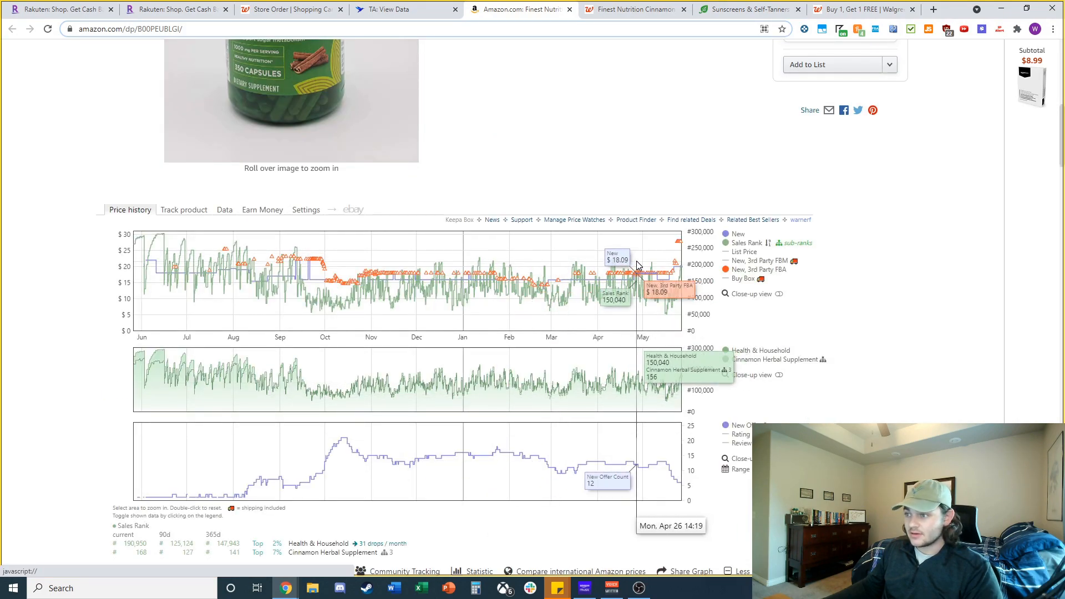
mouse_move(856, 6)
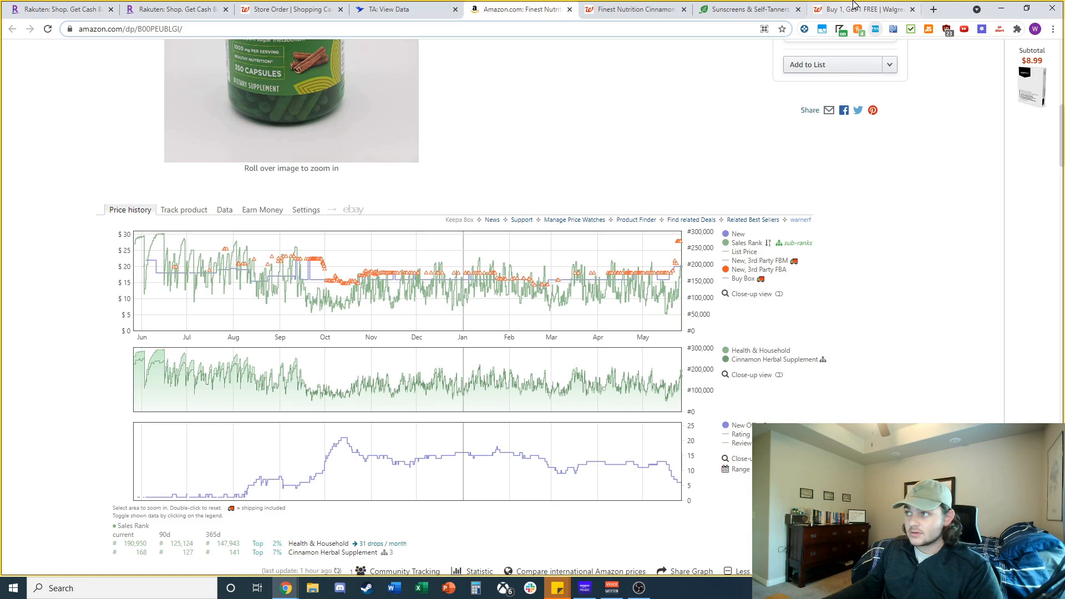
click(631, 9)
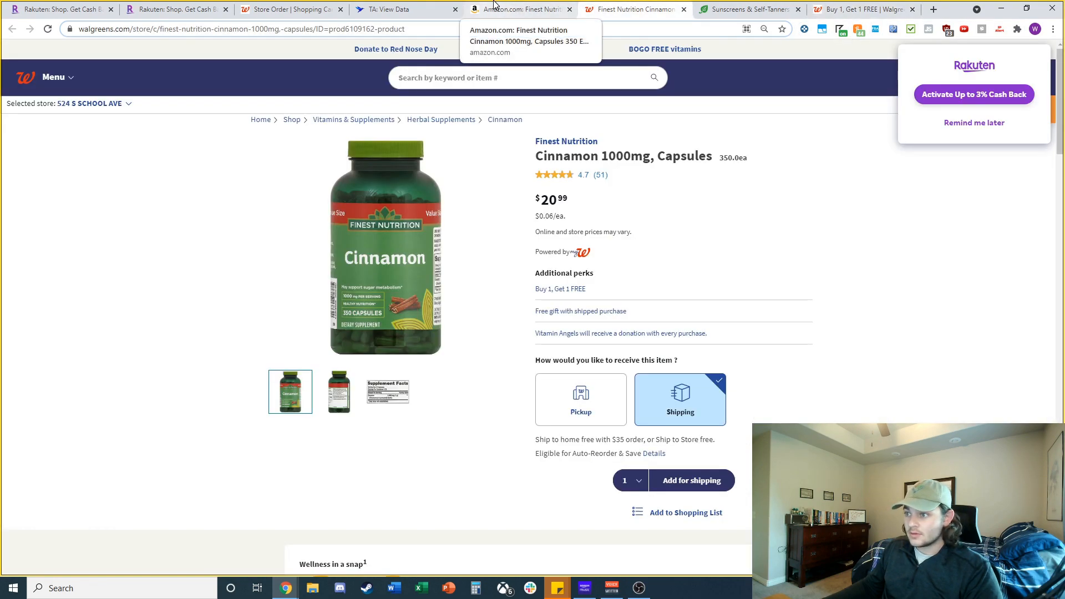
click(520, 9)
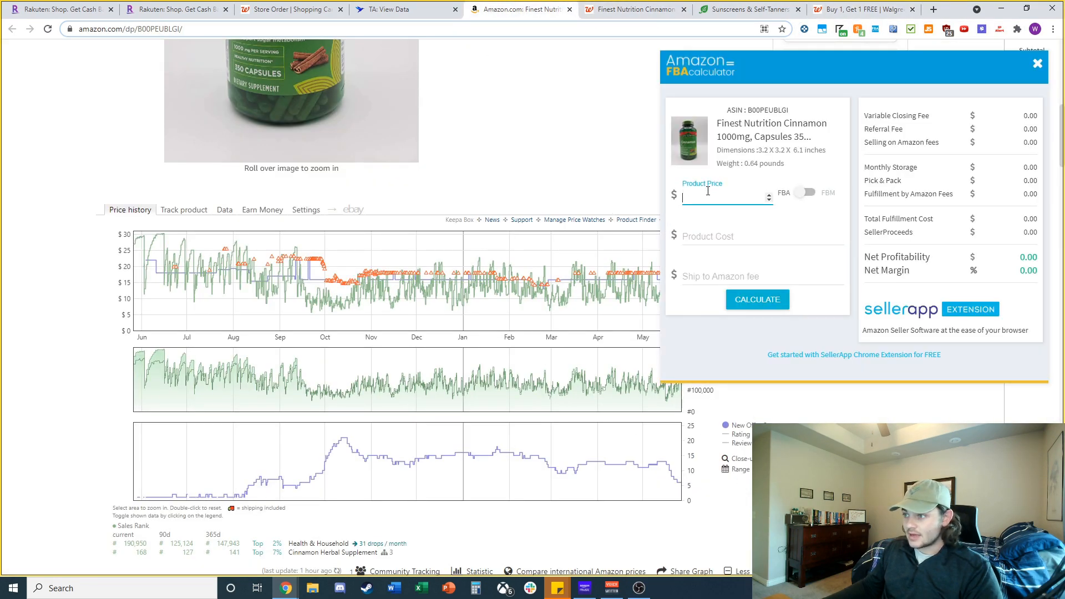
text(18)
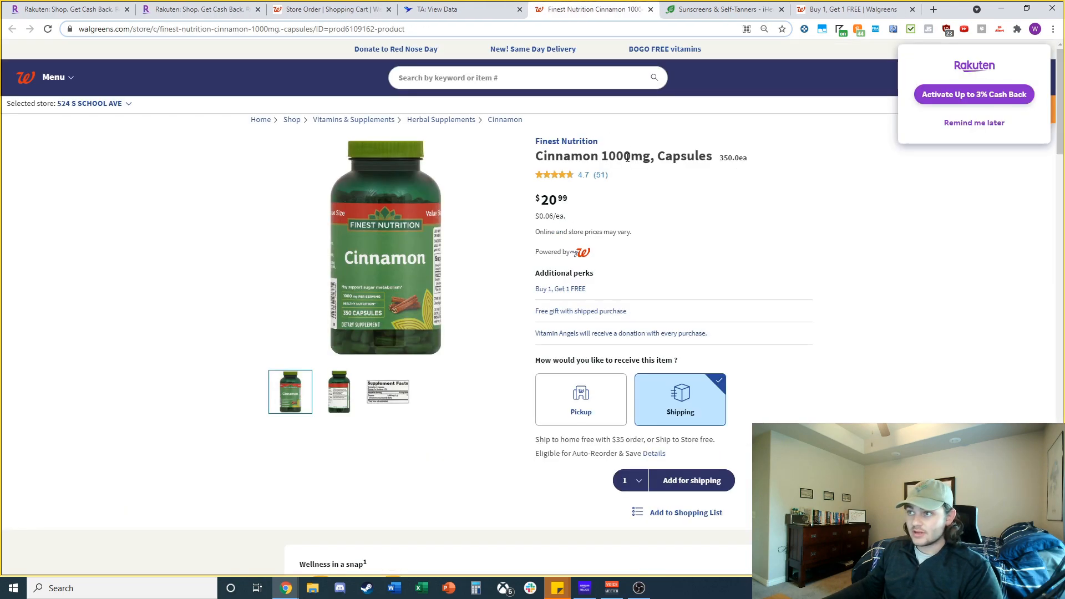
click(462, 9)
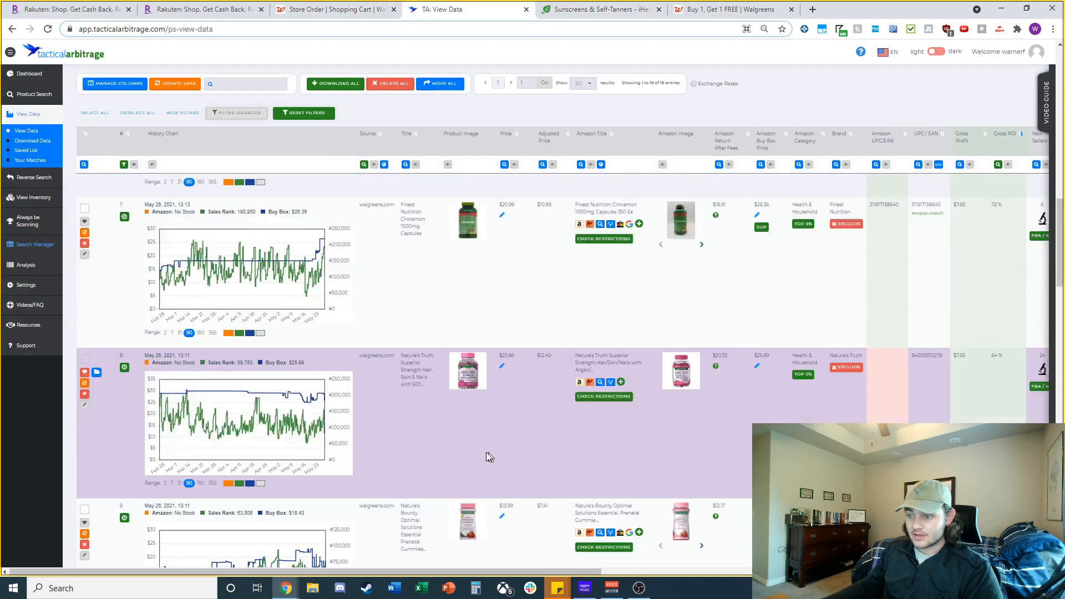
Confirm the Hair, Skin & Nails biotin is $11.99 but out of stock, then open its FBA calculator
scroll(down, 3)
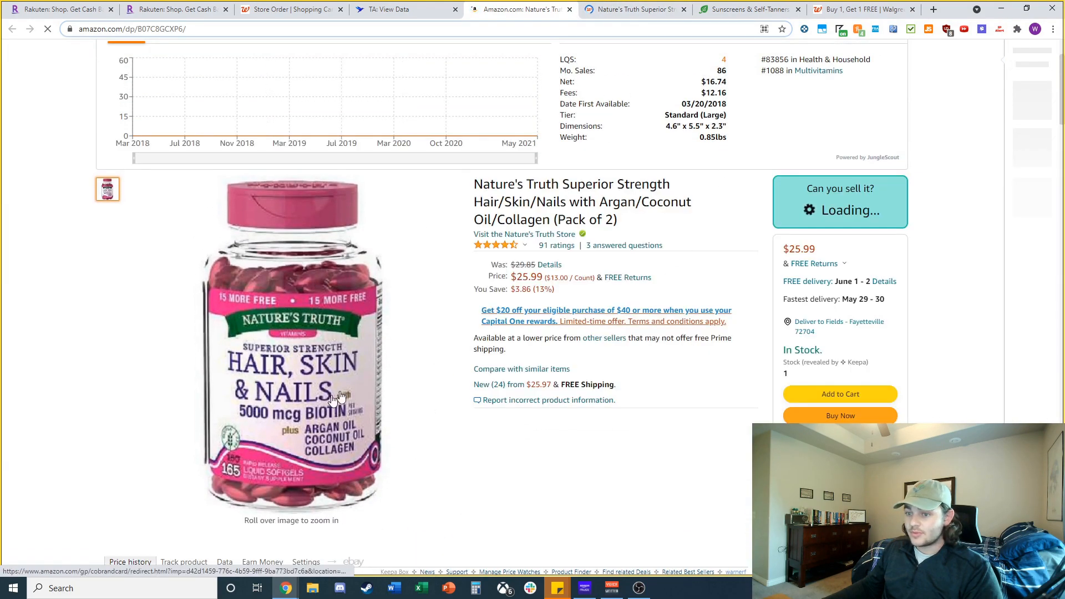
click(631, 9)
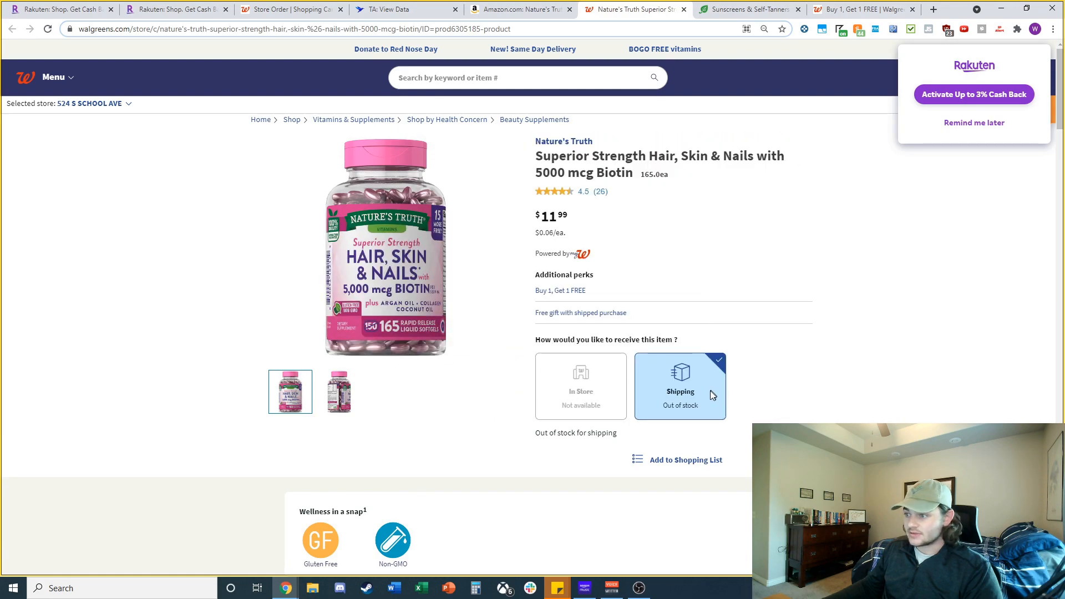
mouse_move(683, 326)
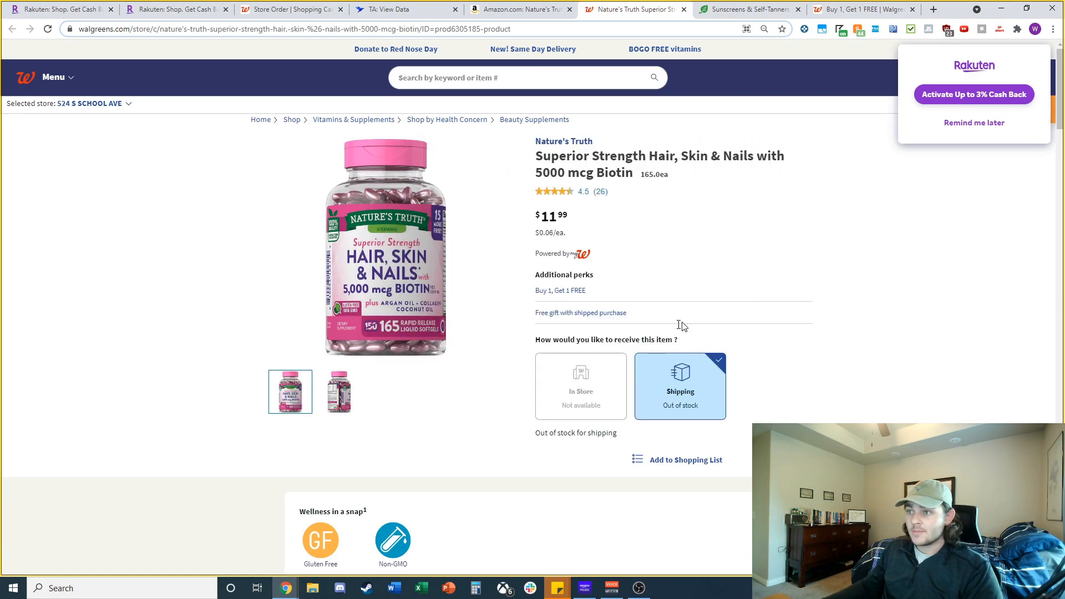
click(520, 9)
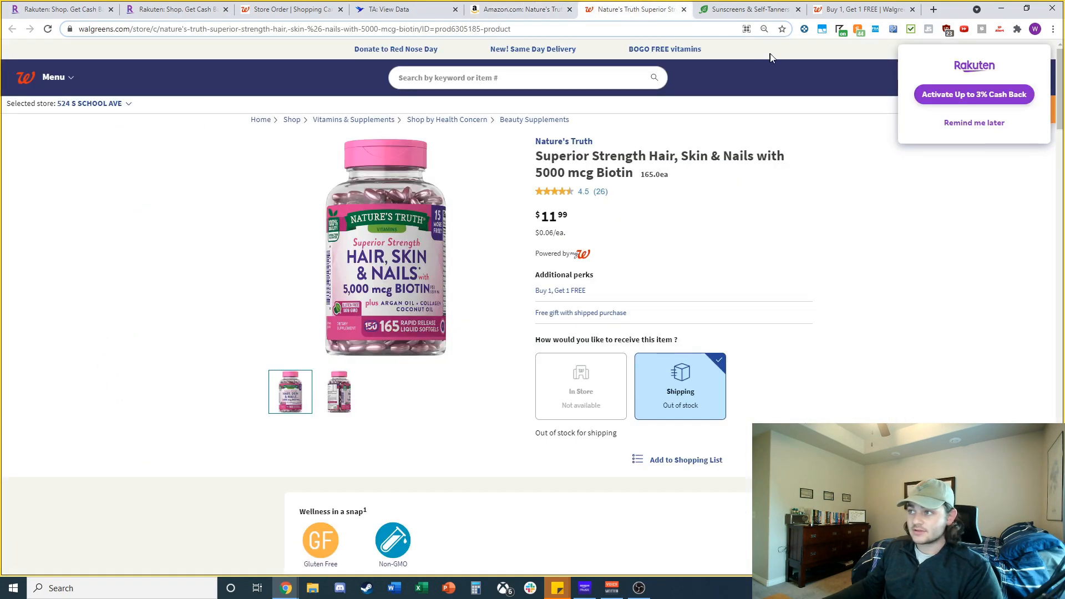
click(519, 8)
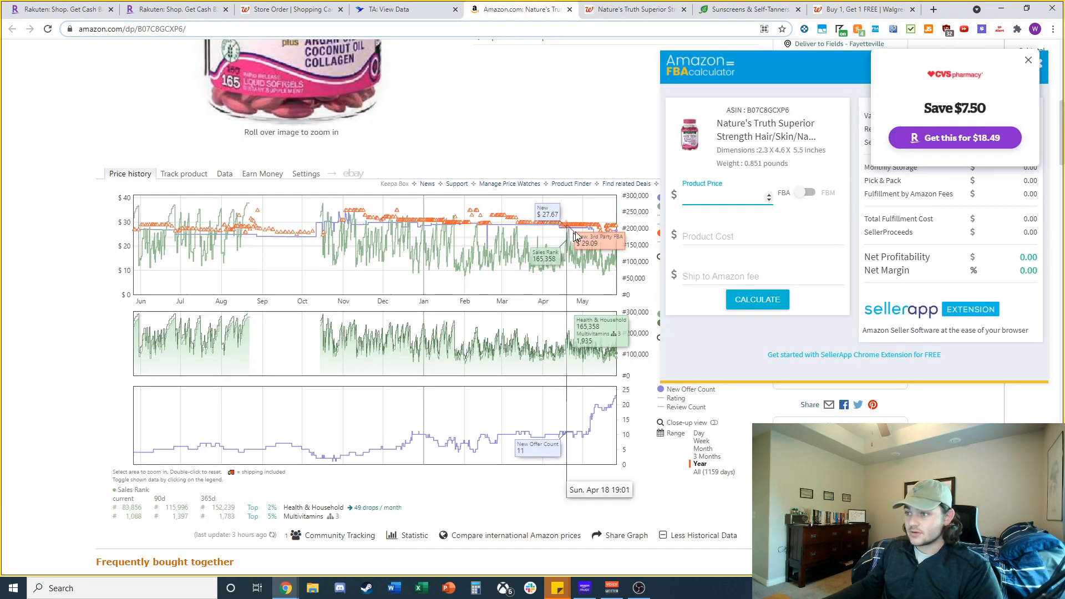
Enter a $28 price and $14 cost in the FBA calculator for about $4.87 net profit
text(28)
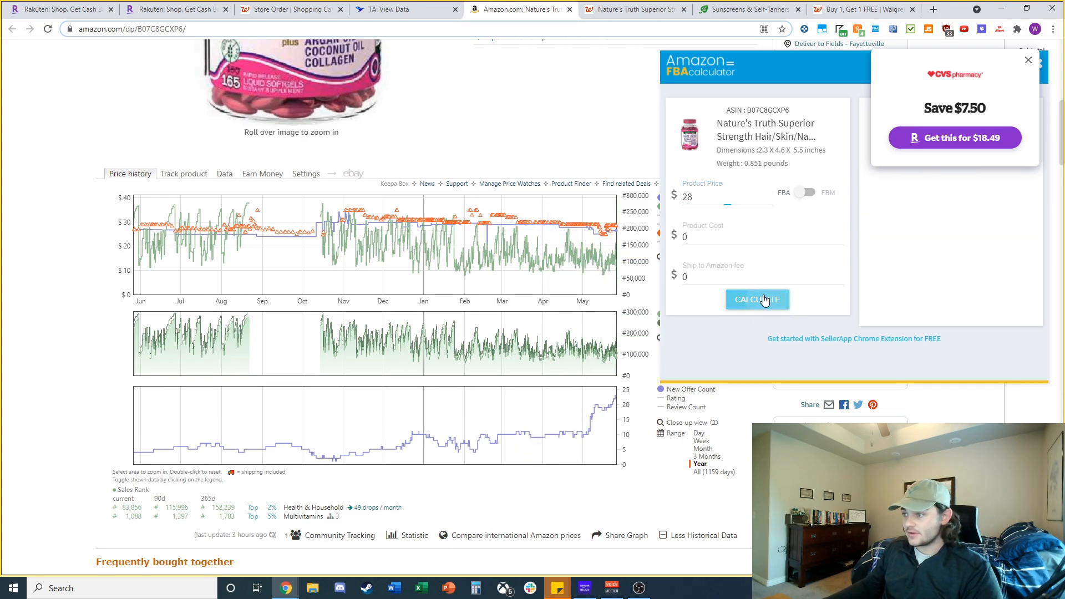
click(757, 299)
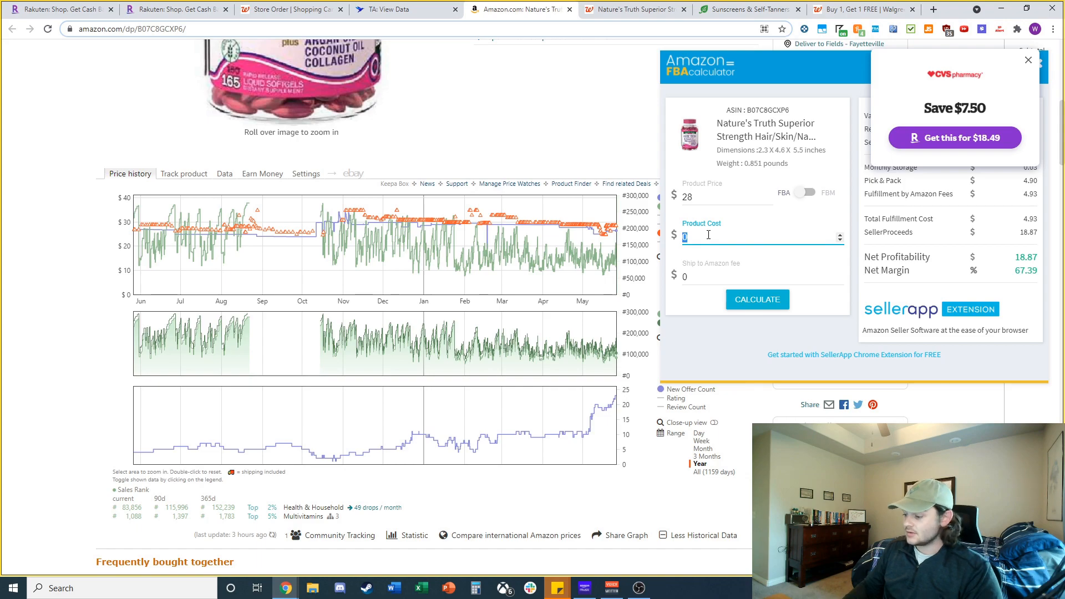
text(14)
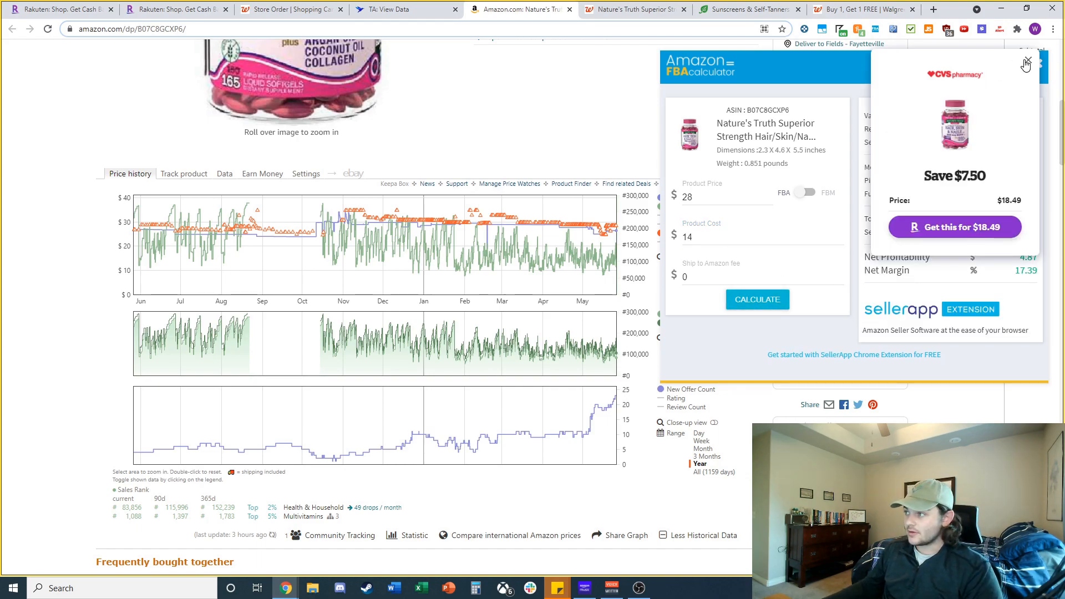
click(1027, 61)
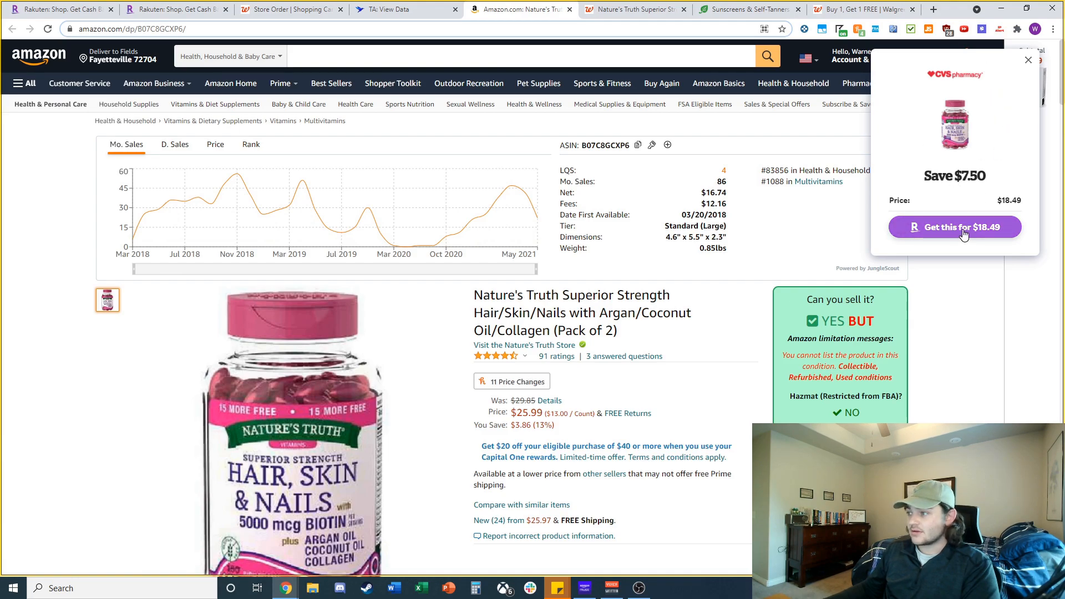
Search the Nature's Truth biotin title on Google and compare other retailers' prices
click(953, 227)
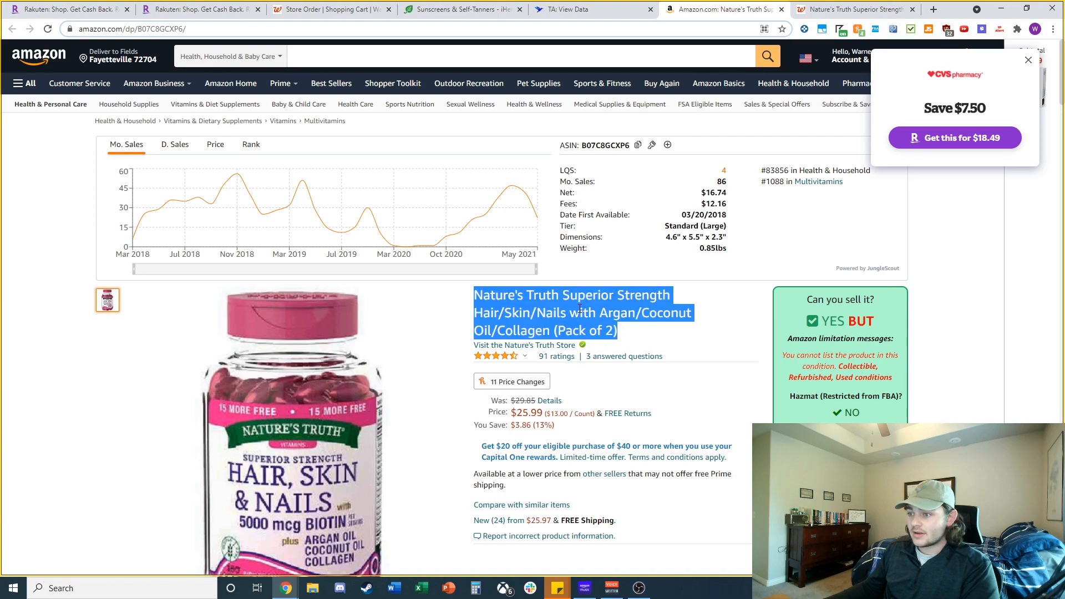
click(932, 9)
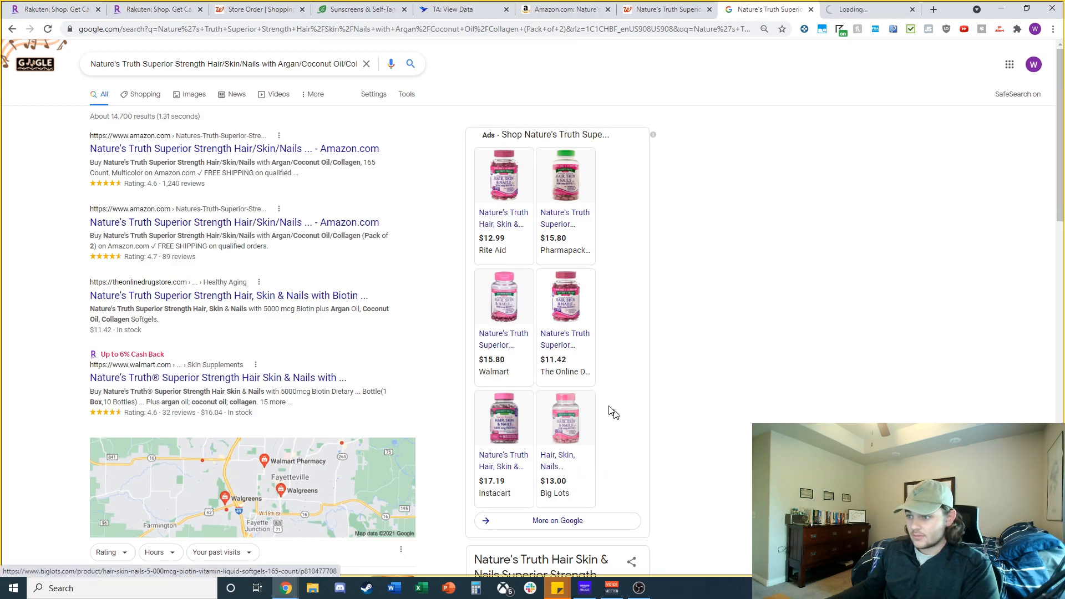
scroll(down, 3)
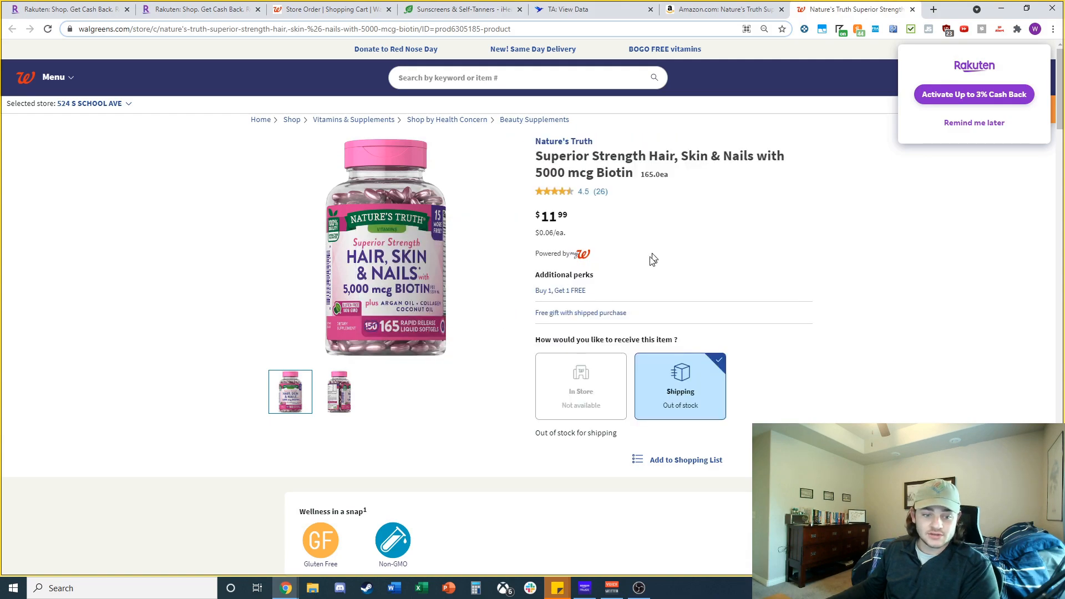
mouse_move(608, 300)
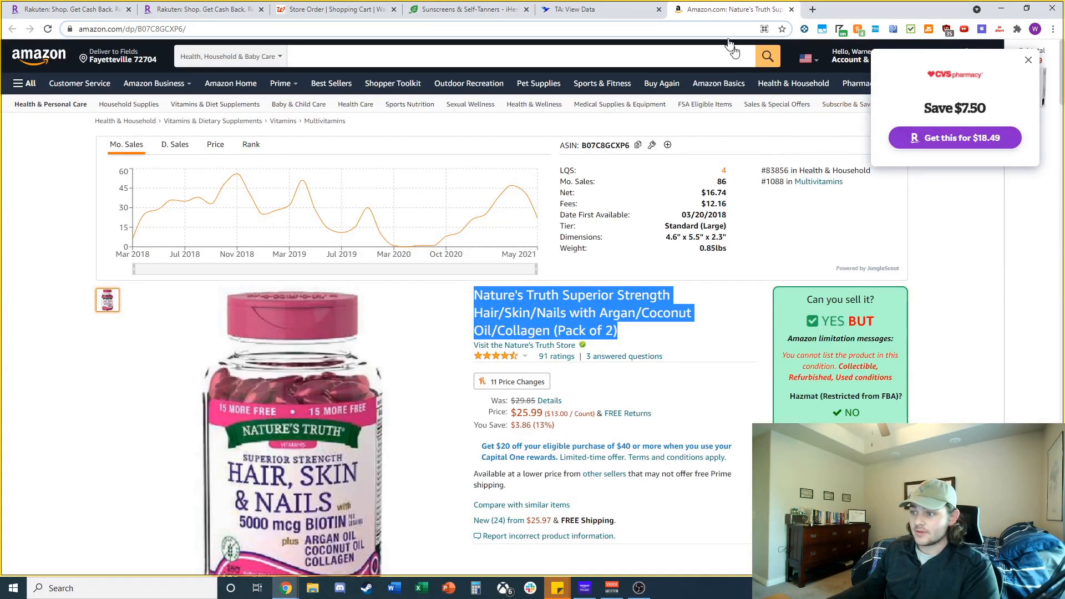
Close the prenatal gummies pages and check the $7.99 Gorgeous Hair, Skin, Nails gummies, out of stock
click(591, 9)
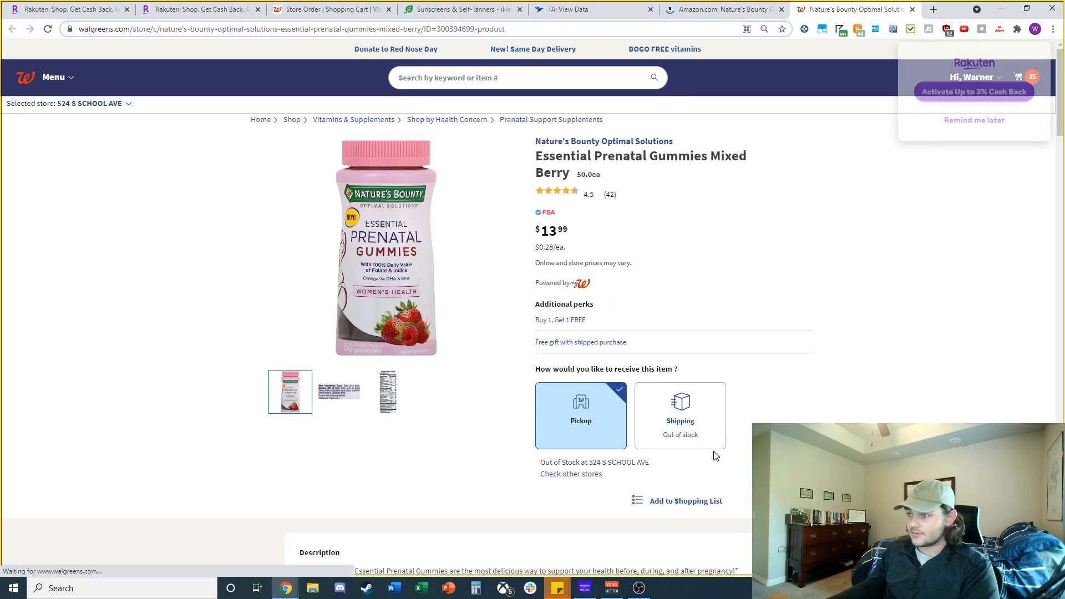
click(572, 9)
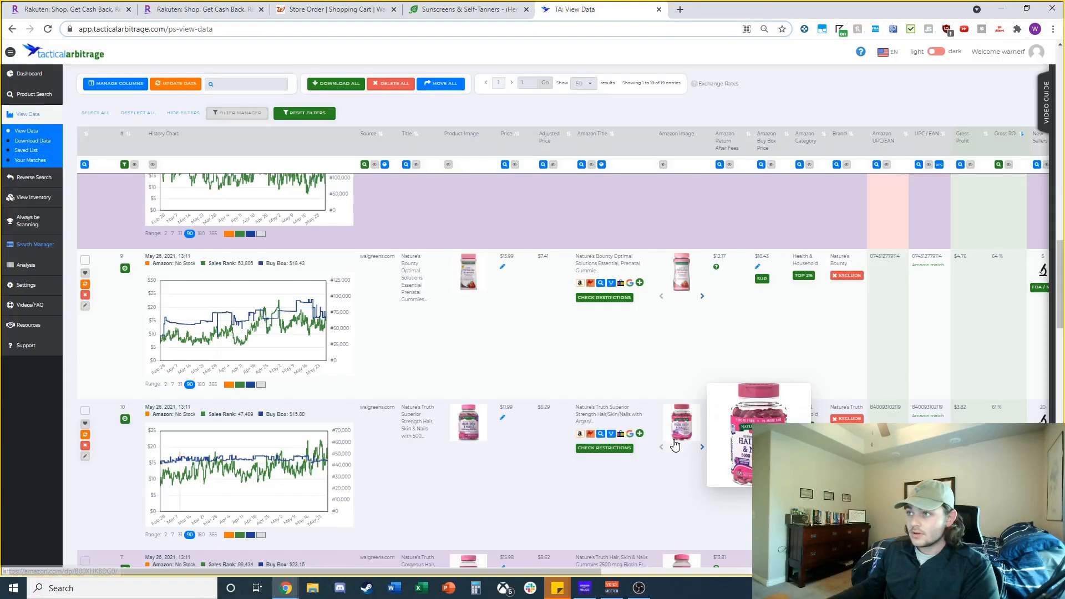
scroll(down, 3)
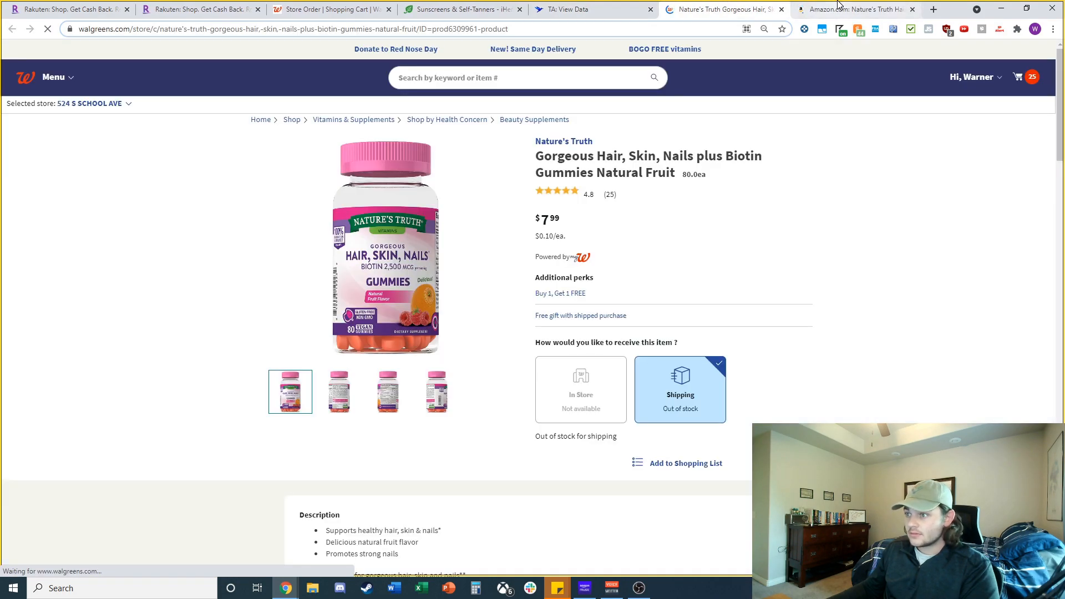
click(852, 9)
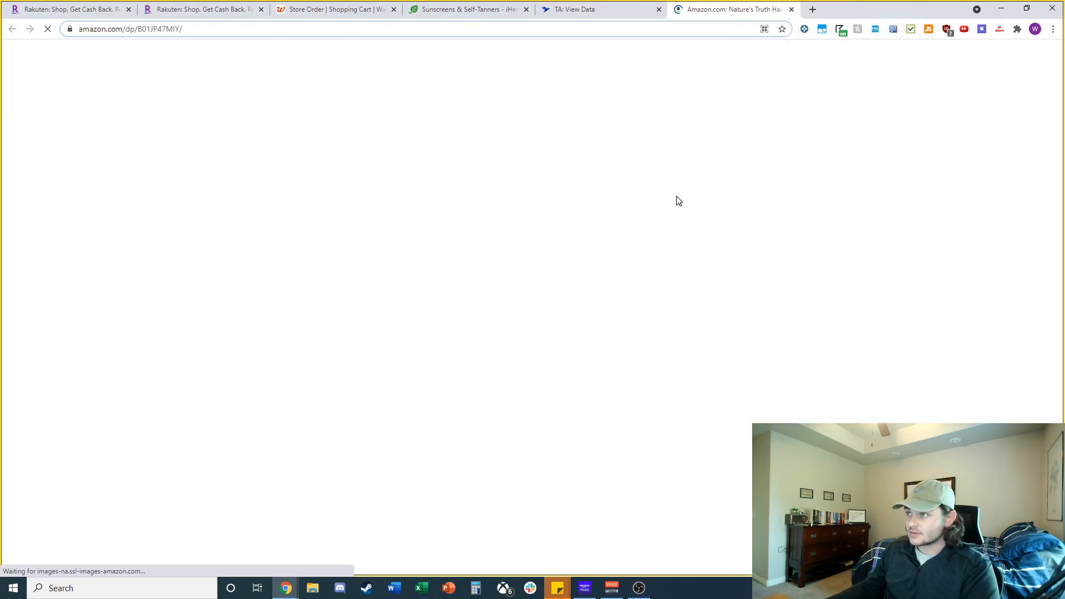
click(600, 9)
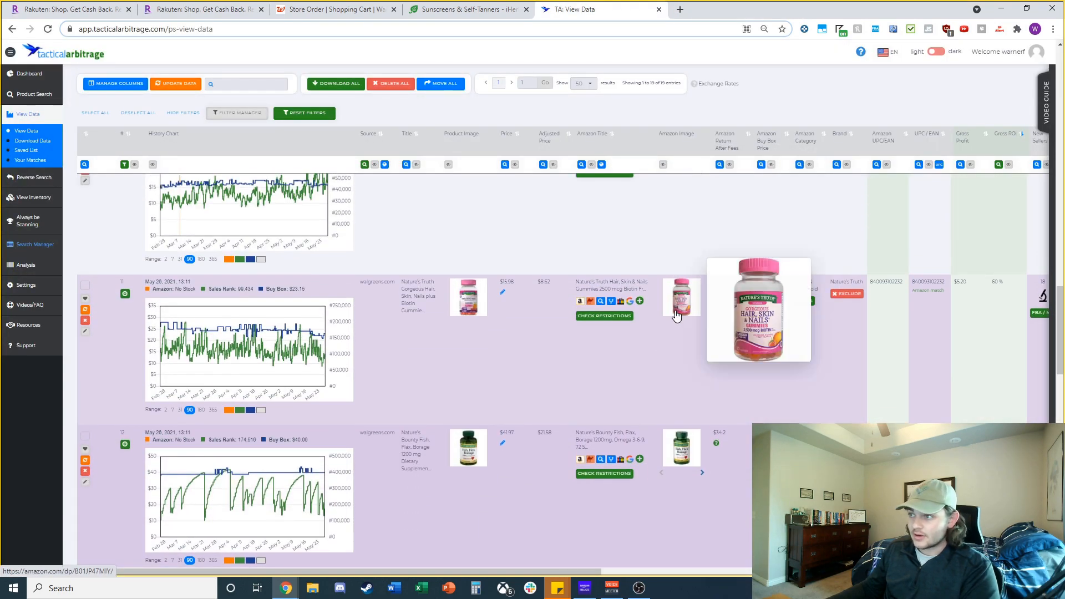
Calculate FBA profit for Gorgeous Hair, Skin & Nails gummies at $21 price, $9 cost: $3.91
click(681, 297)
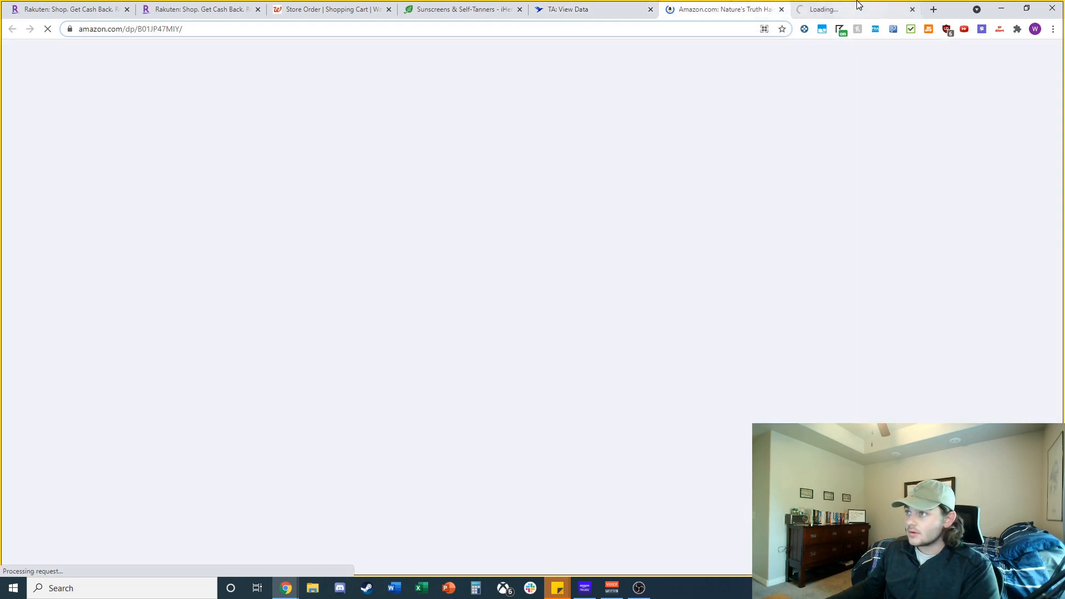
click(842, 9)
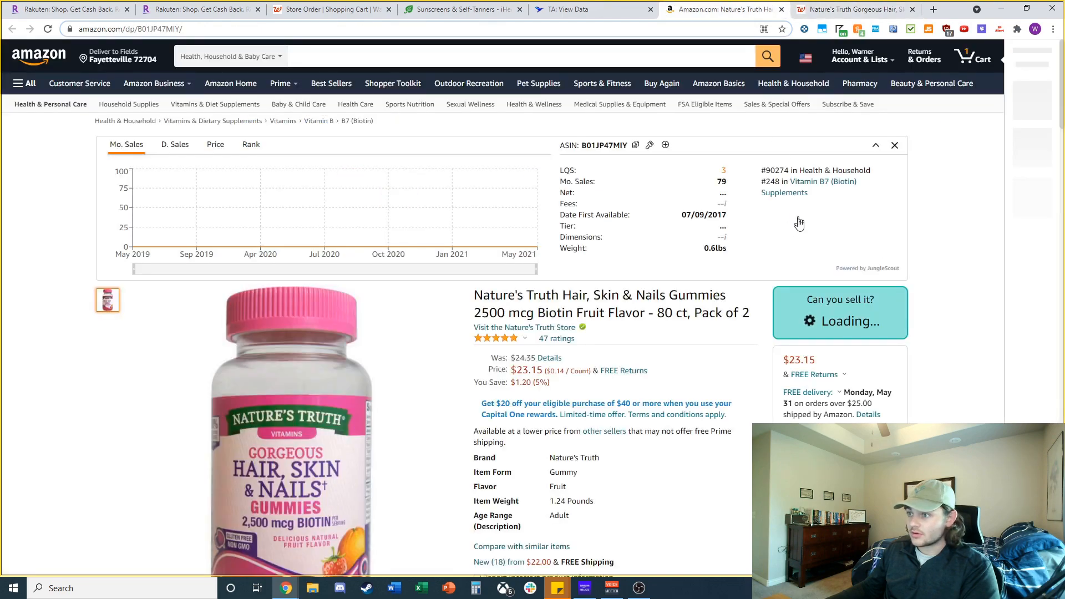
scroll(down, 3)
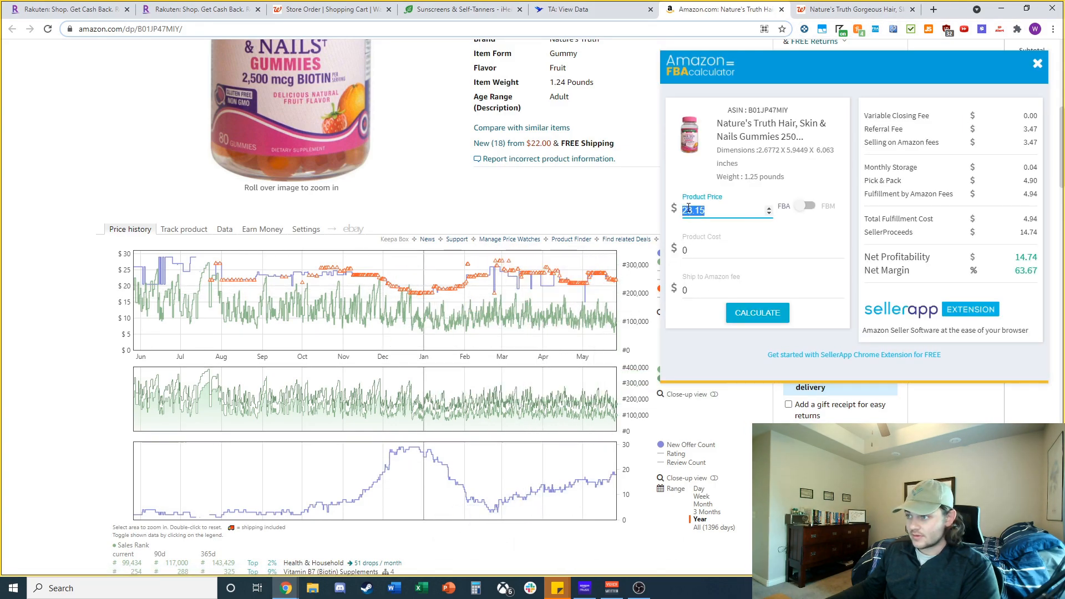
text(21)
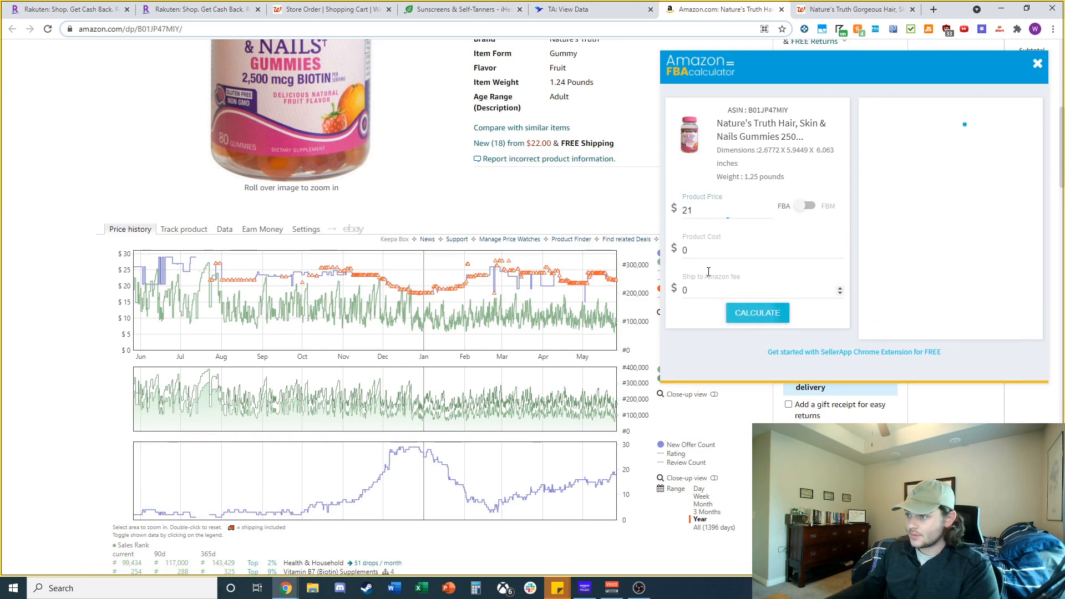
click(757, 313)
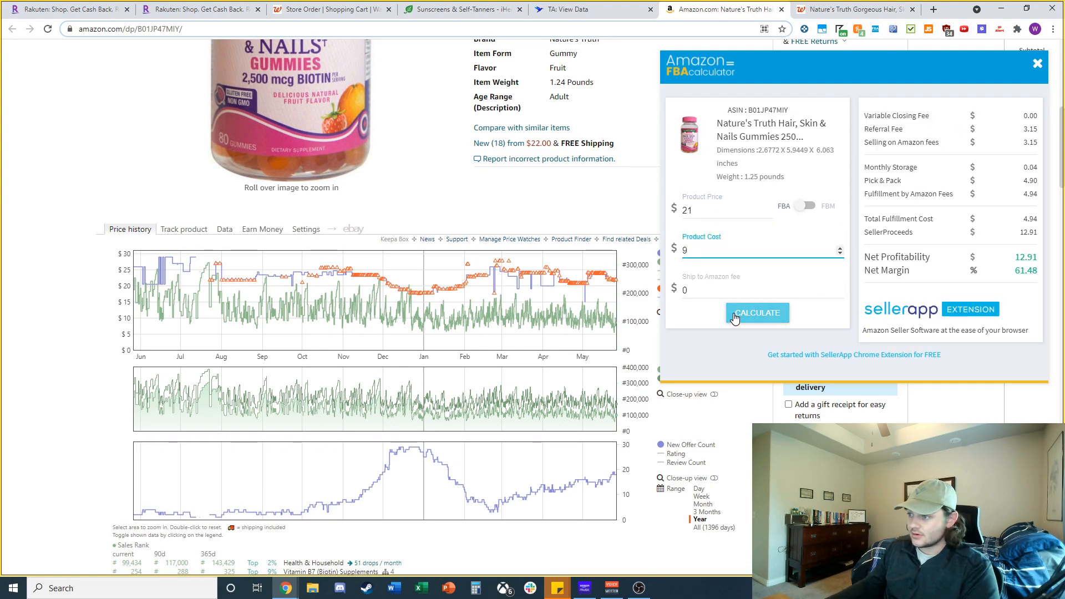
click(756, 312)
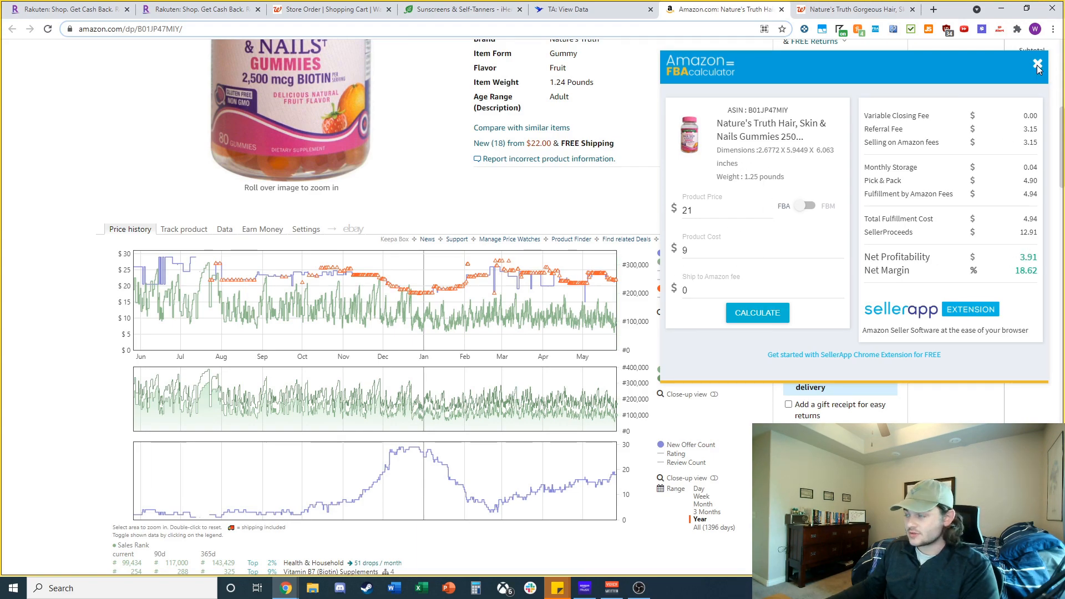
click(729, 9)
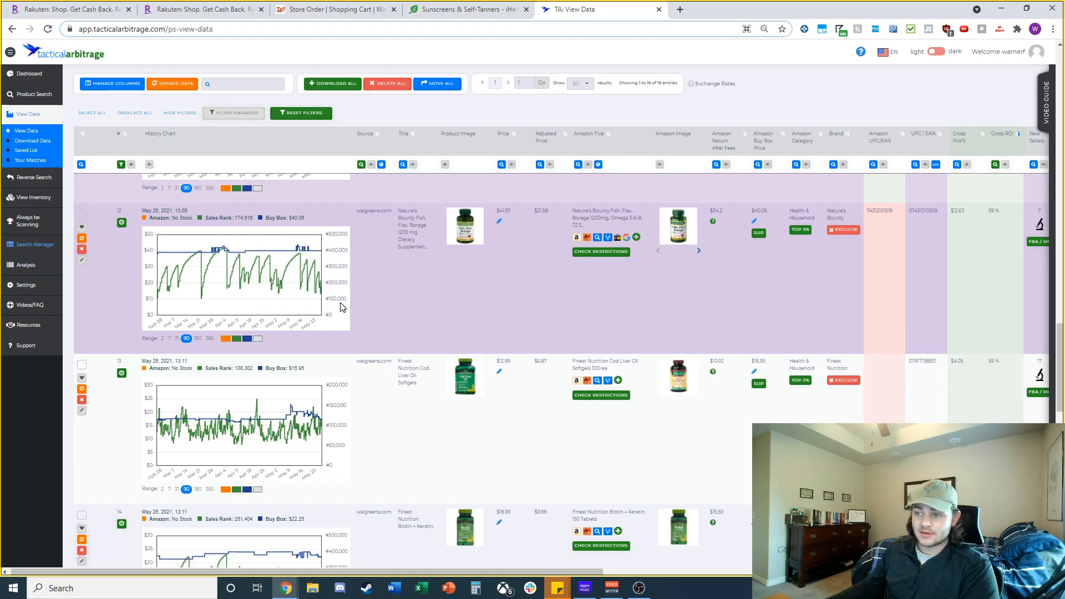
Check Walgreens shipping for Finest Nutrition Biotin + Keratin and switch to its Amazon listing
scroll(down, 3)
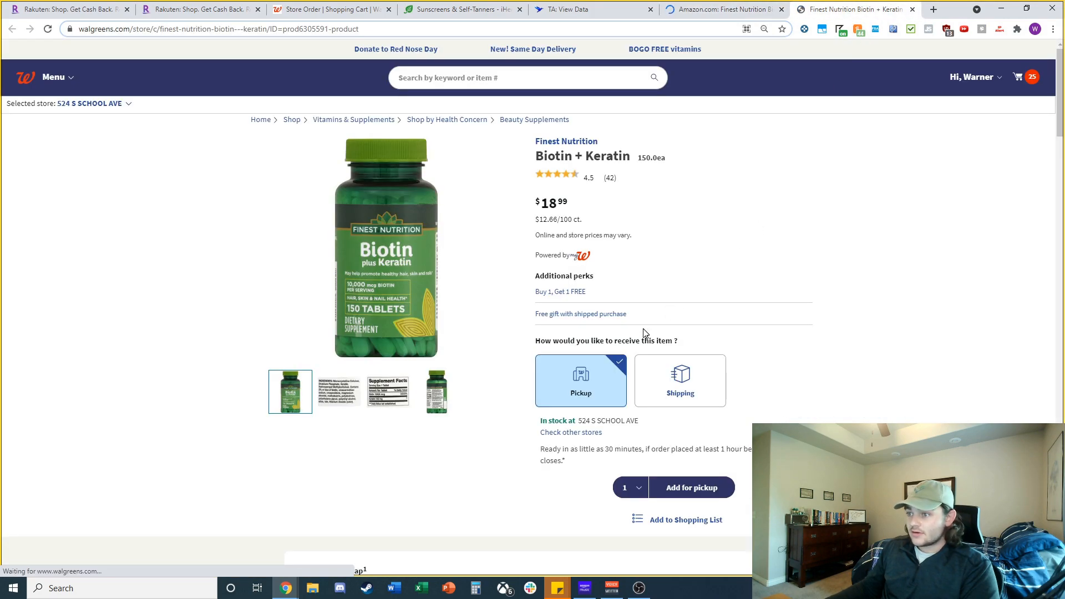
click(679, 381)
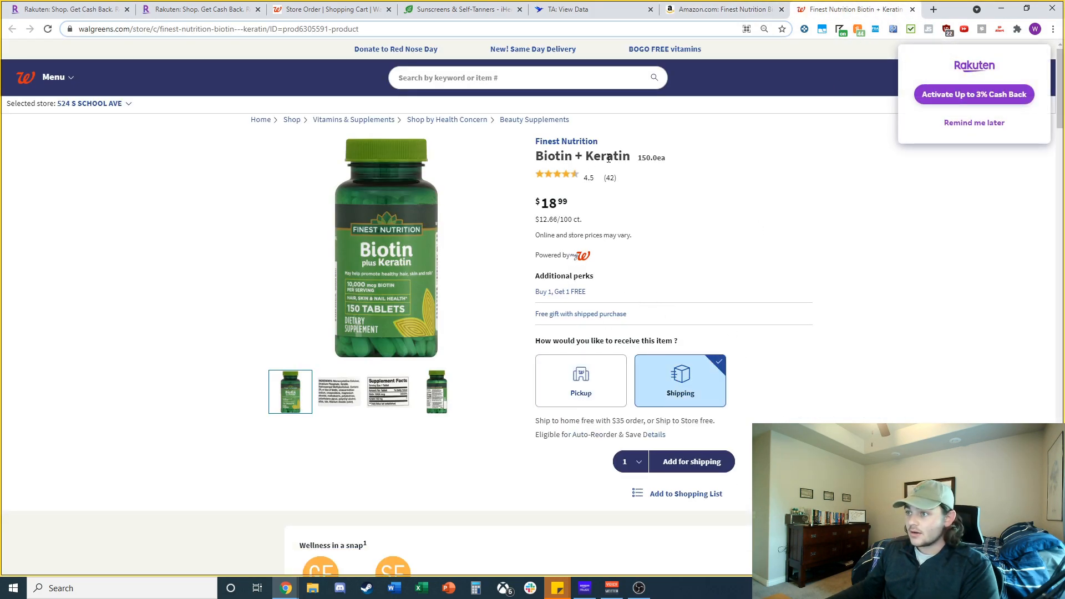
click(719, 9)
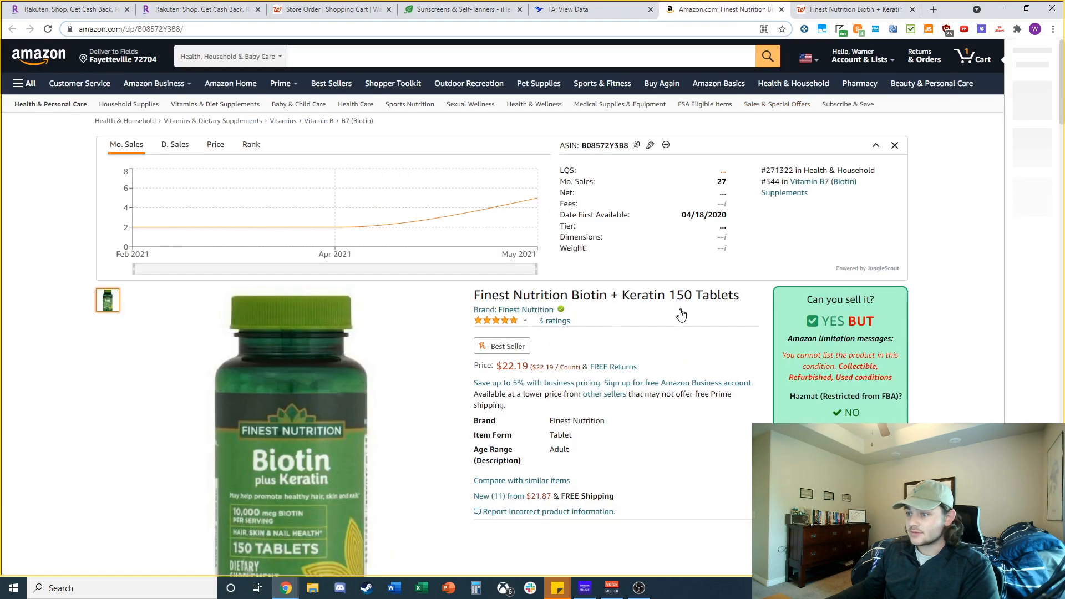
scroll(down, 3)
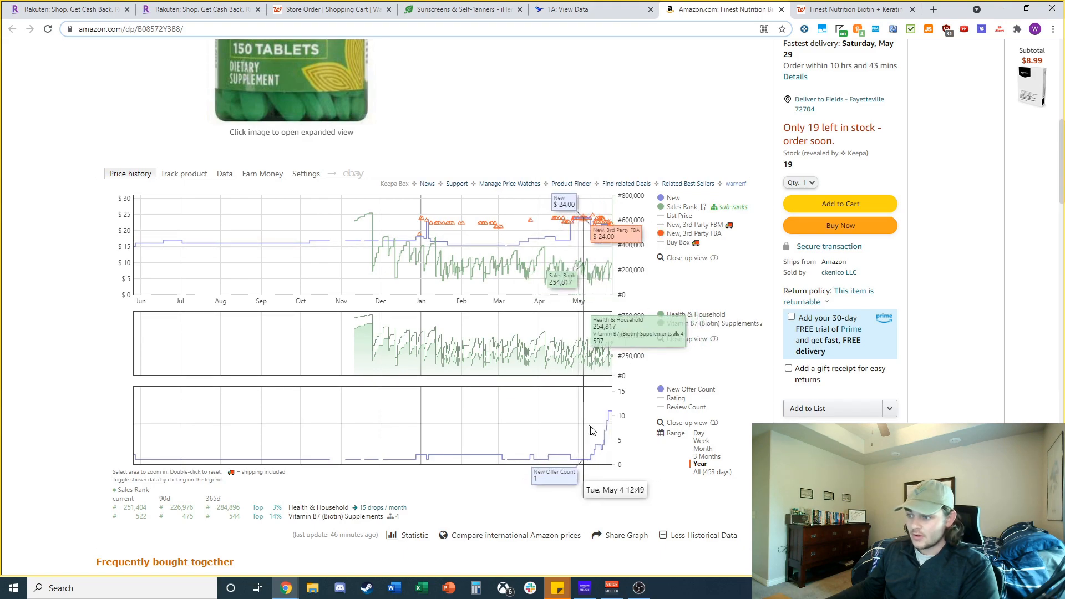
mouse_move(604, 439)
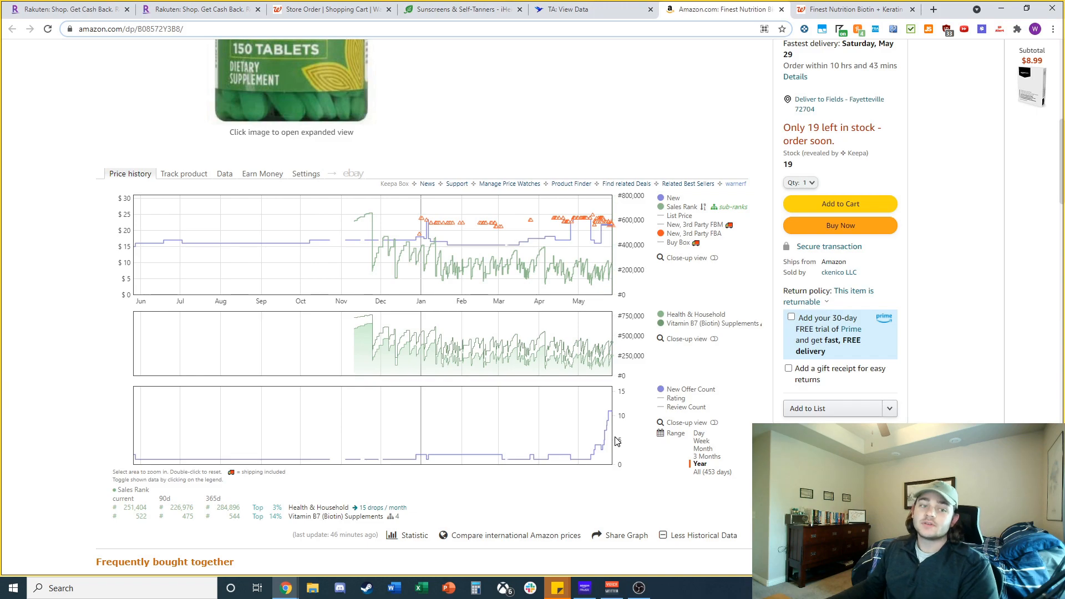
mouse_move(606, 433)
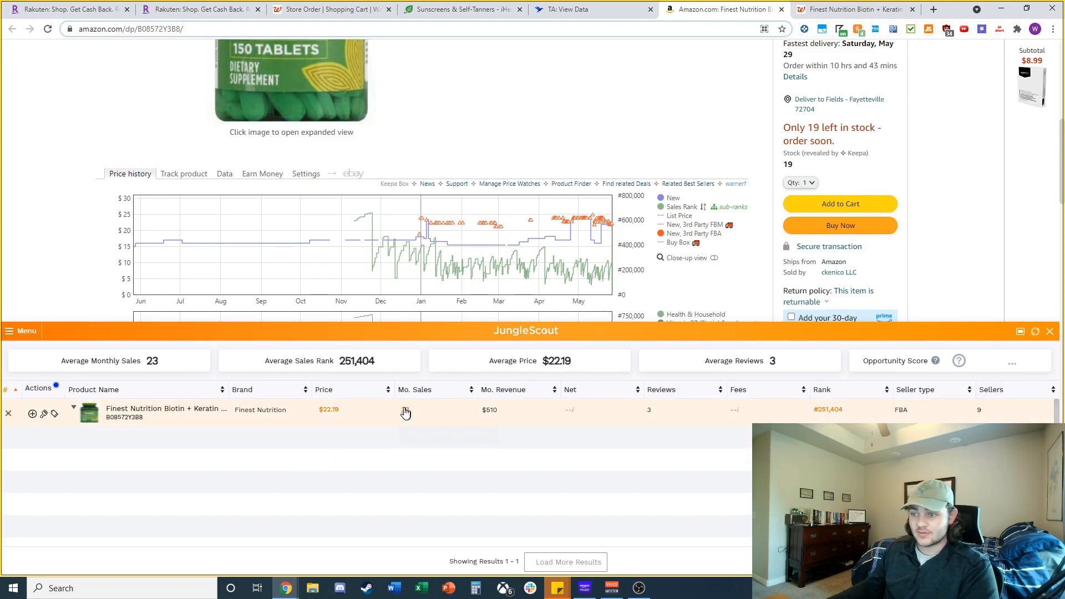
View the historical monthly sales chart: about 23 sales at average rank 251,404
click(405, 412)
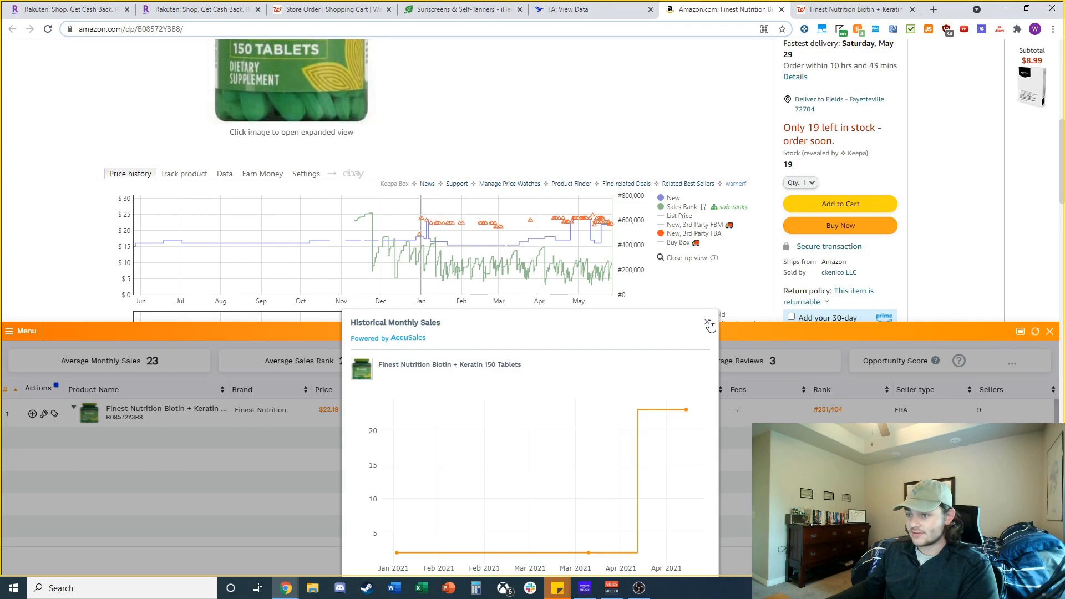
click(710, 323)
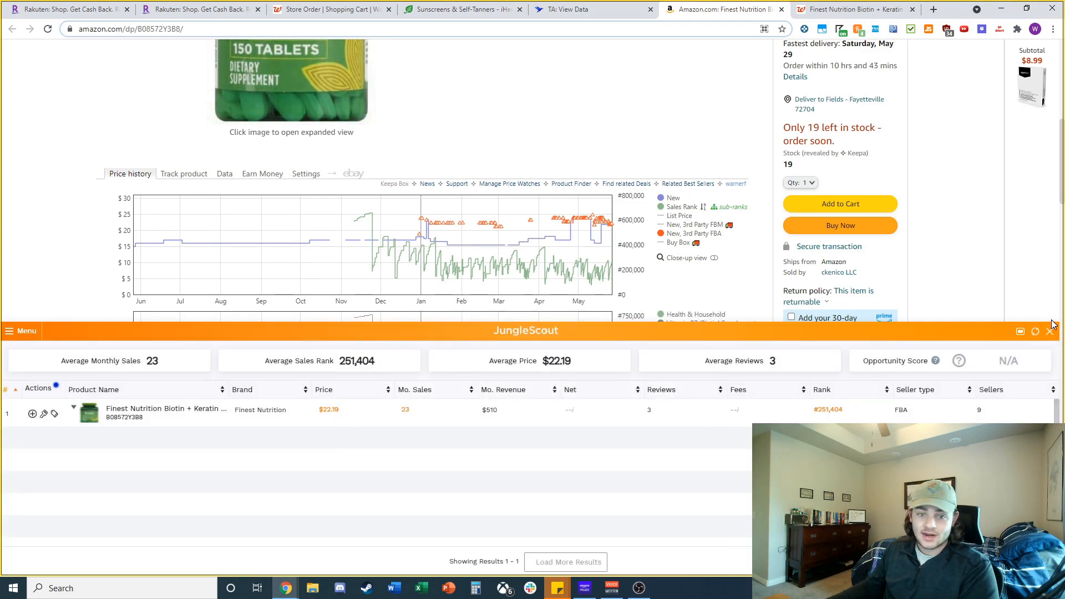
scroll(down, 3)
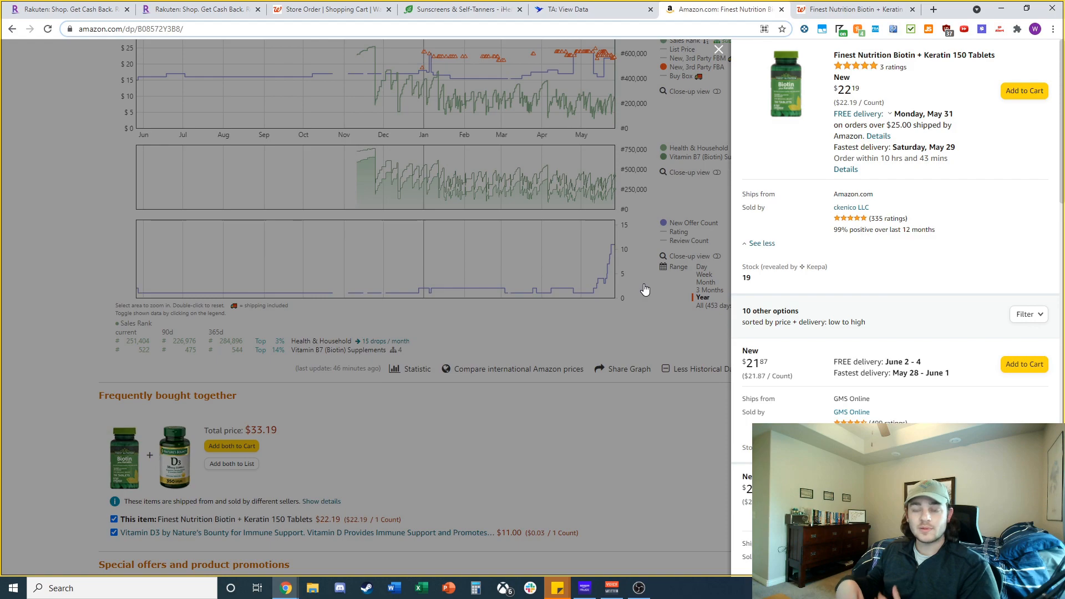
mouse_move(672, 206)
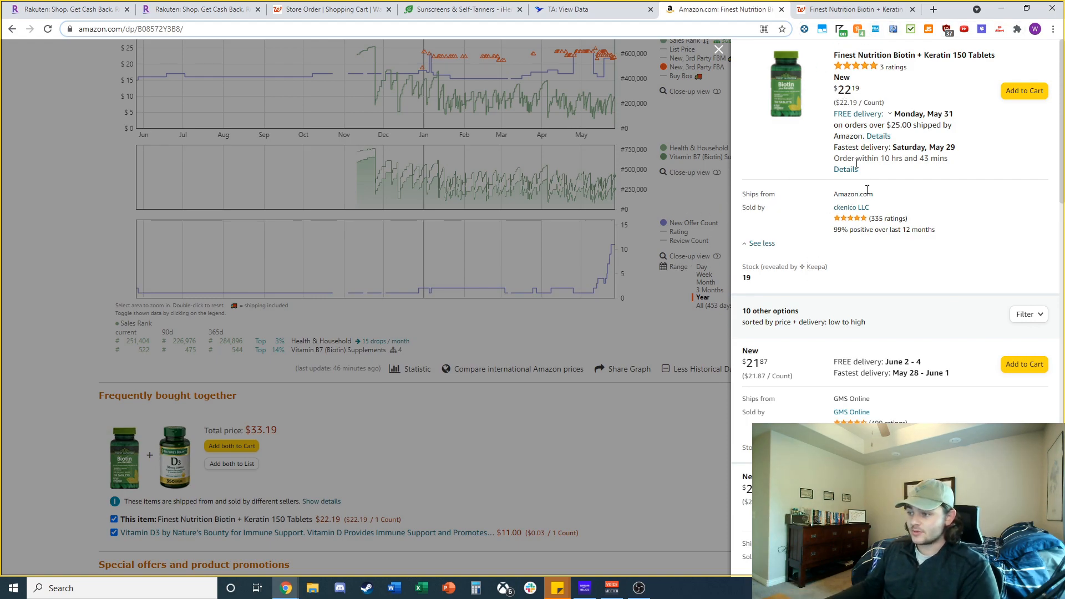
Scroll through the Biotin + Keratin 'New (11) from $21.87' offers panel
scroll(down, 3)
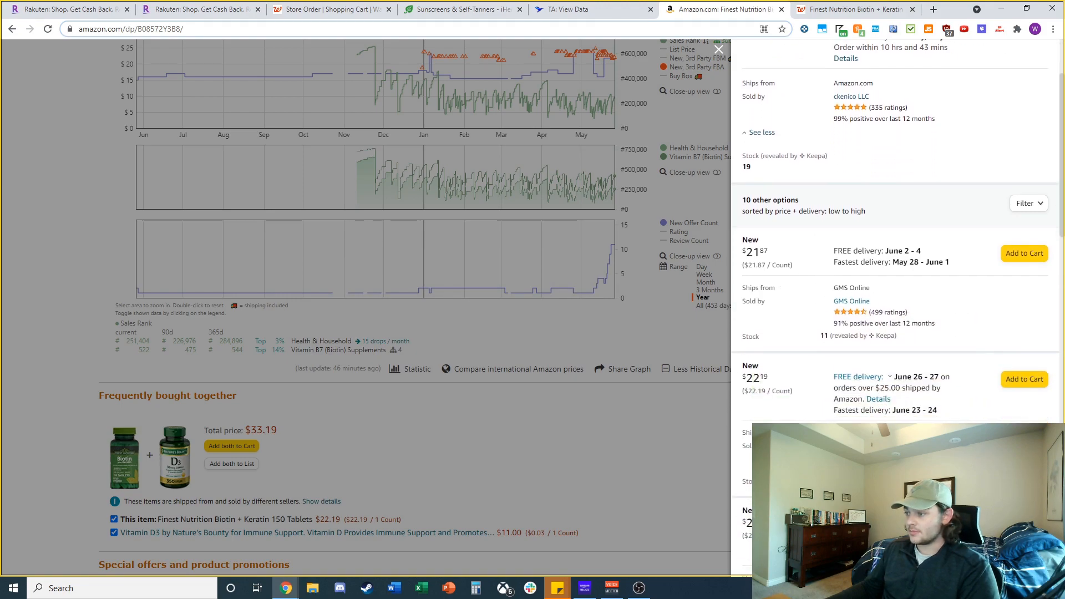
scroll(down, 3)
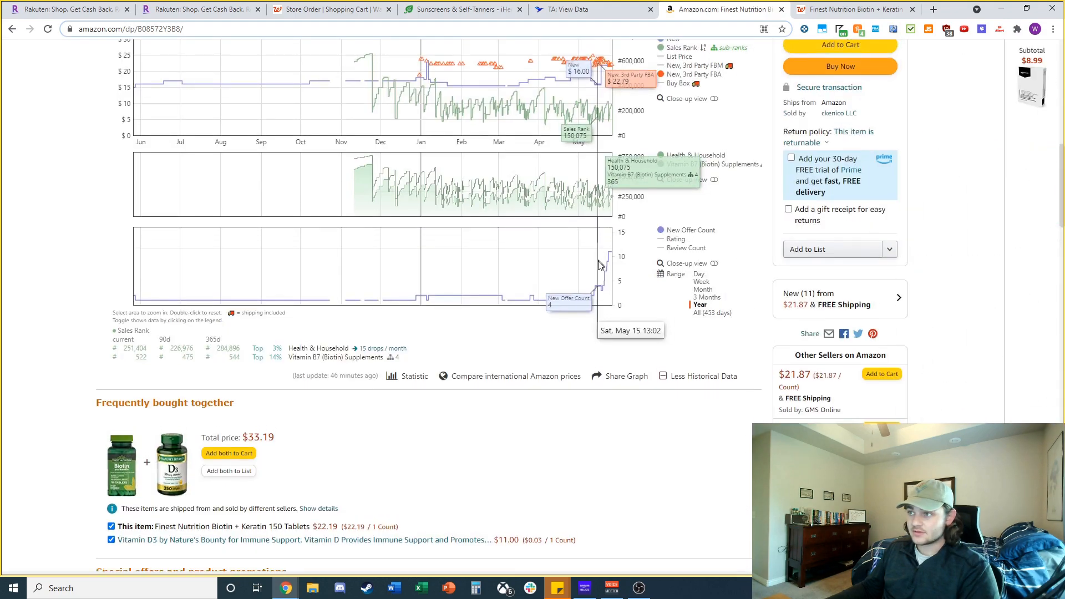
scroll(down, 3)
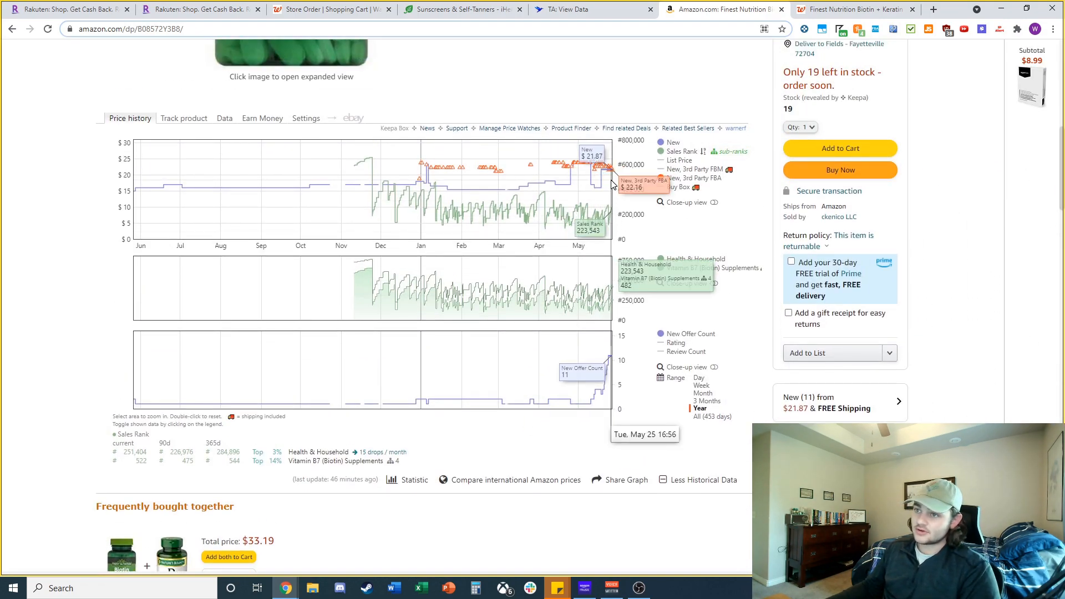
mouse_move(874, 28)
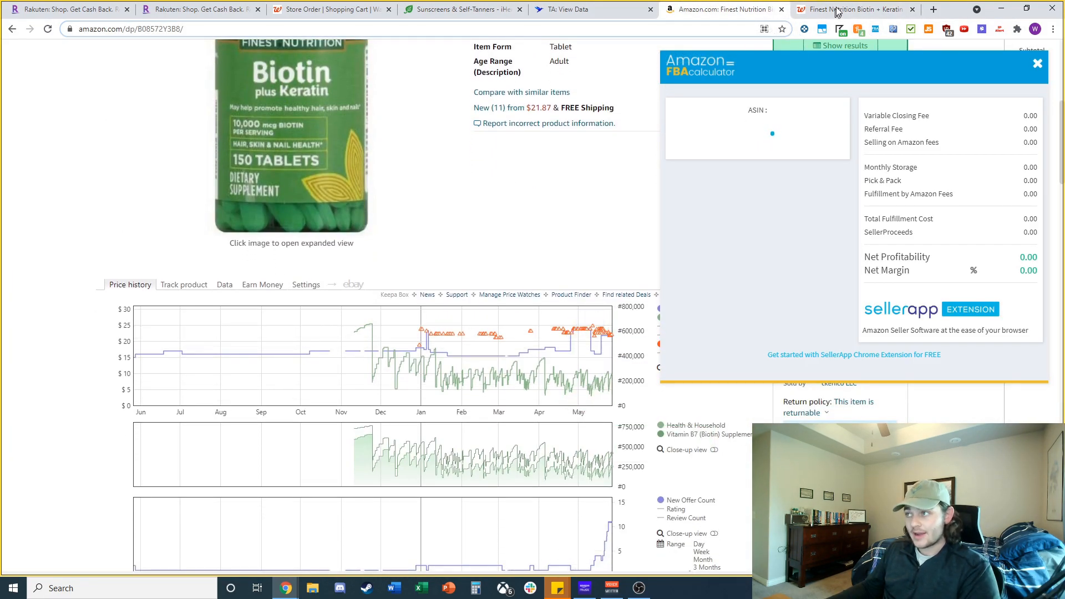
Compare the Walgreens biotin price against the $22.19 Amazon listing
click(852, 9)
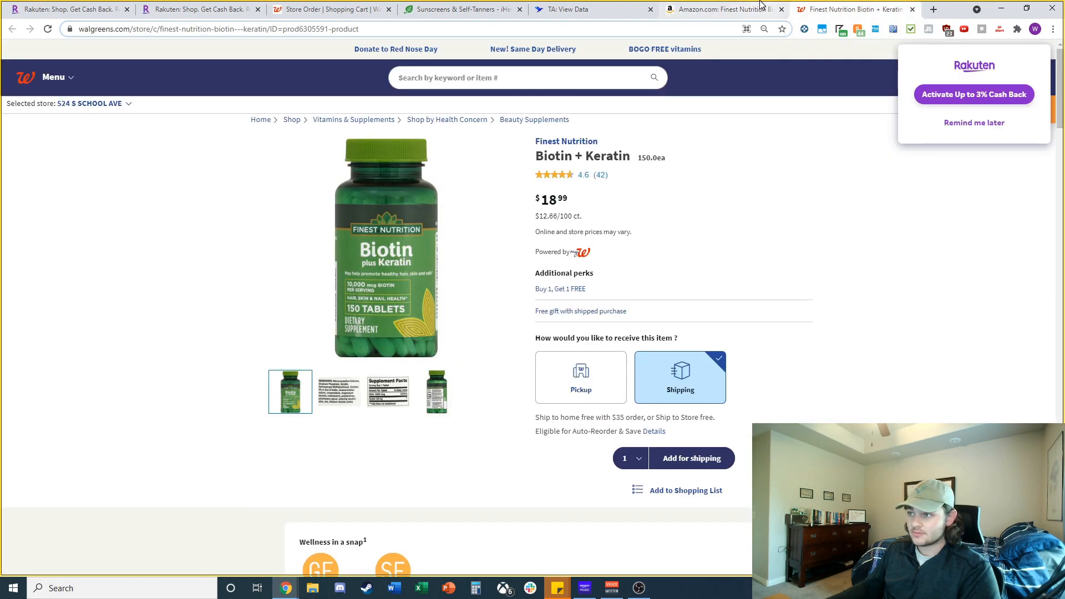
click(722, 9)
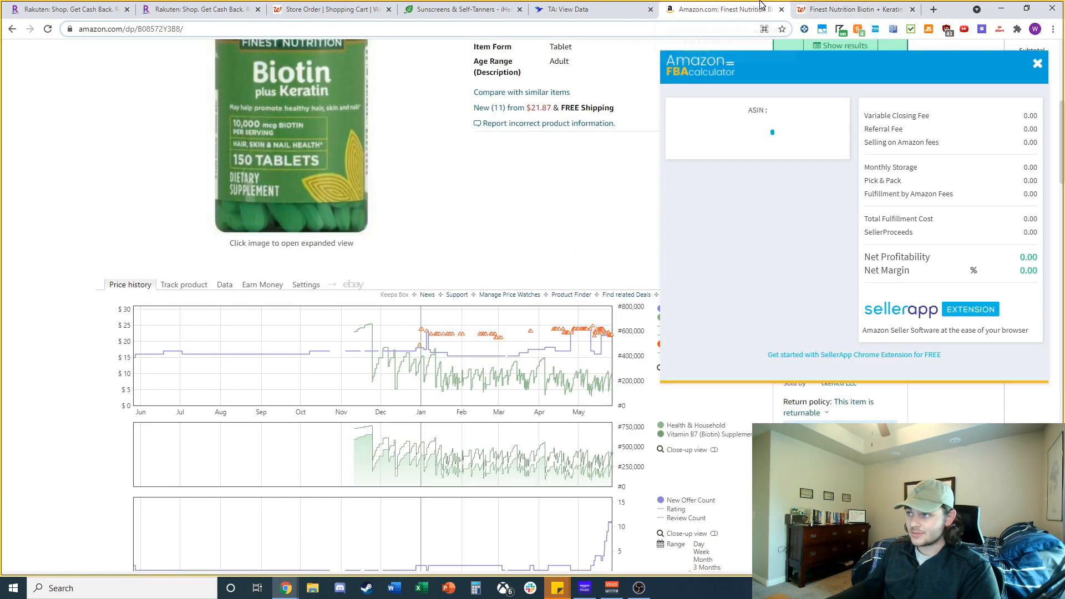
click(1038, 63)
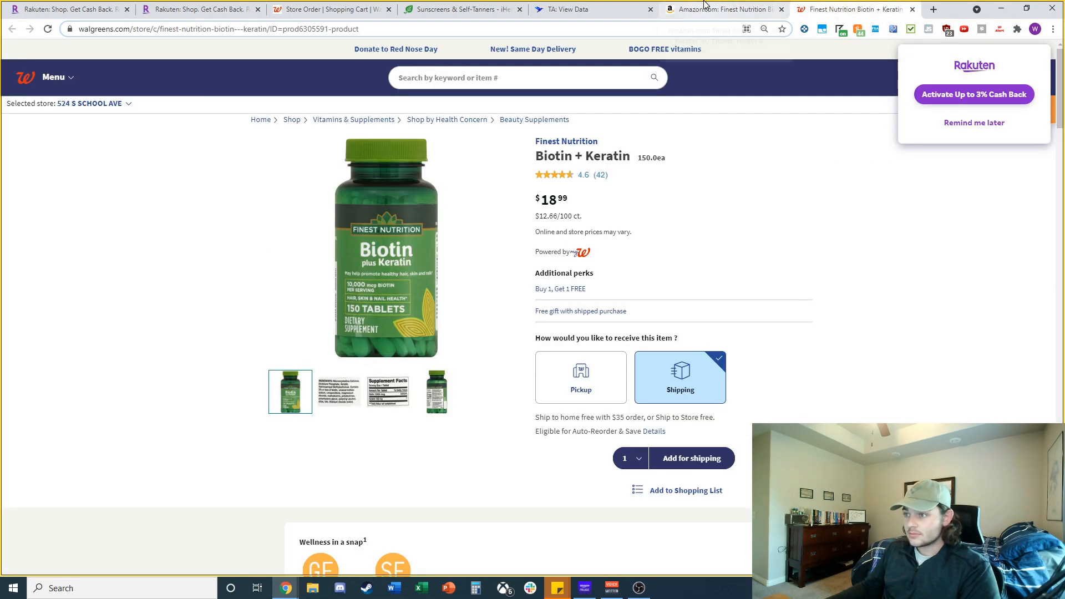
click(720, 9)
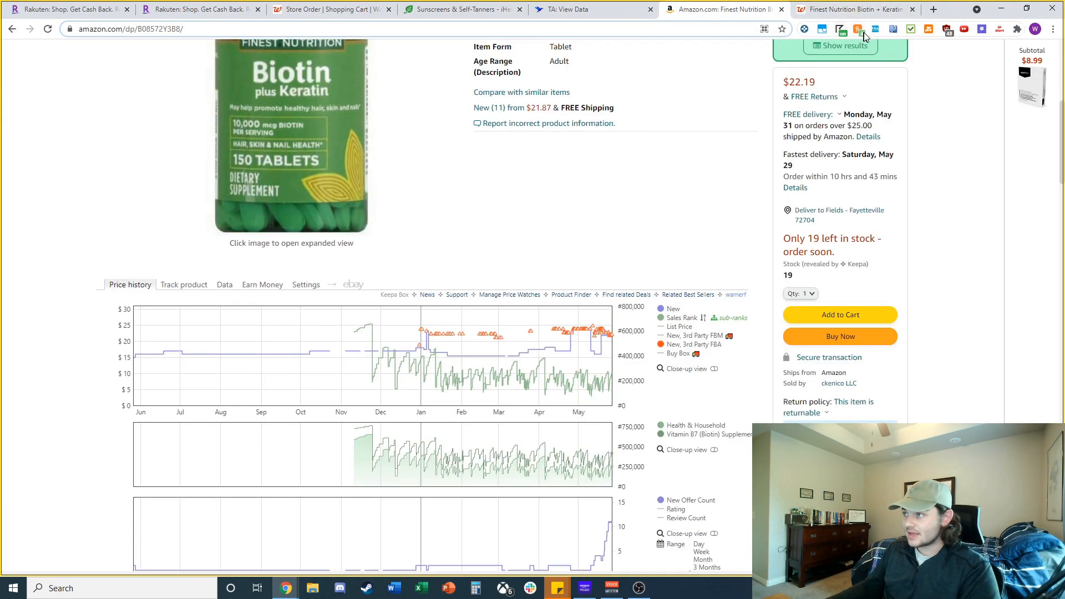
Calculate Biotin + Keratin FBA profit at $10.50 cost: $5.04 net, 22.71% margin
click(858, 28)
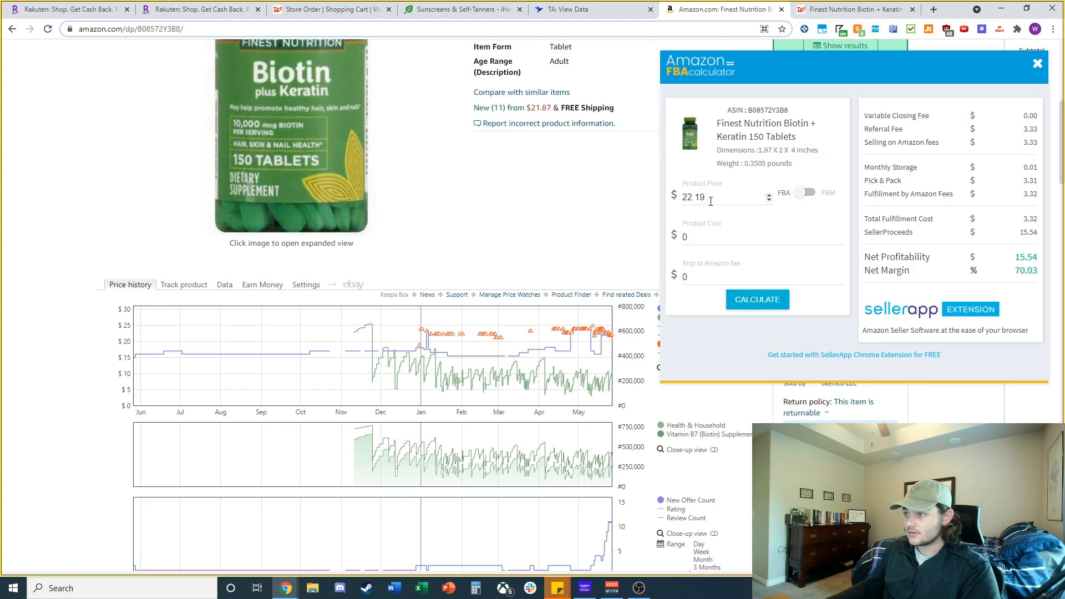
text(10.5)
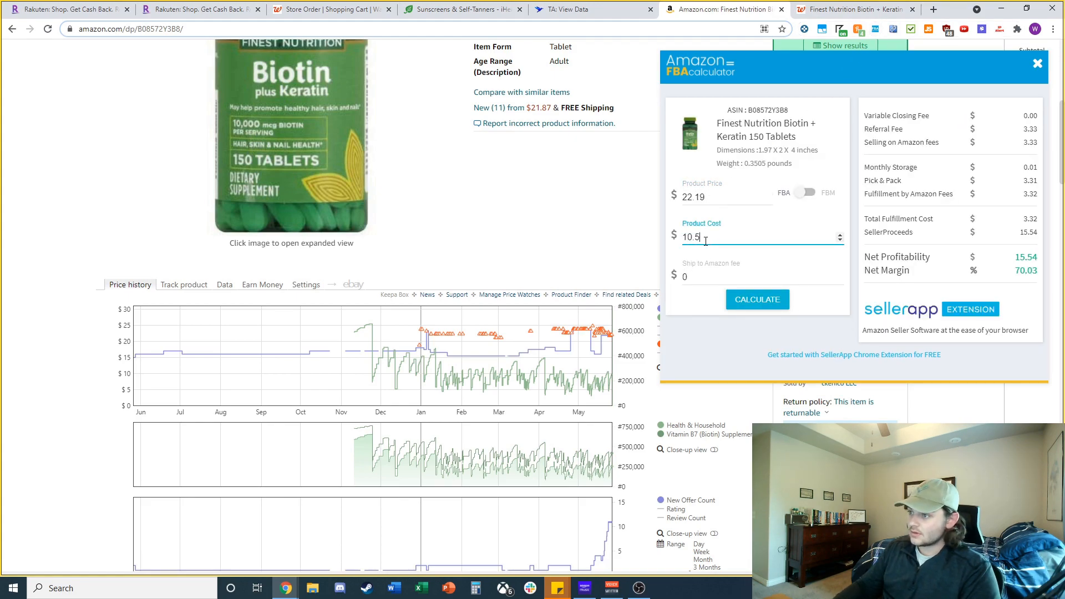
click(756, 299)
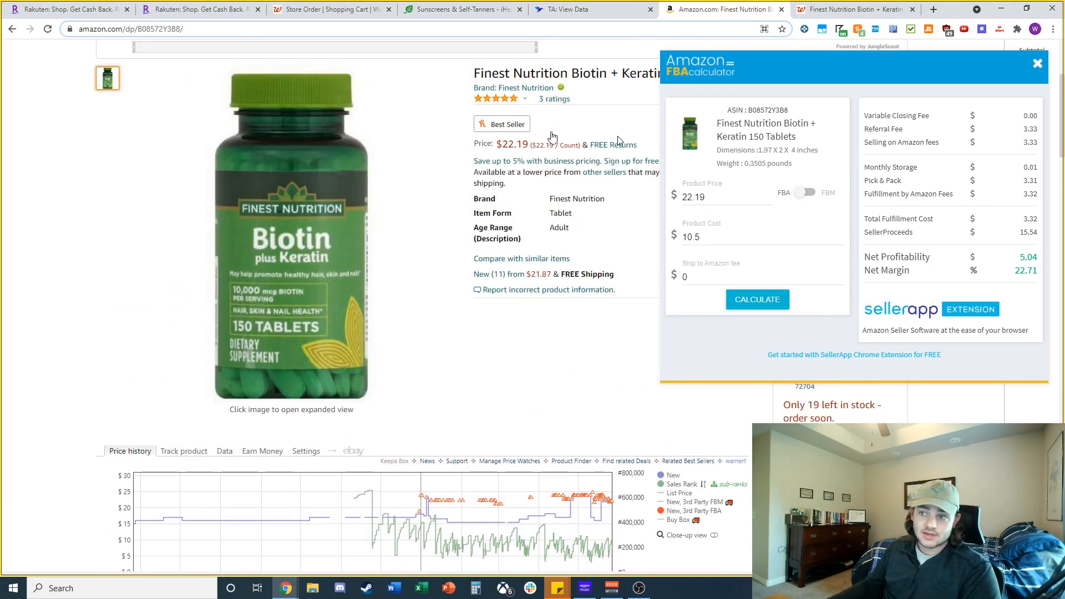
click(852, 8)
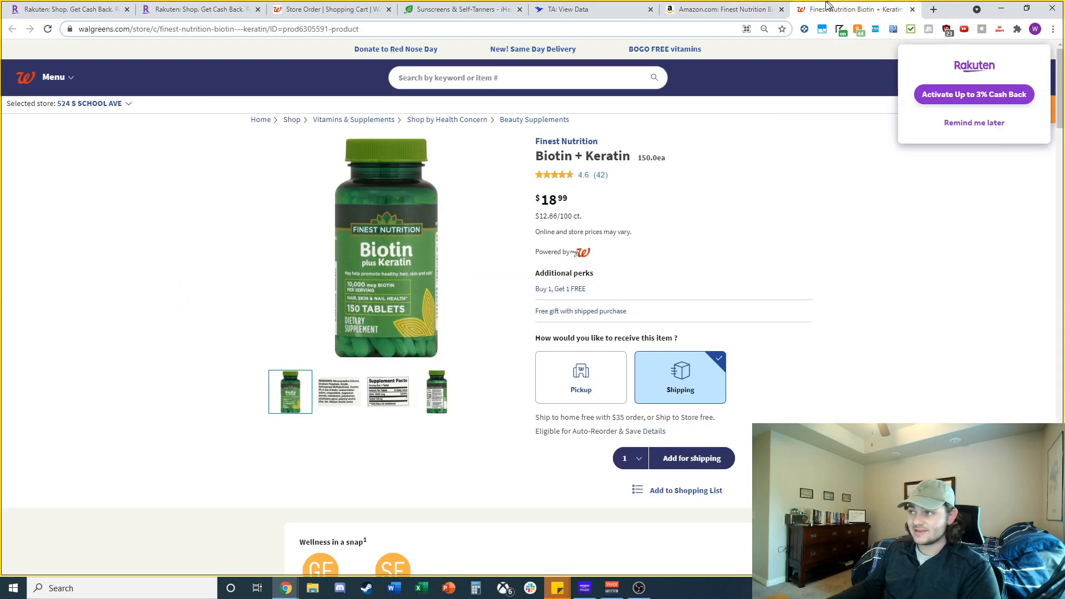
click(720, 9)
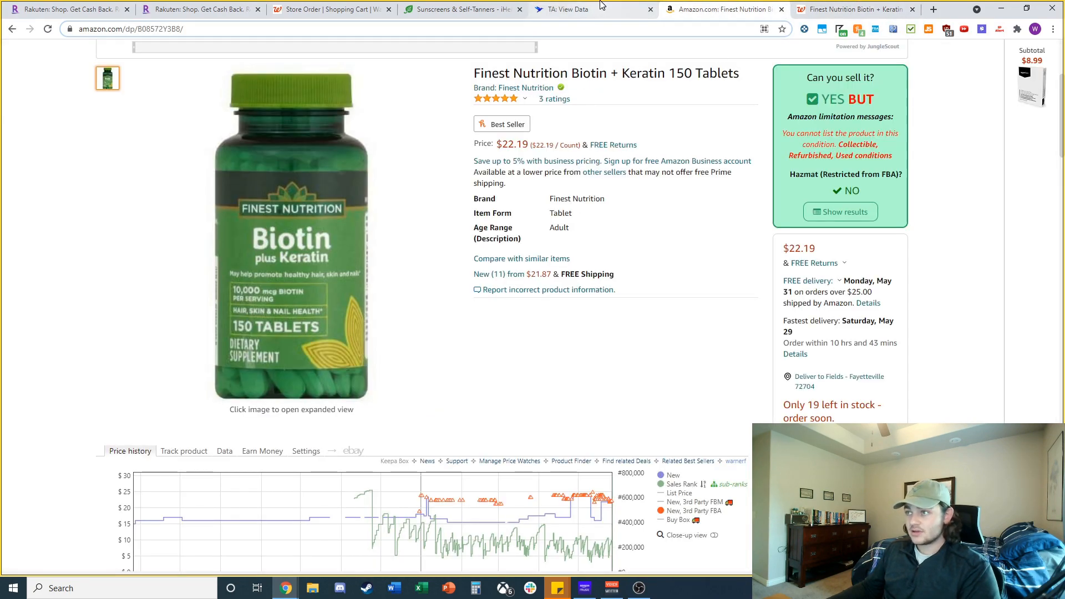
Close the biotin pages and review the Nature's Truth Omega-3 Fish Oil listing and $19.19 Walgreens page
click(578, 9)
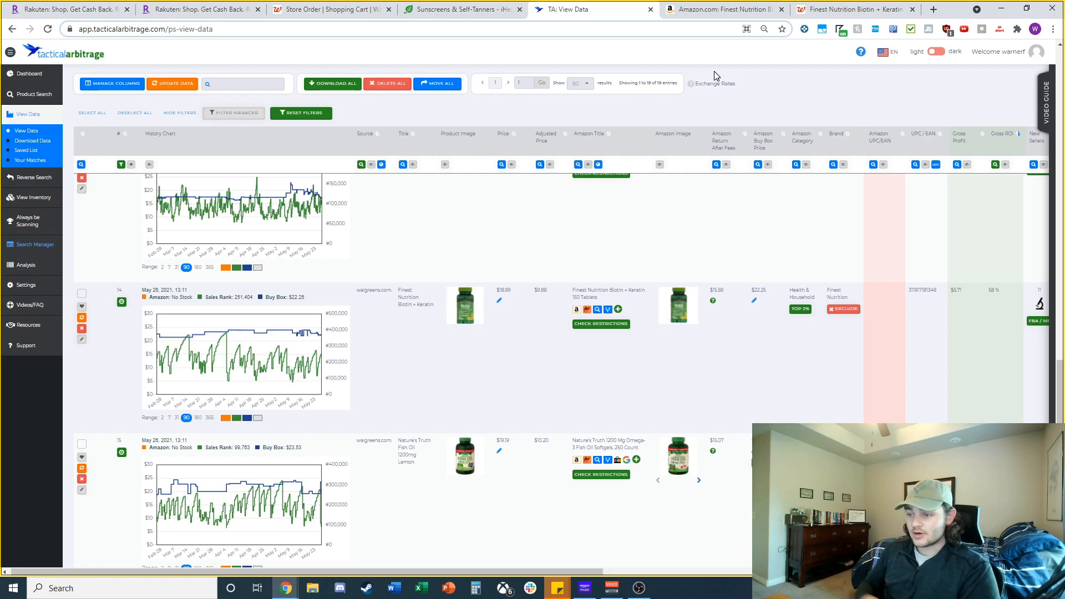
click(719, 9)
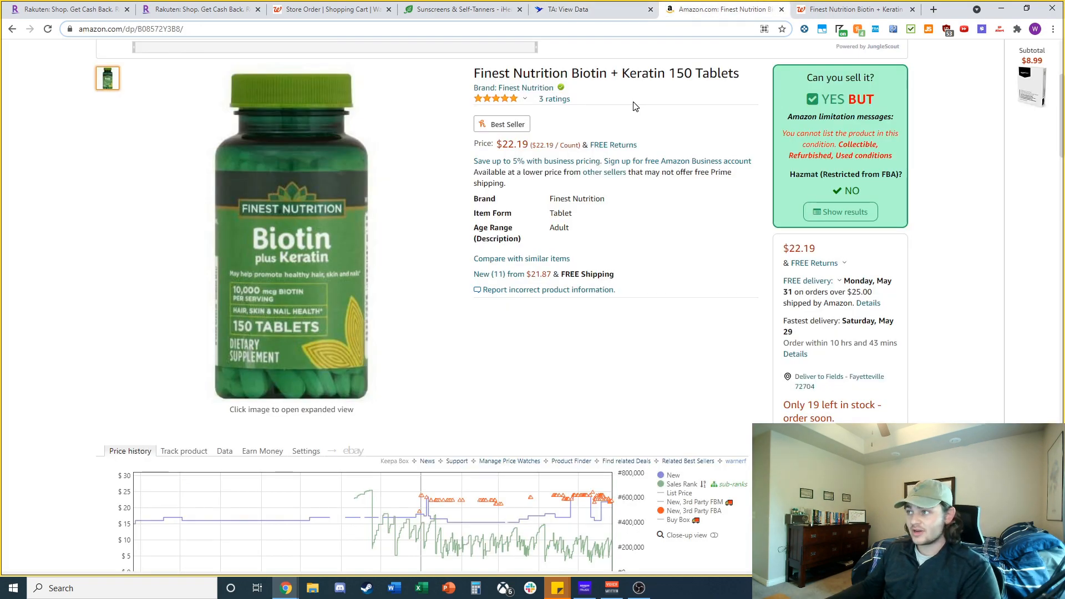
click(577, 9)
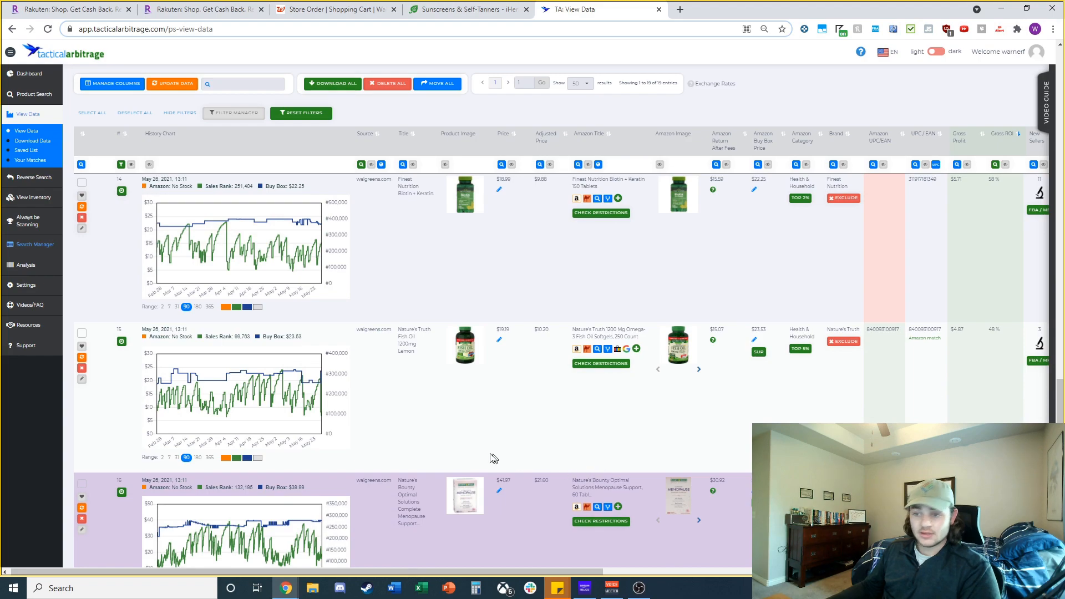
scroll(down, 3)
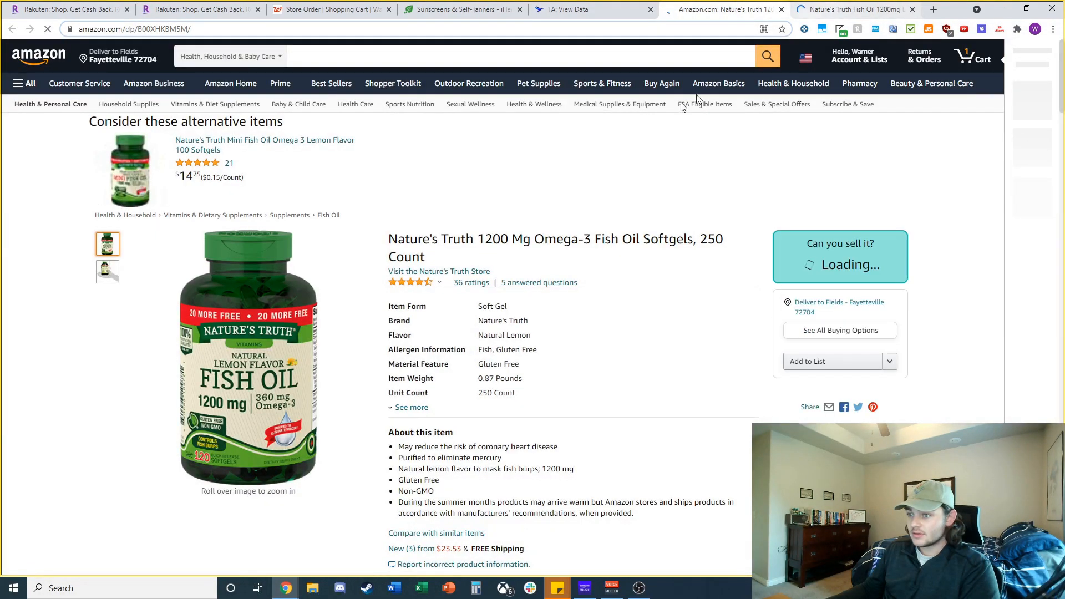
scroll(down, 3)
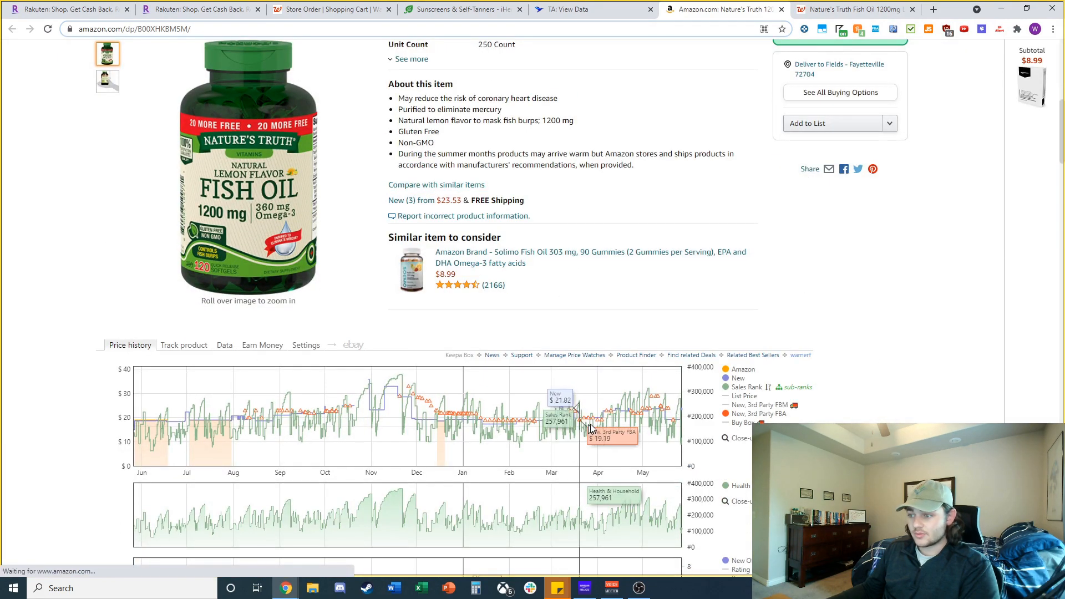
mouse_move(466, 431)
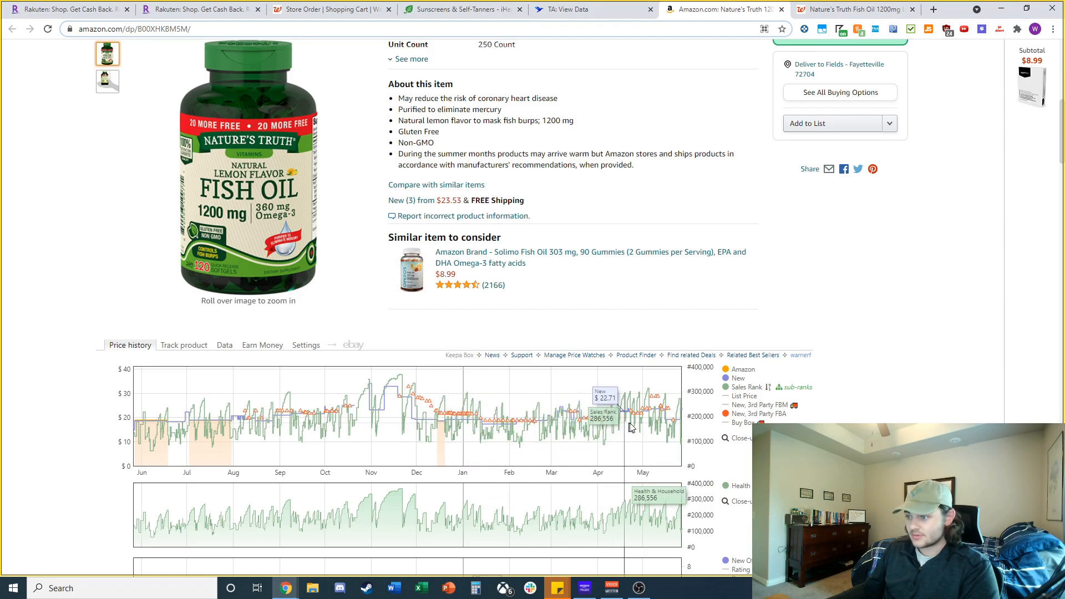
click(853, 8)
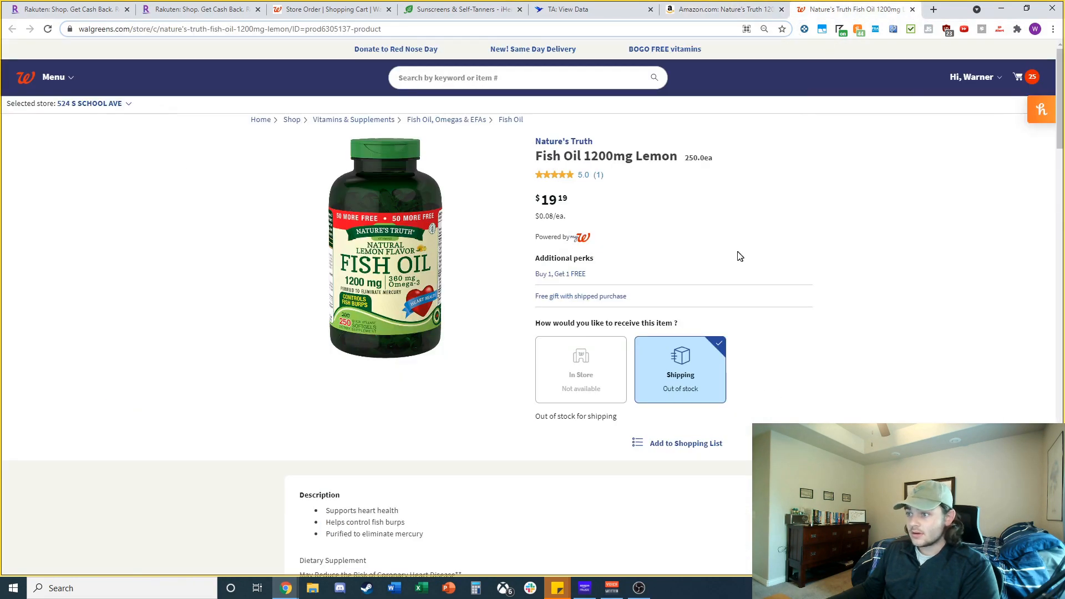
Close the fish oil pages and scroll the lead list down to result 16
click(574, 9)
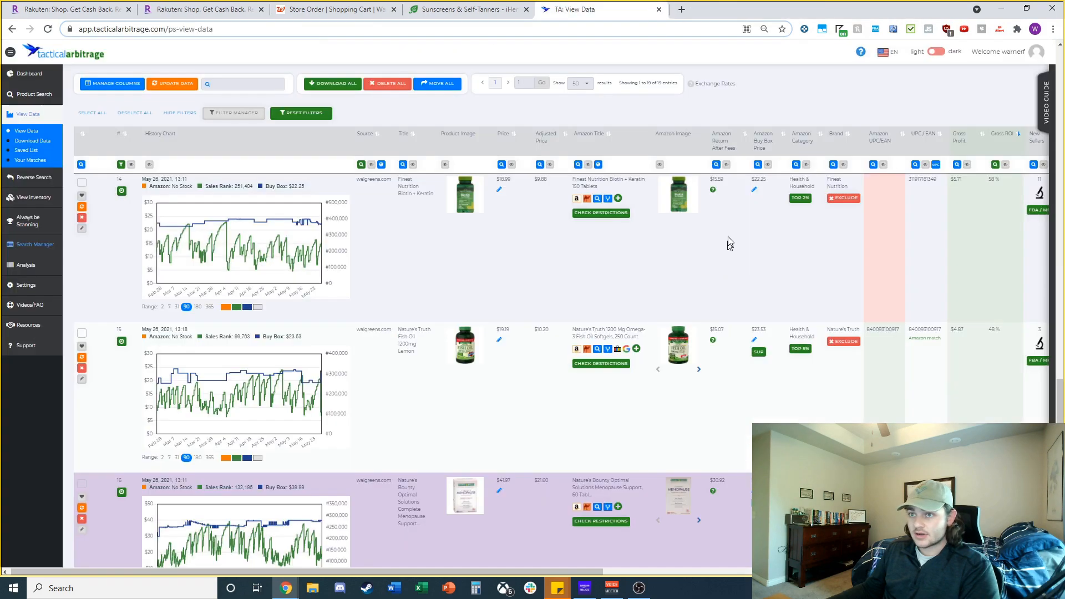
scroll(down, 3)
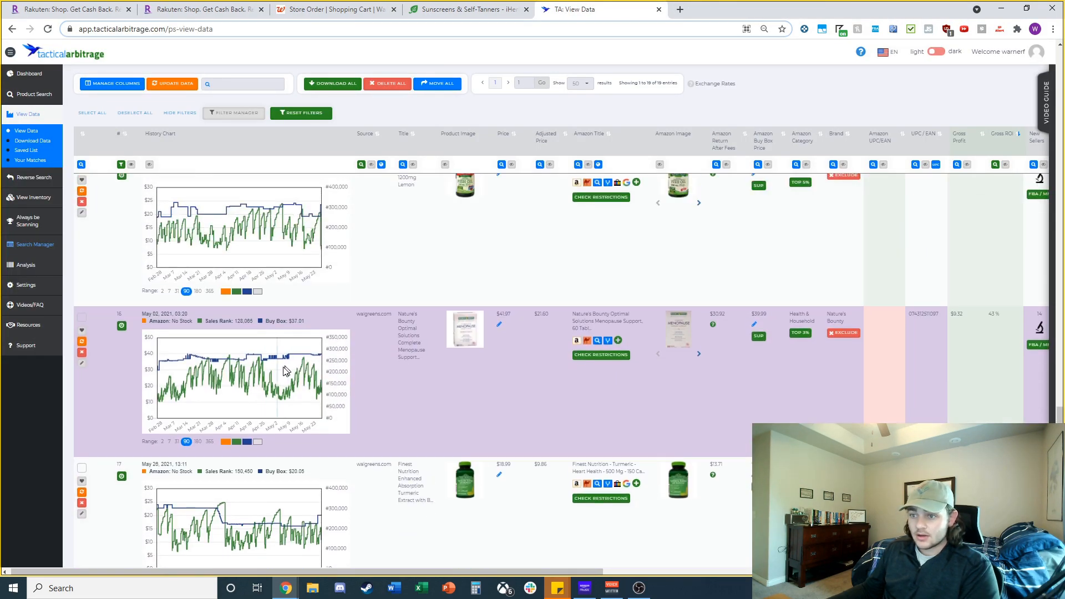
scroll(down, 3)
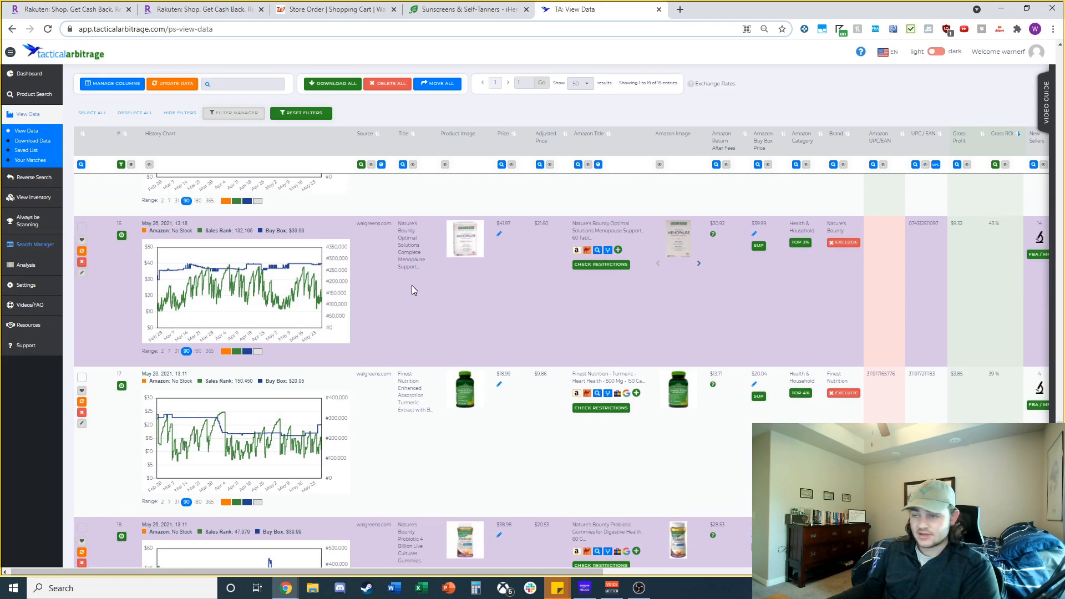
scroll(down, 3)
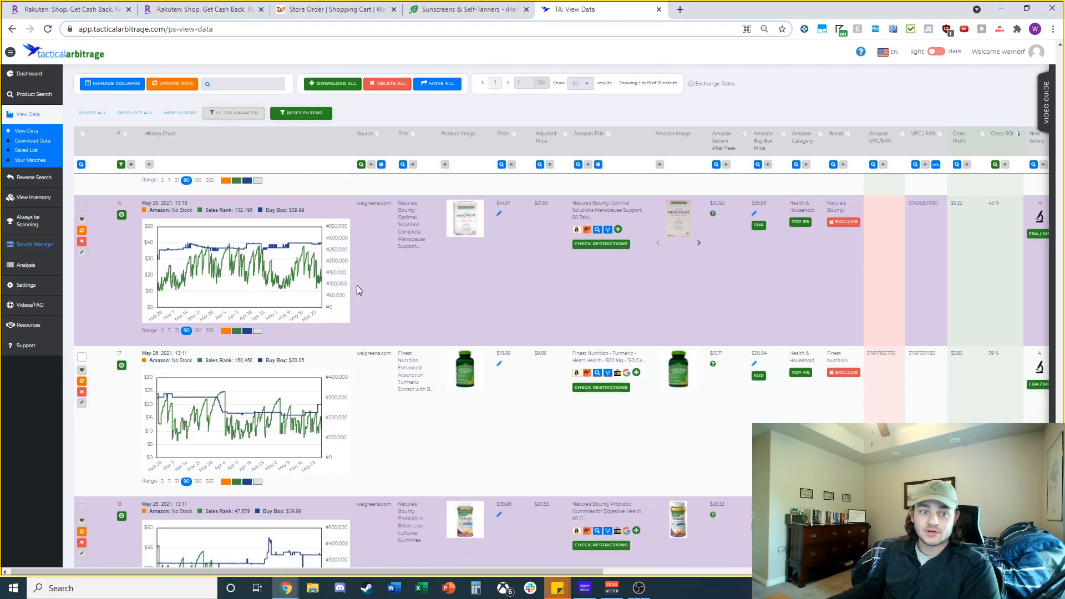
scroll(down, 3)
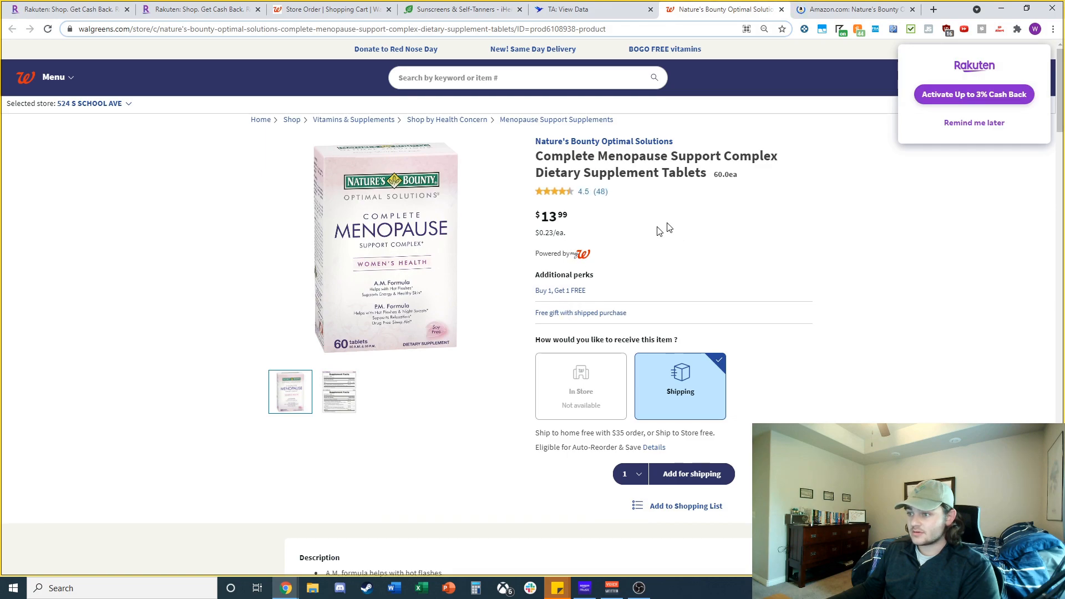
Show the Menopause Support 3-pack Keepa chart: $36.03 new price, 14 offers
click(852, 9)
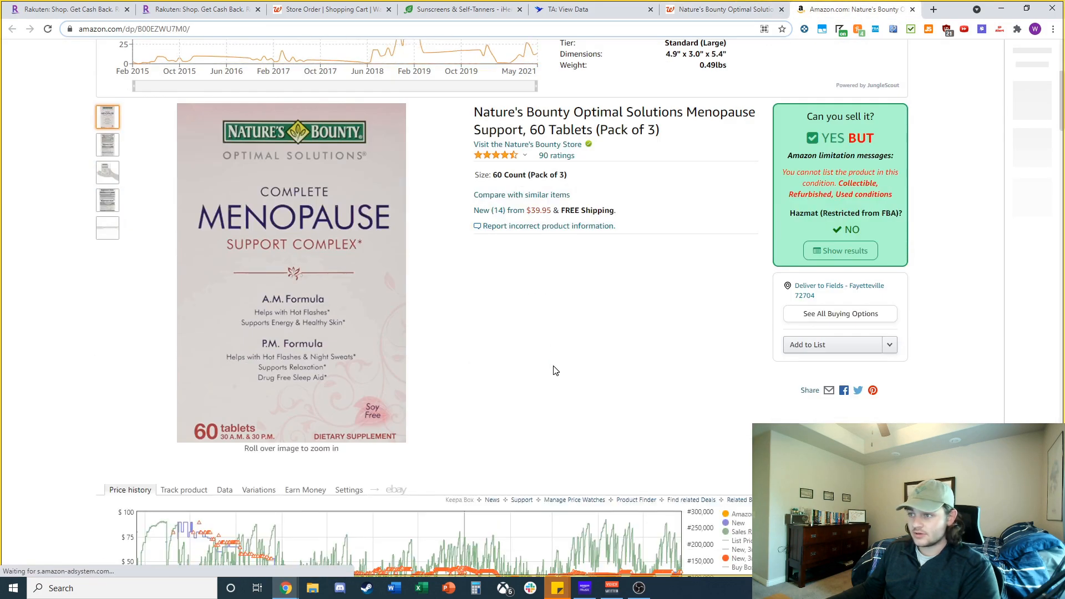
scroll(down, 3)
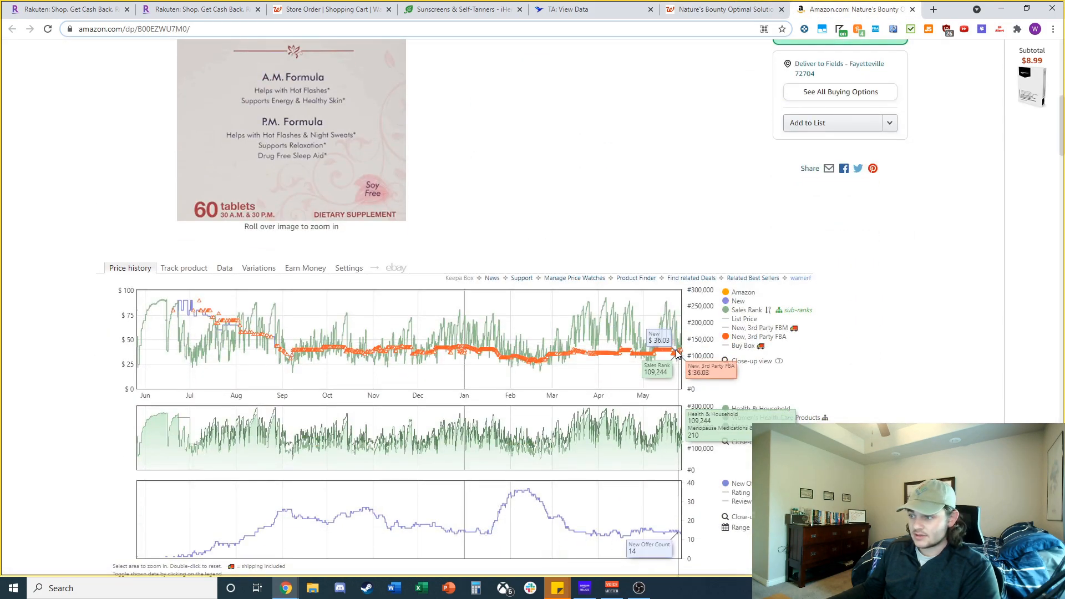
mouse_move(644, 351)
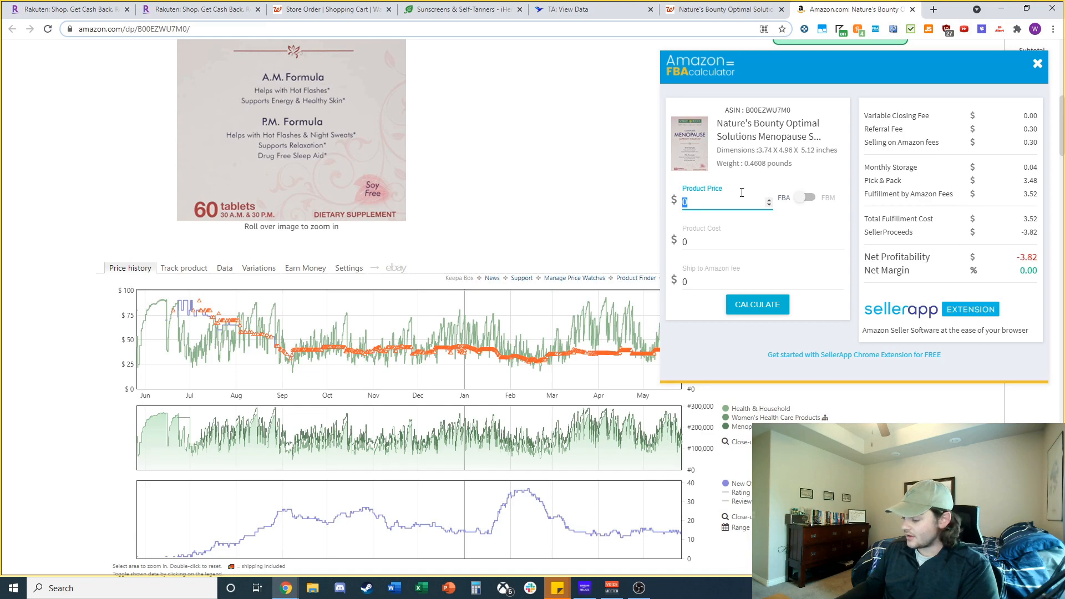
Enter price 38 and cost 23.5 in FBA Calculator: $5.28 net profit, 13.89% margin
text(38)
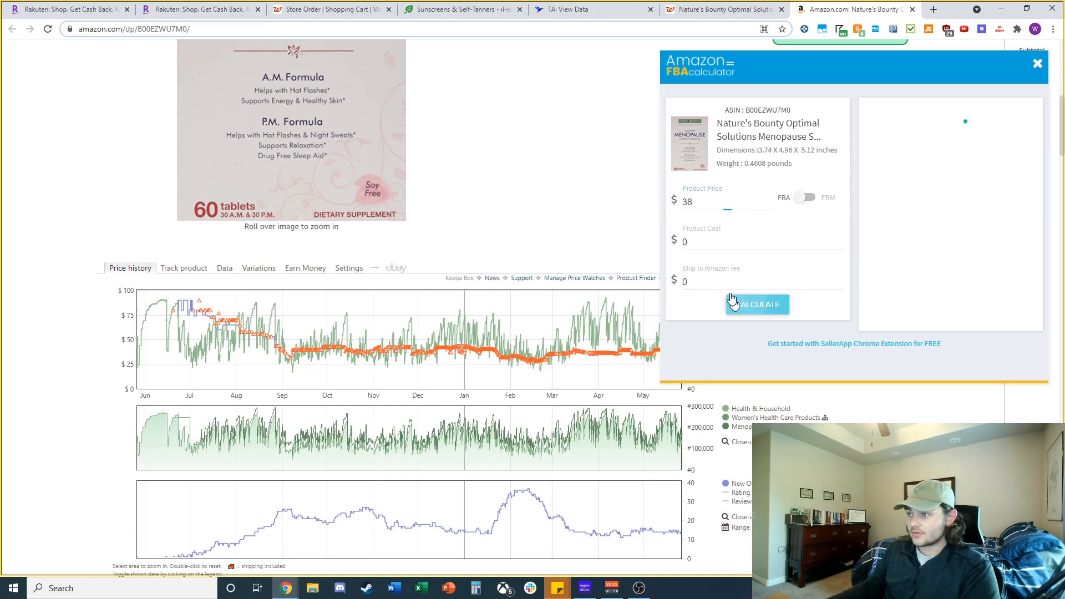
click(756, 303)
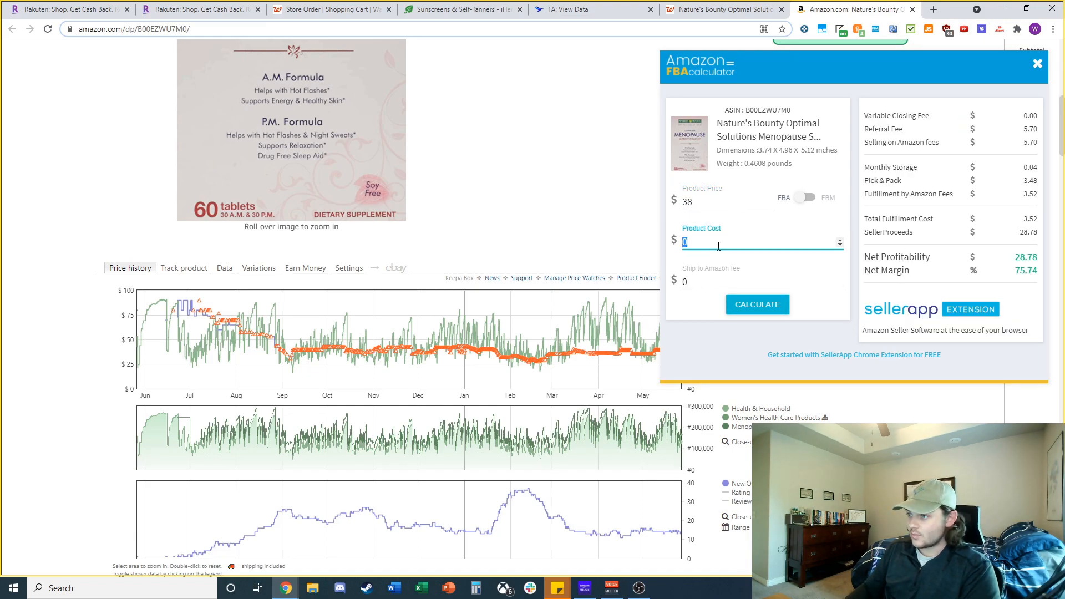
text(22)
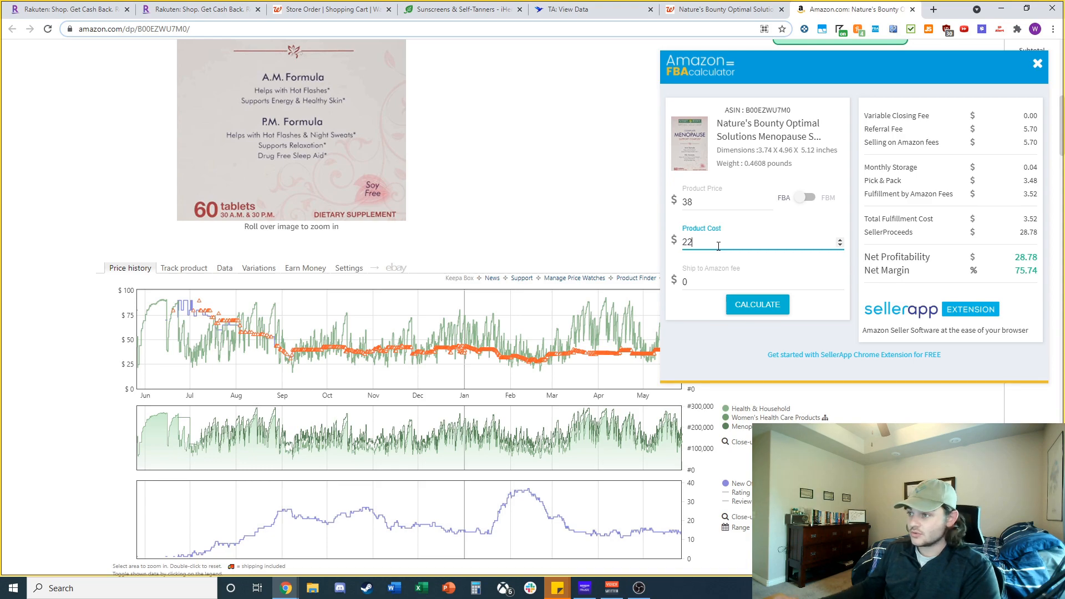
key(Backspace)
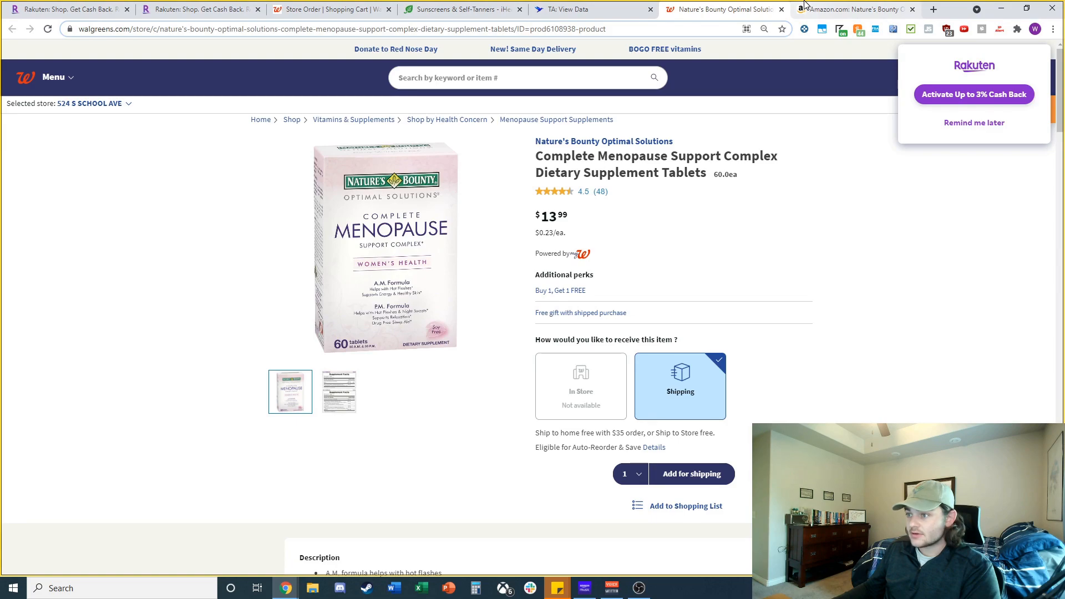
click(852, 10)
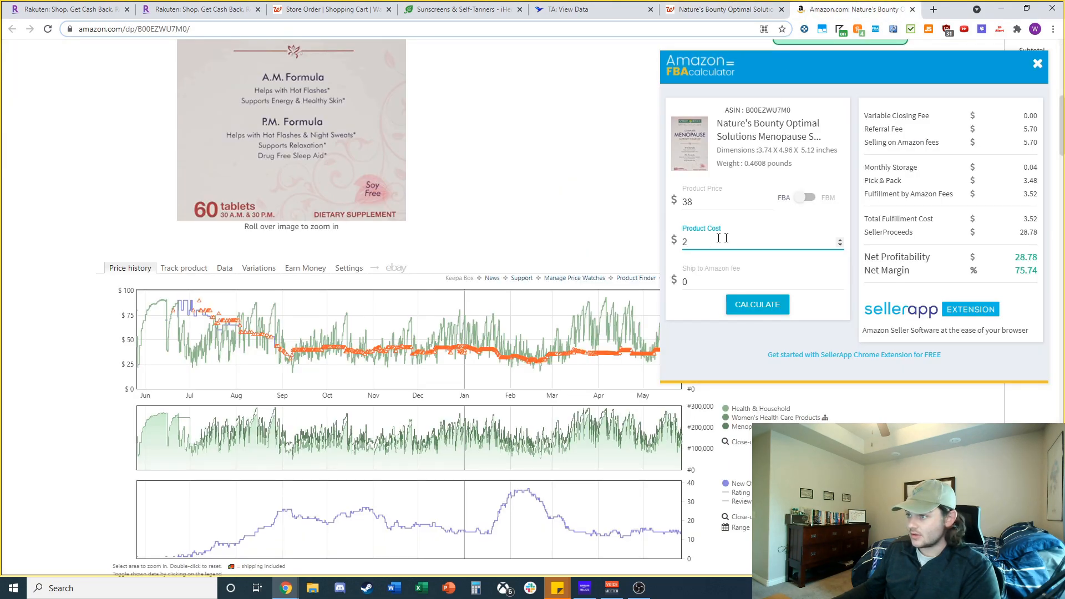
mouse_move(717, 239)
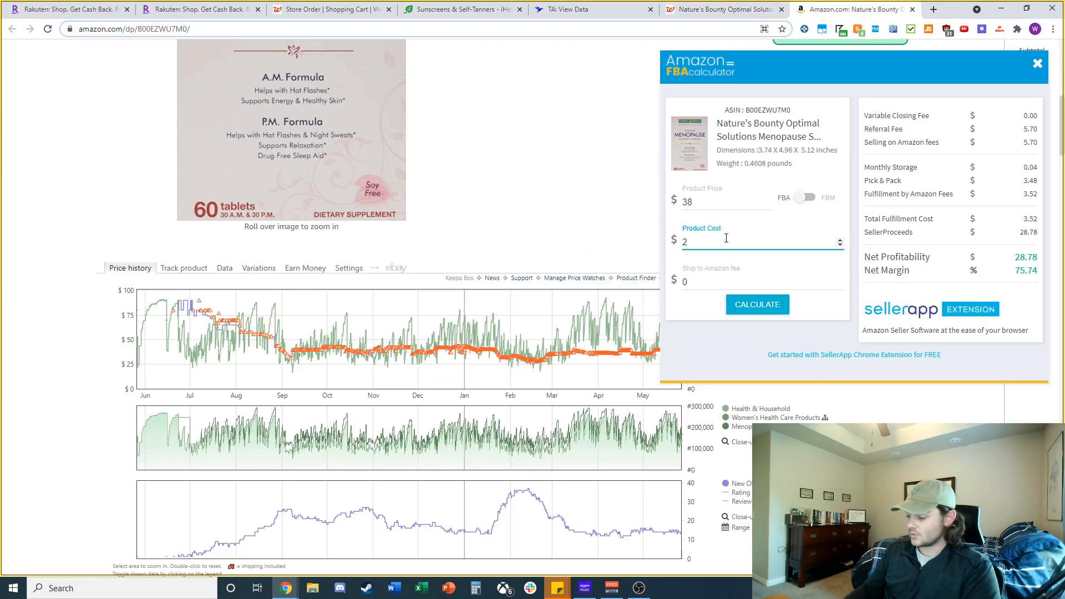
text(3.5)
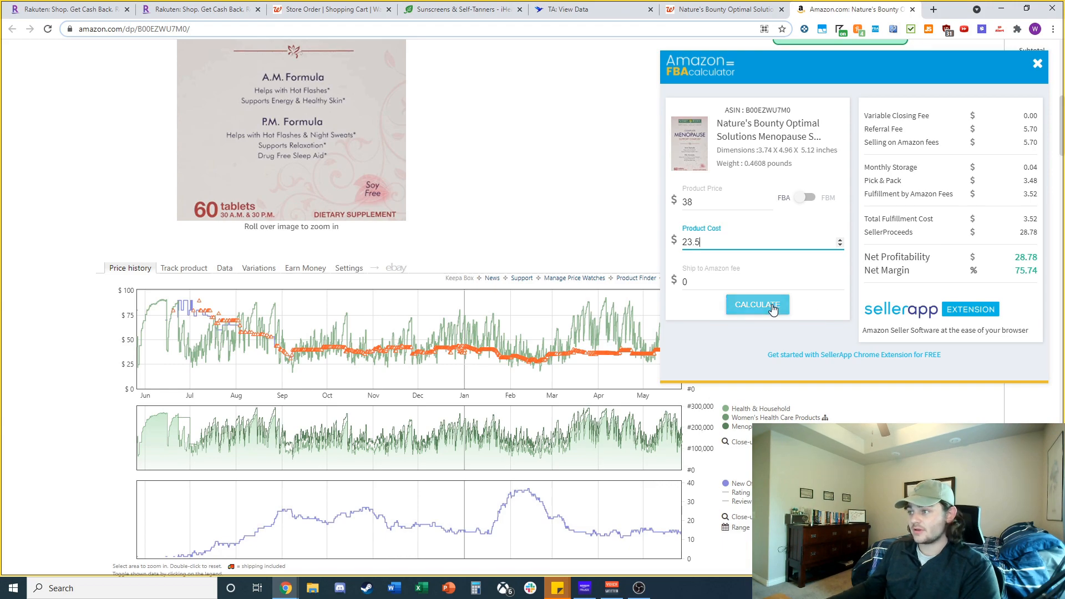
click(757, 304)
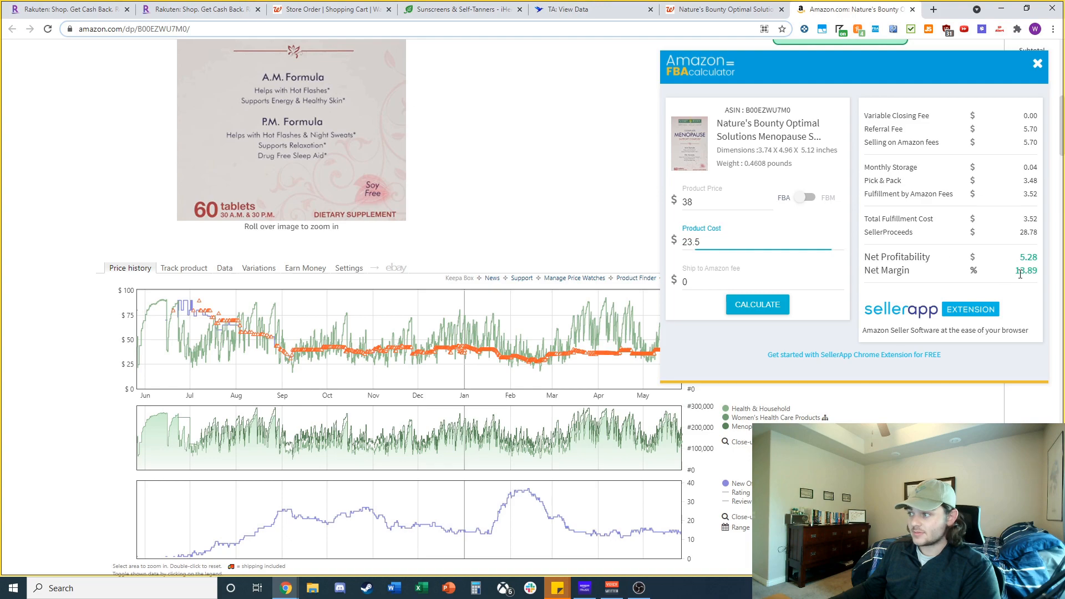
click(475, 588)
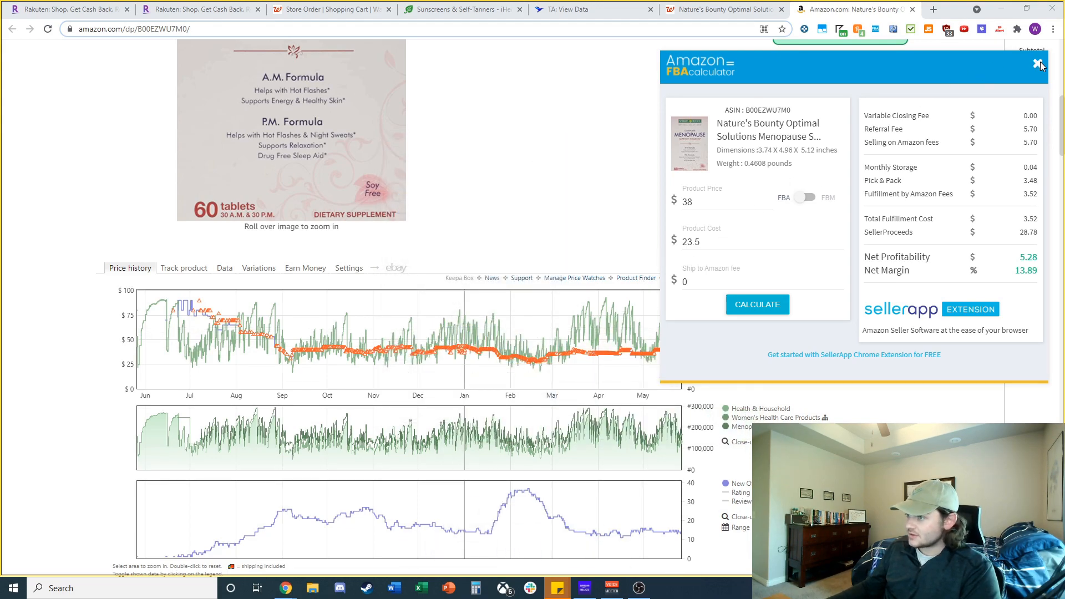
click(1038, 63)
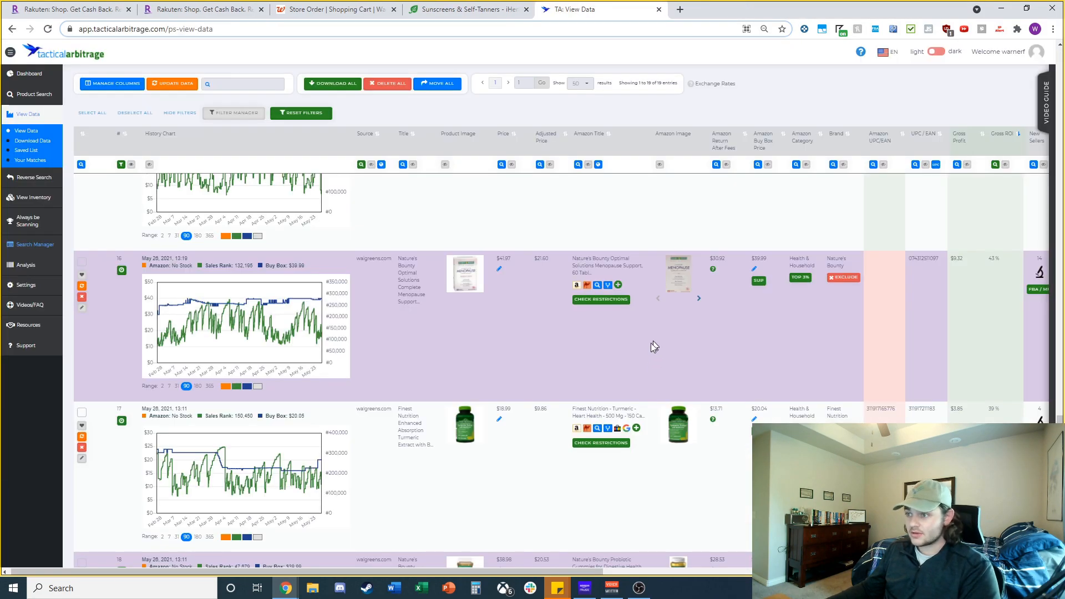
Recheck the Finest Nutrition turmeric lead's product page, then return to the leads list
scroll(down, 3)
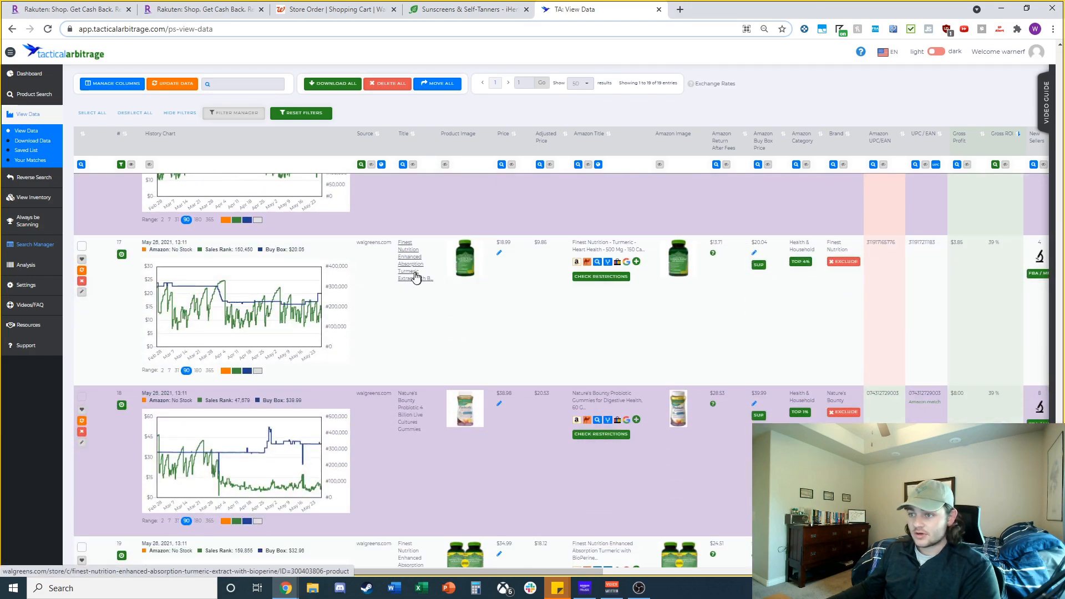
click(409, 264)
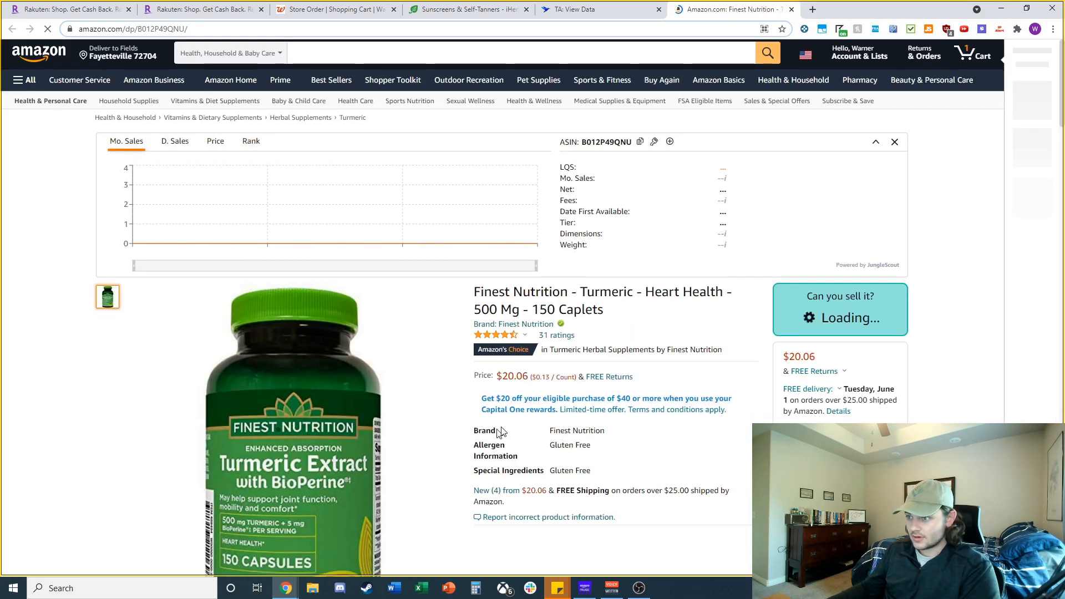
click(580, 9)
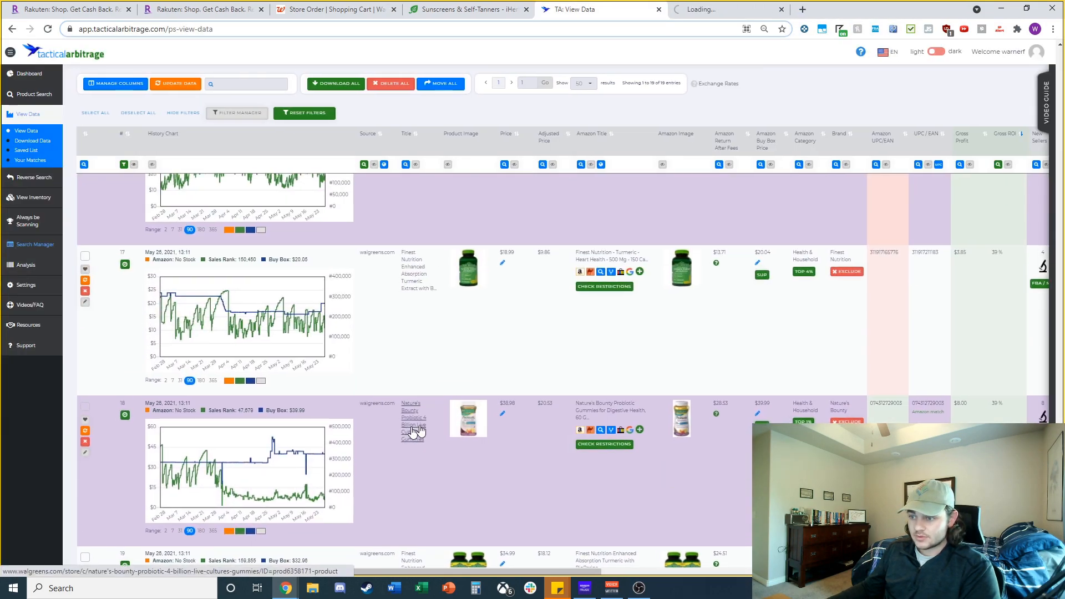
Open the Nature's Bounty Probiotic gummies' Walgreens page and Amazon listing from the results
click(410, 414)
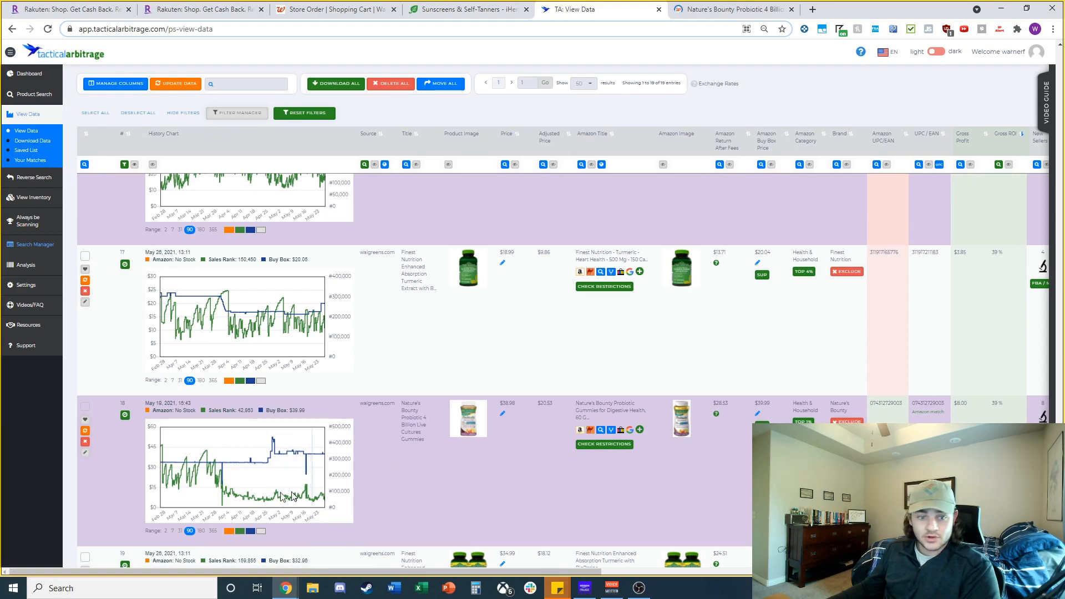
scroll(down, 3)
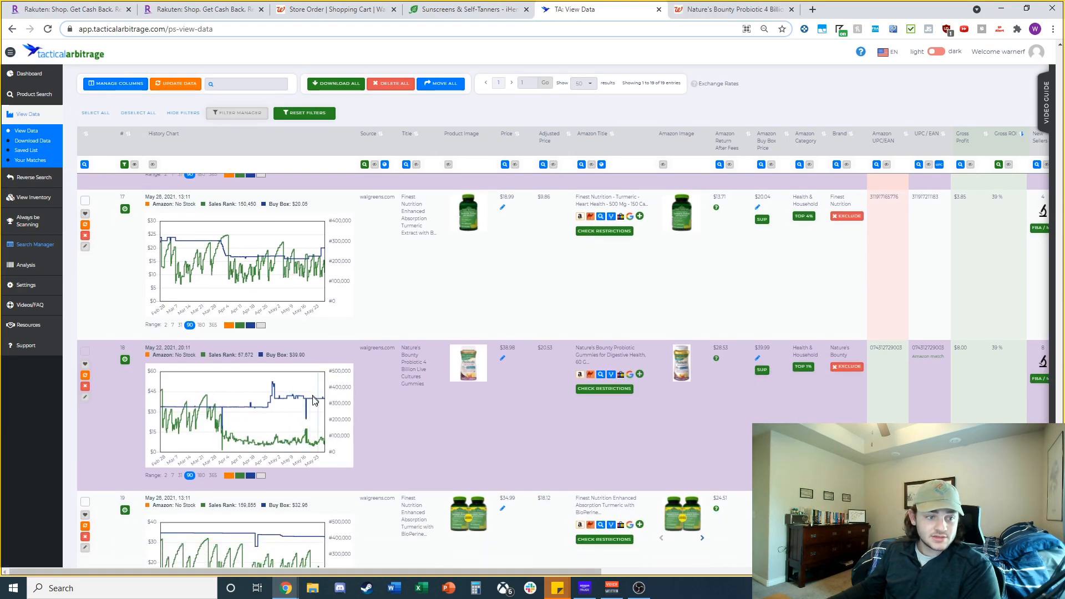
click(609, 355)
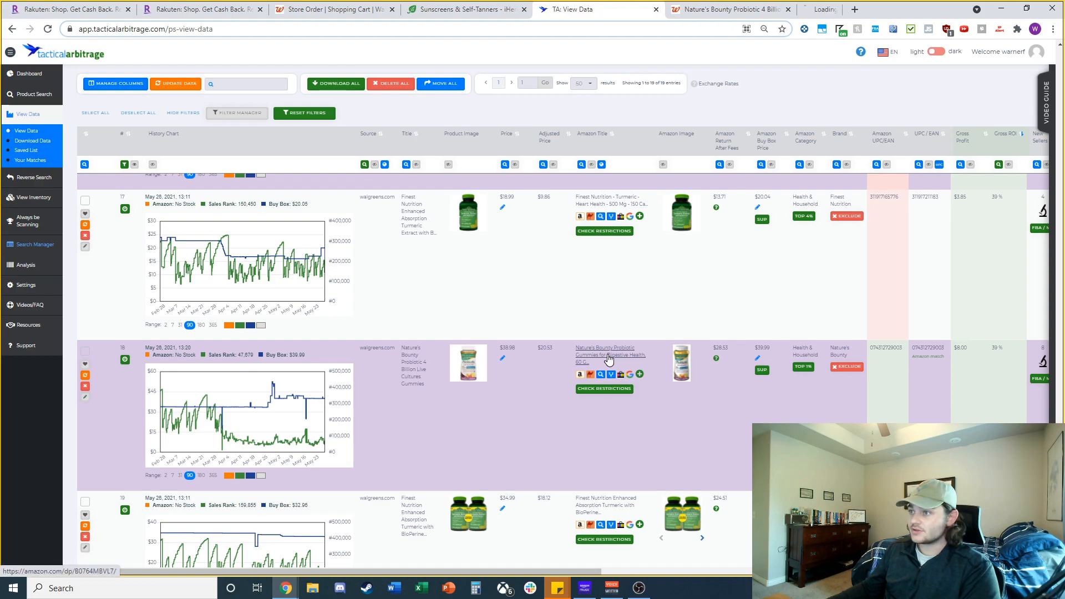
Compare the gummies' $19.49 Walgreens price against the $39.88 Amazon two-bottle listing and offers
click(609, 358)
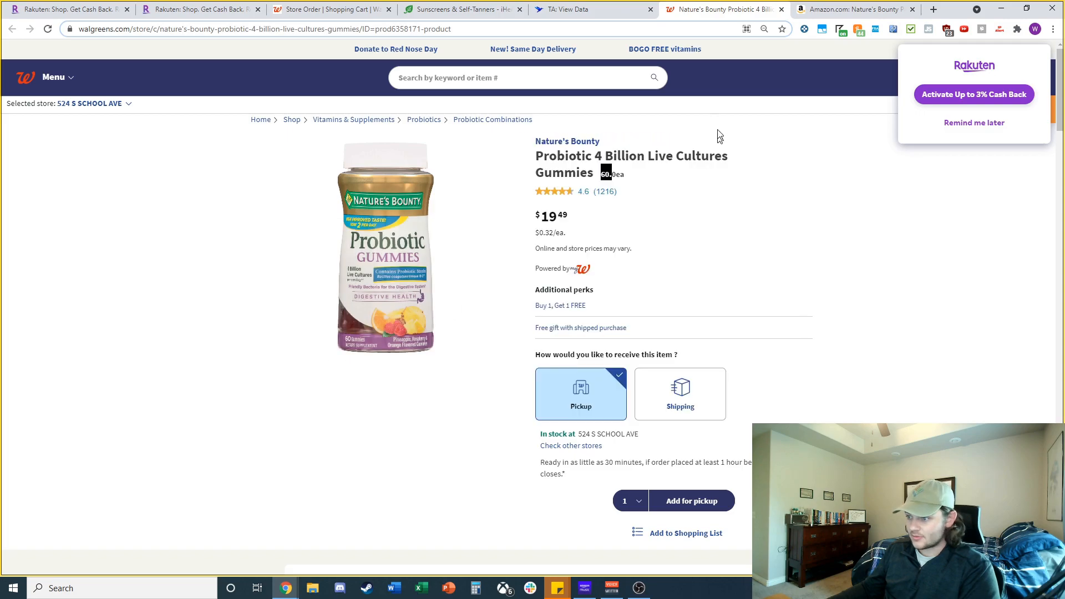
click(852, 9)
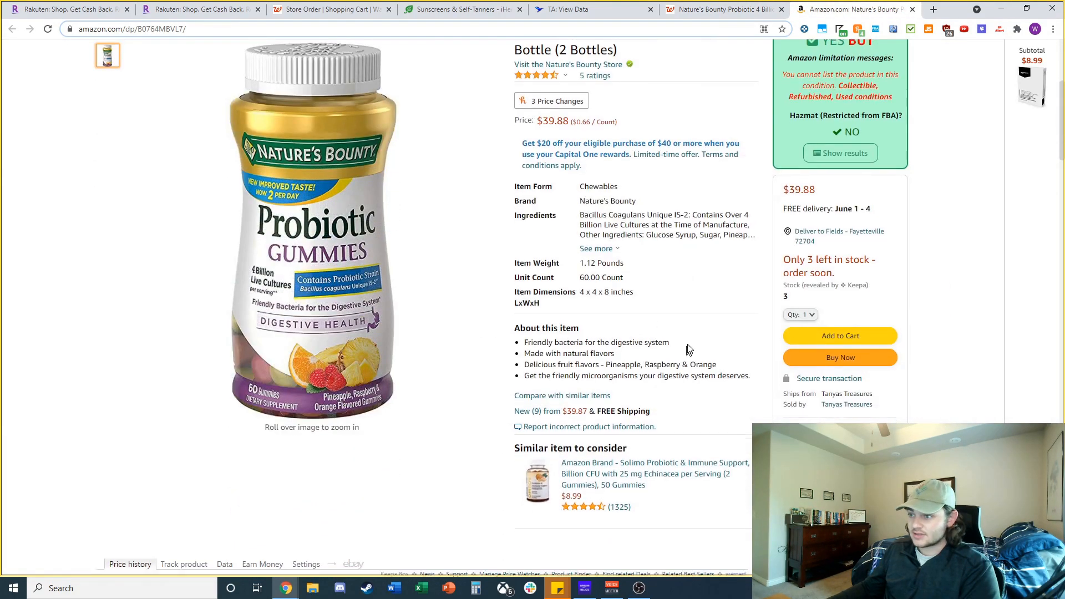
scroll(down, 3)
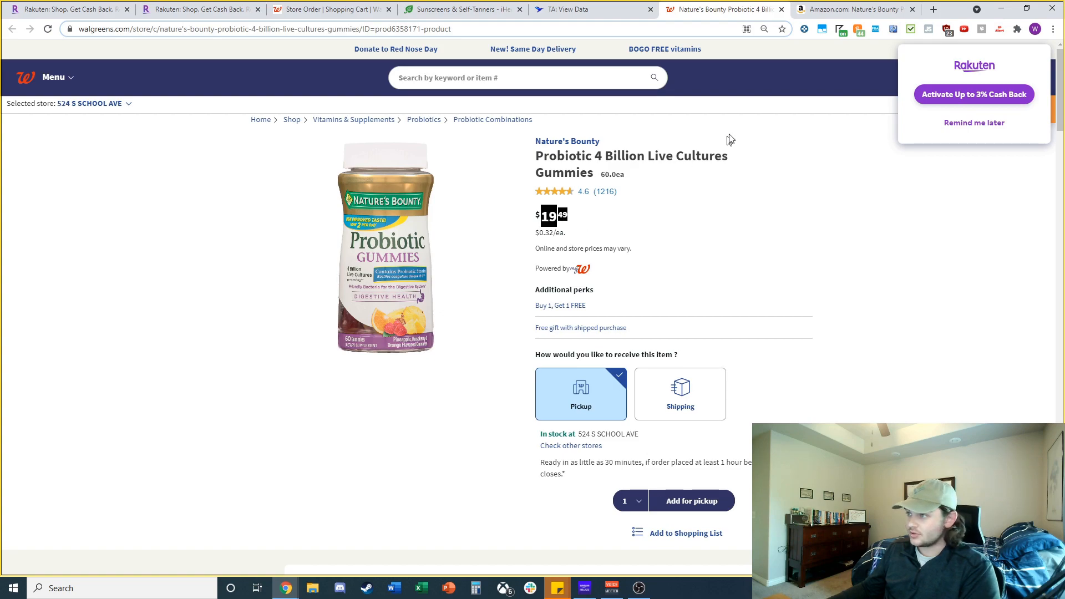
click(853, 8)
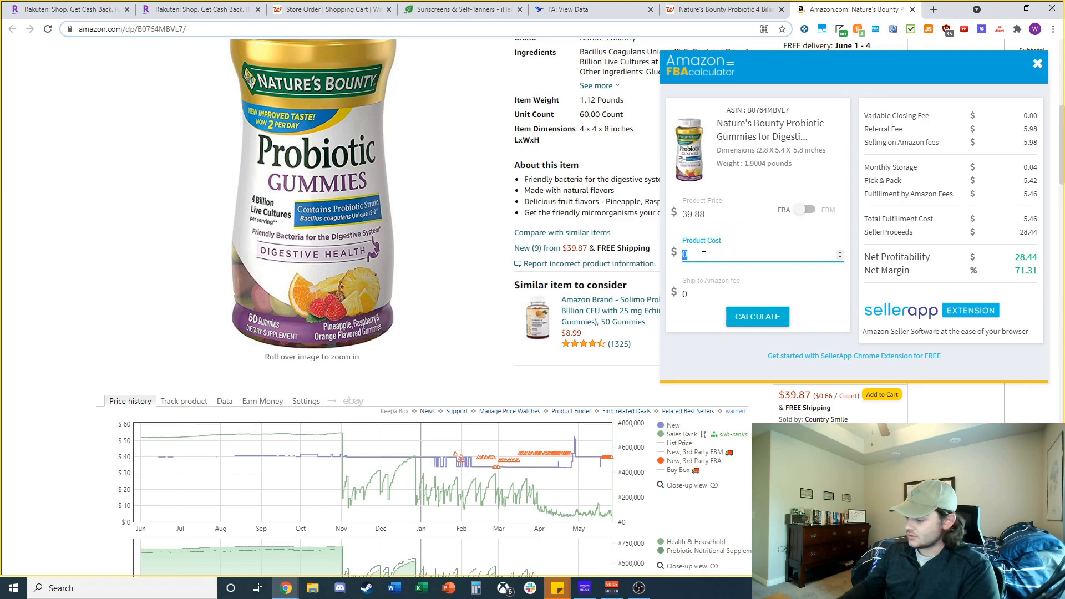
Enter a $22 product cost for the gummies and cross-check the $6.44 profit in Windows Calculator
text(22)
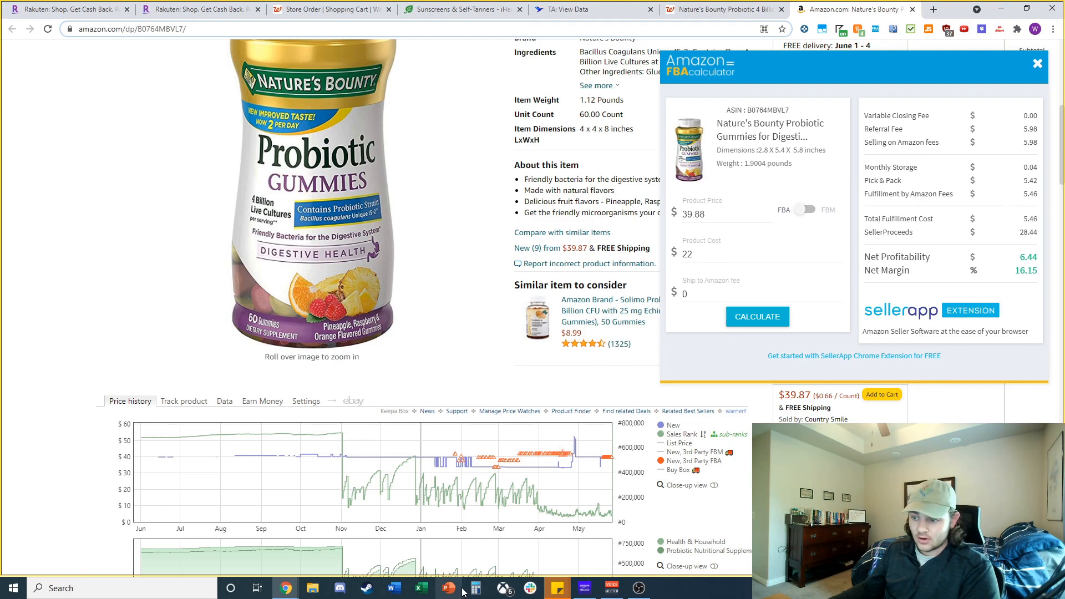
click(475, 587)
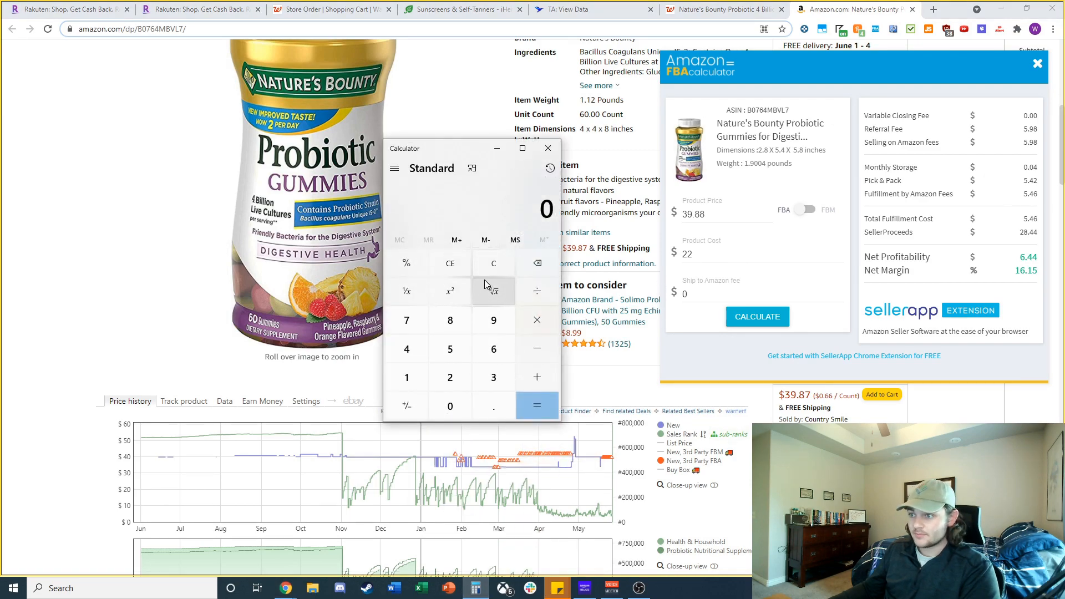
click(406, 348)
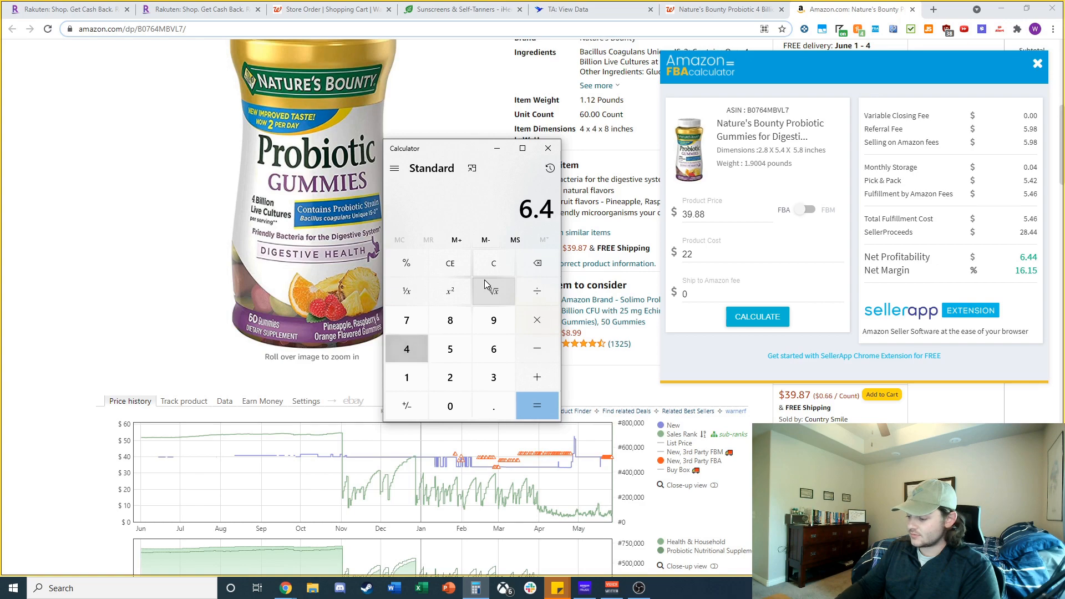
click(536, 406)
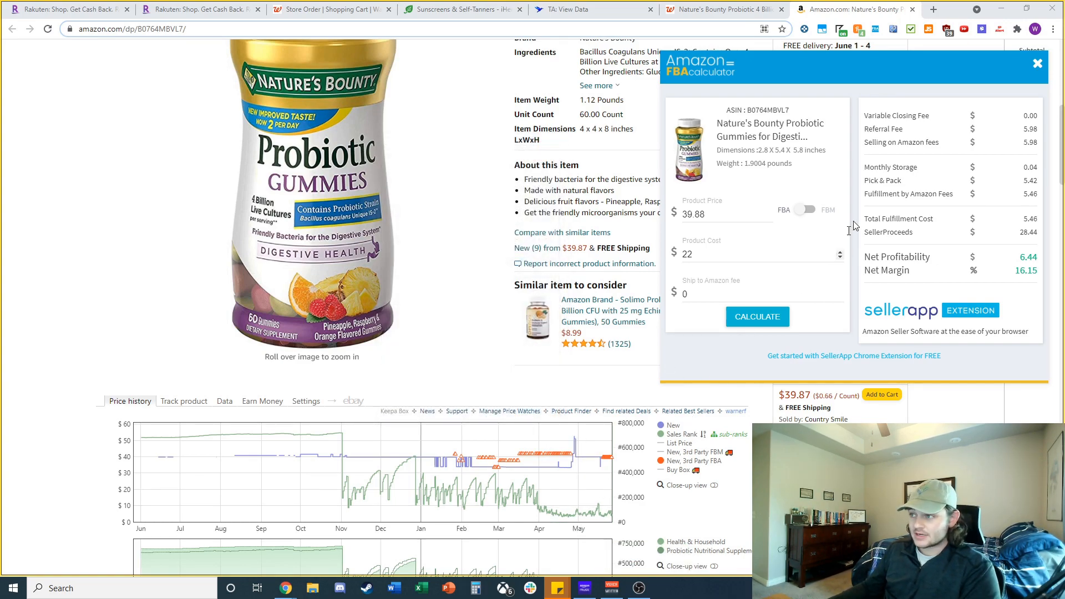
scroll(down, 3)
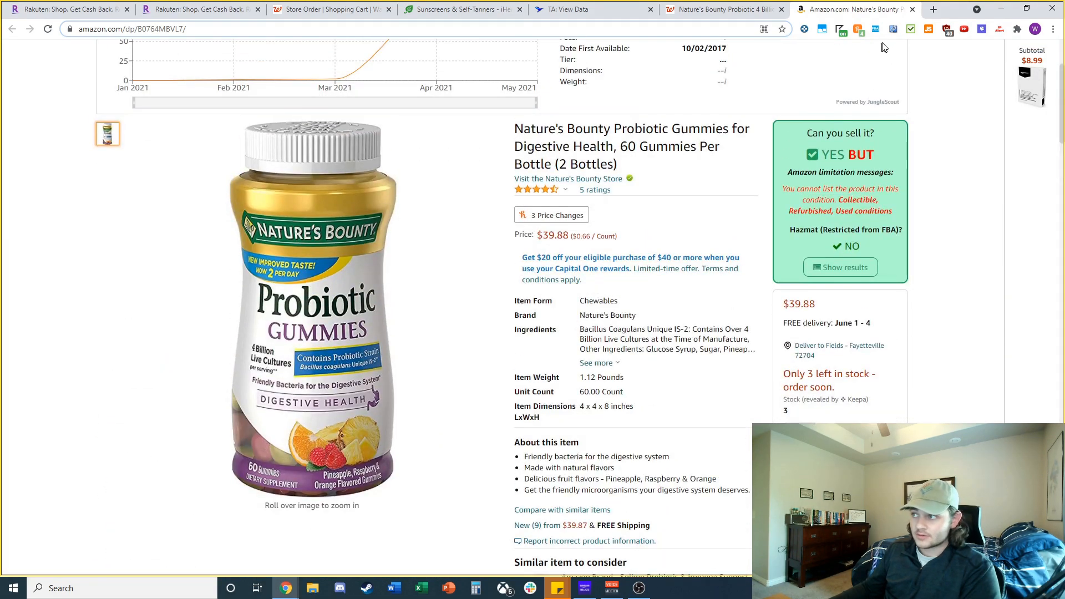
scroll(down, 3)
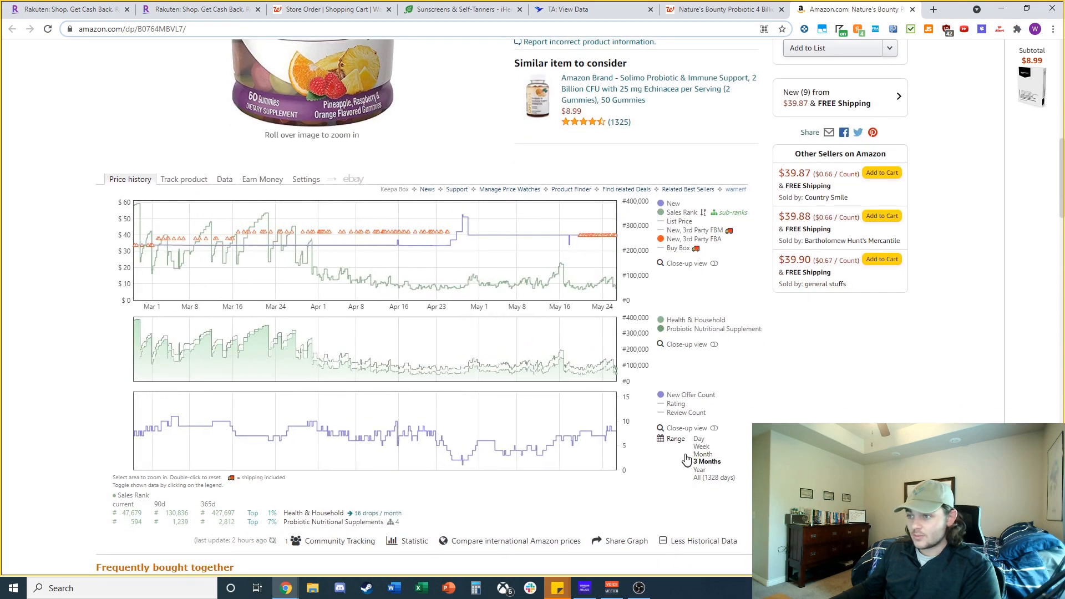
mouse_move(315, 257)
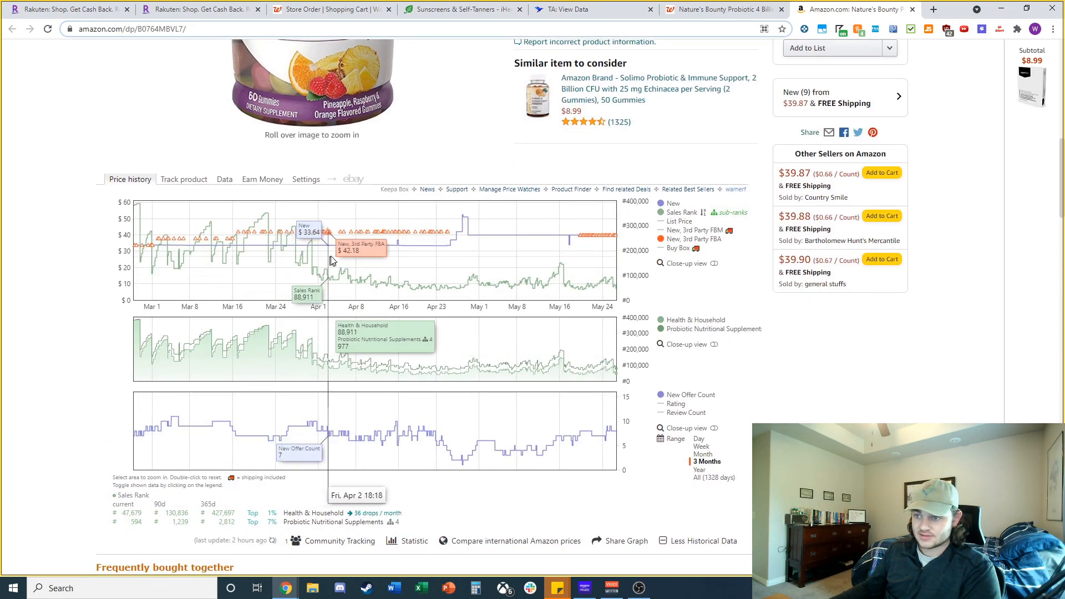
mouse_move(614, 258)
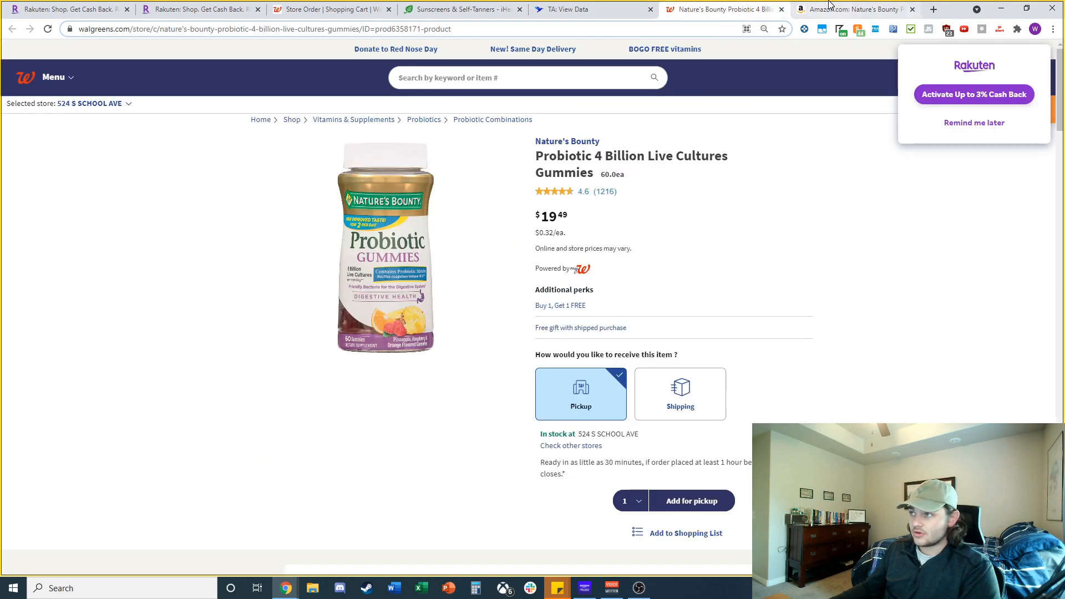
mouse_move(789, 264)
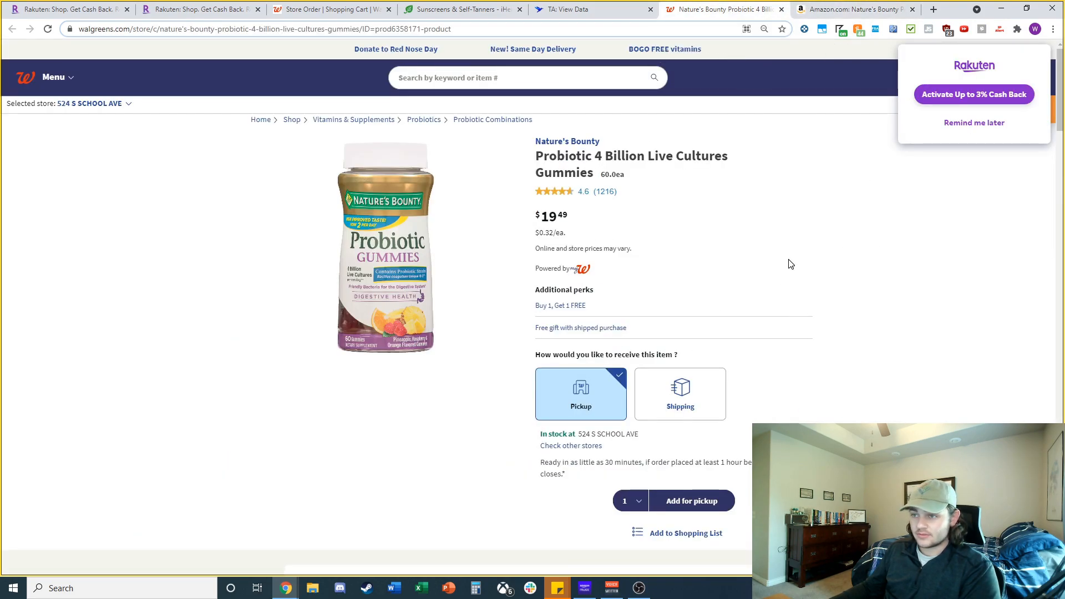
click(852, 9)
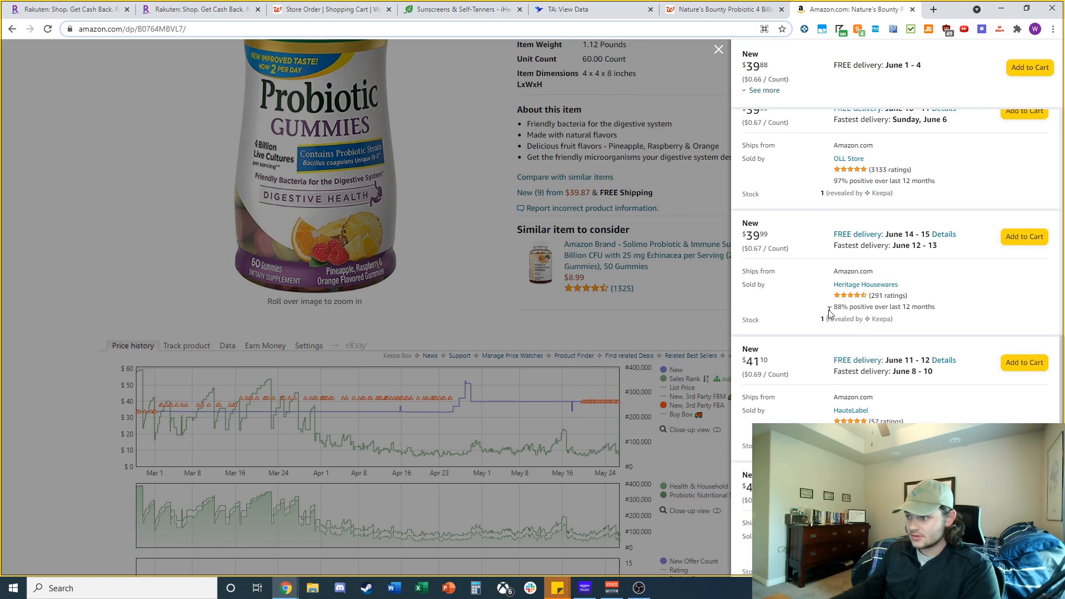
scroll(down, 3)
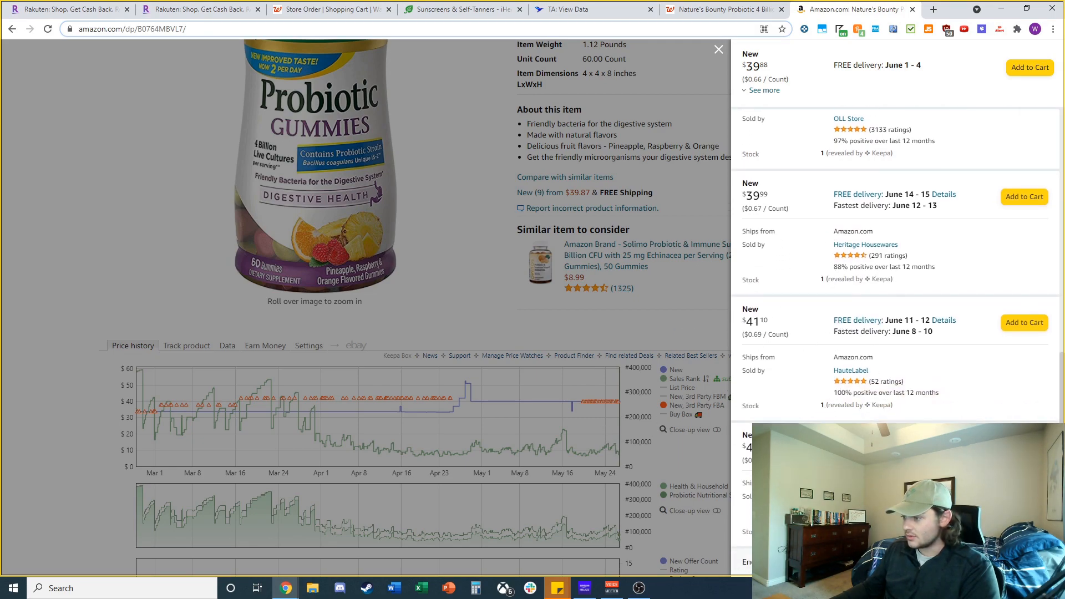
scroll(down, 3)
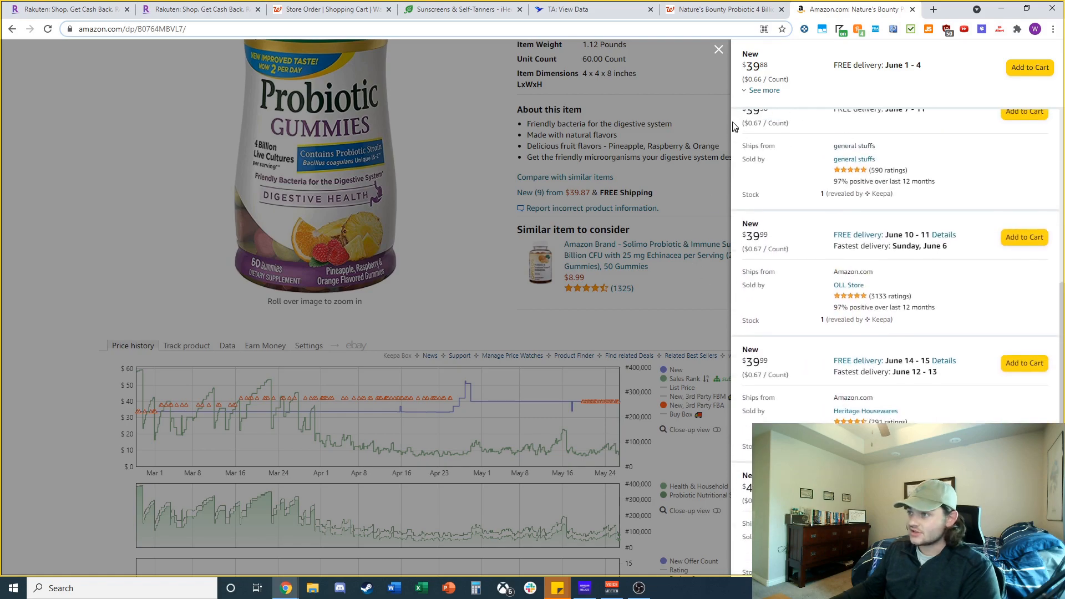
click(717, 49)
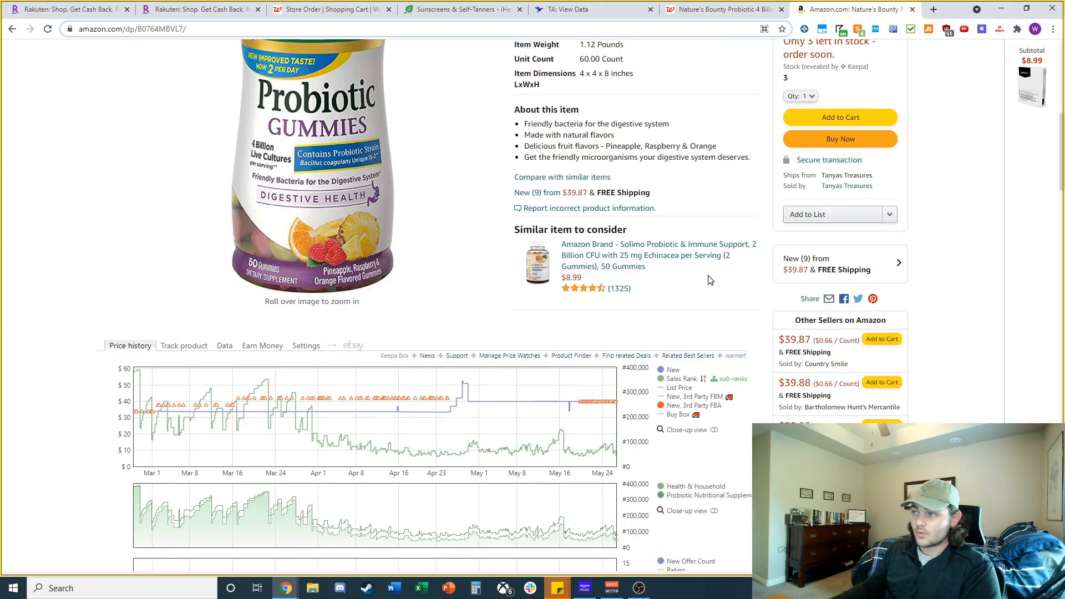
Search the MeltablesList workbook for ASIN B0764MBVL7 and dismiss the not-found message
scroll(down, 3)
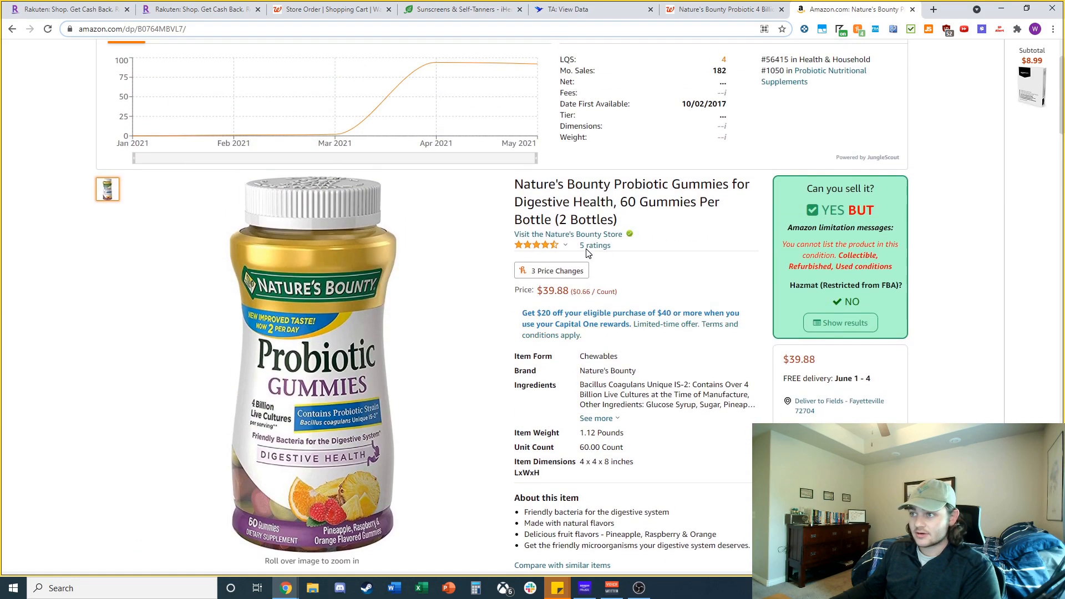
mouse_move(311, 332)
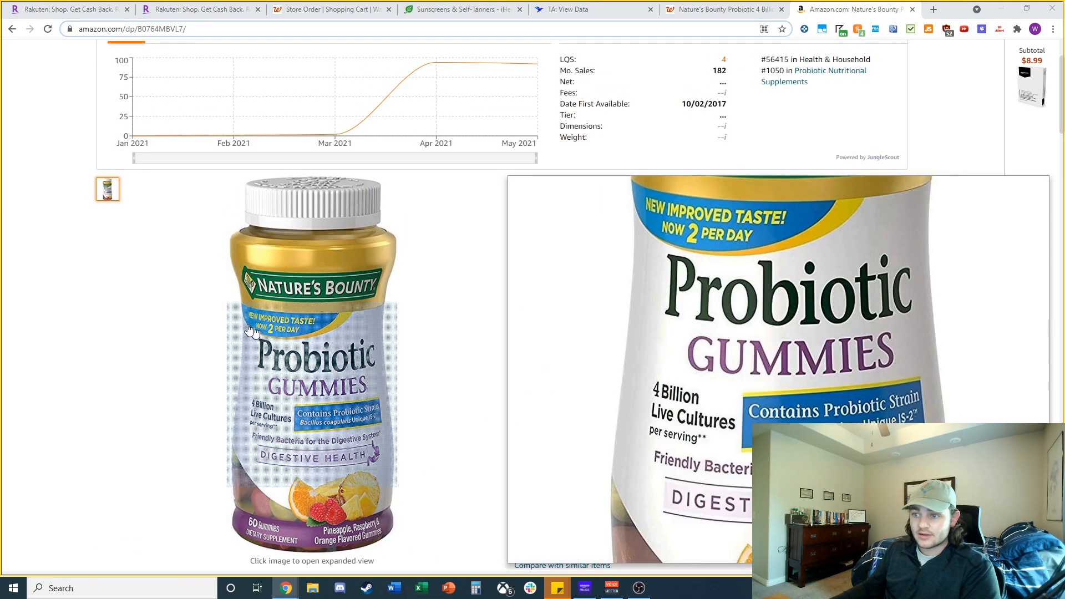
click(420, 587)
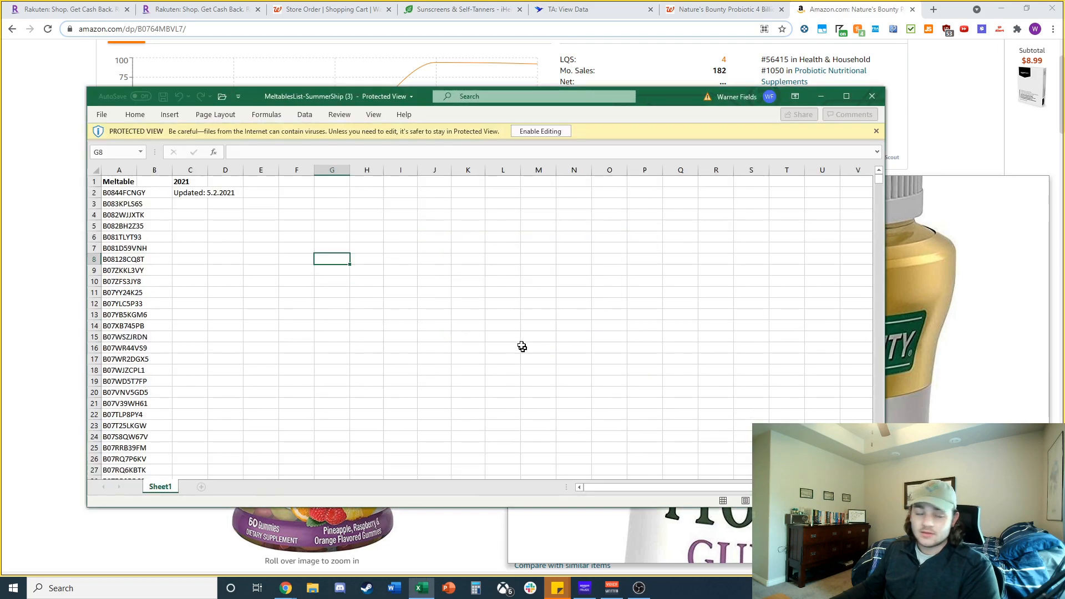
mouse_move(494, 308)
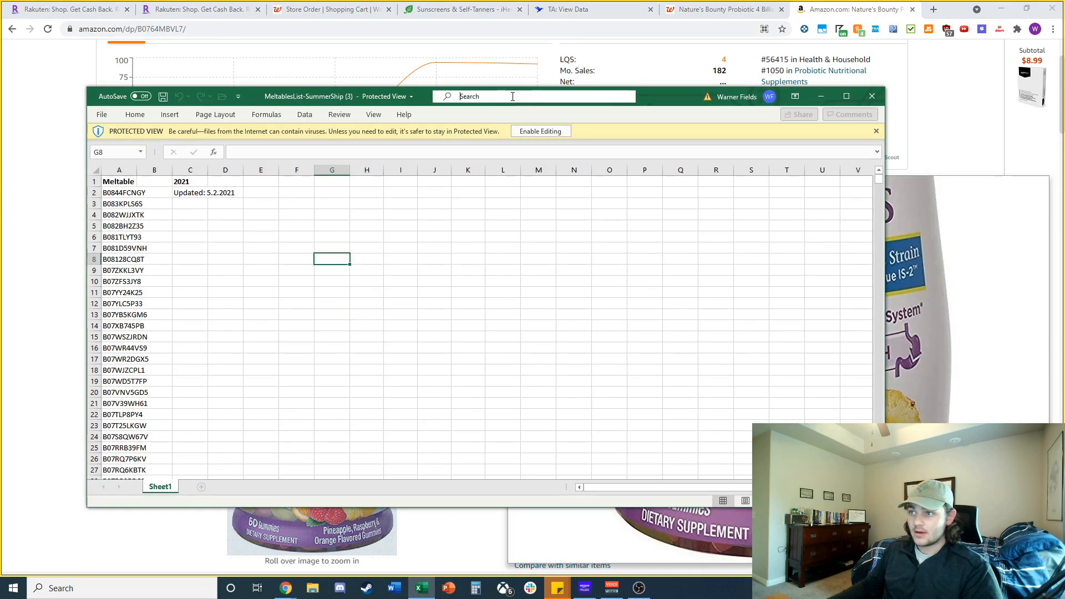
key(ctrl+f)
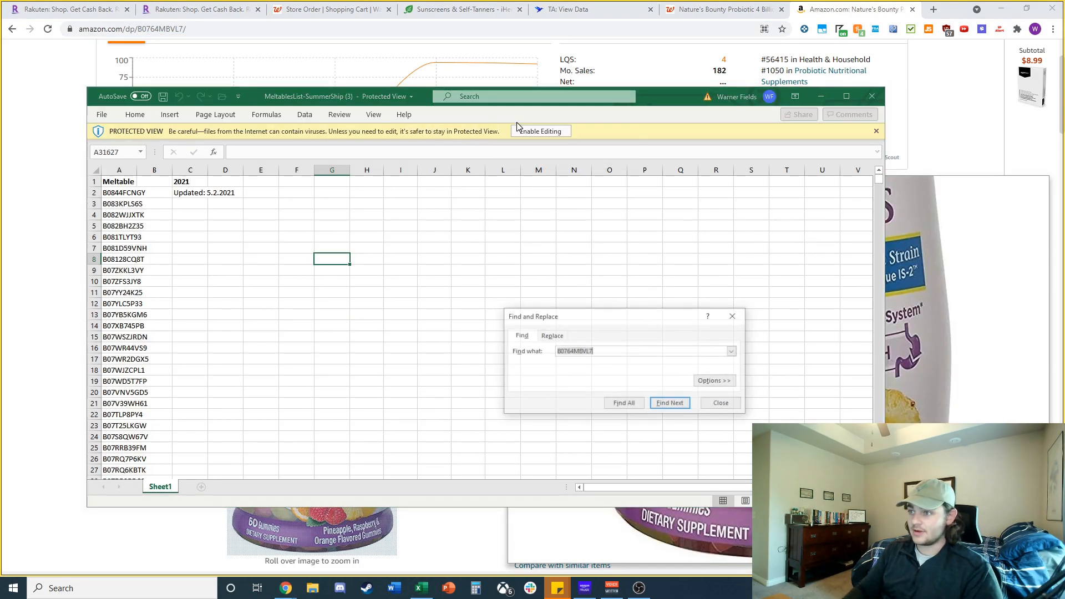
click(669, 402)
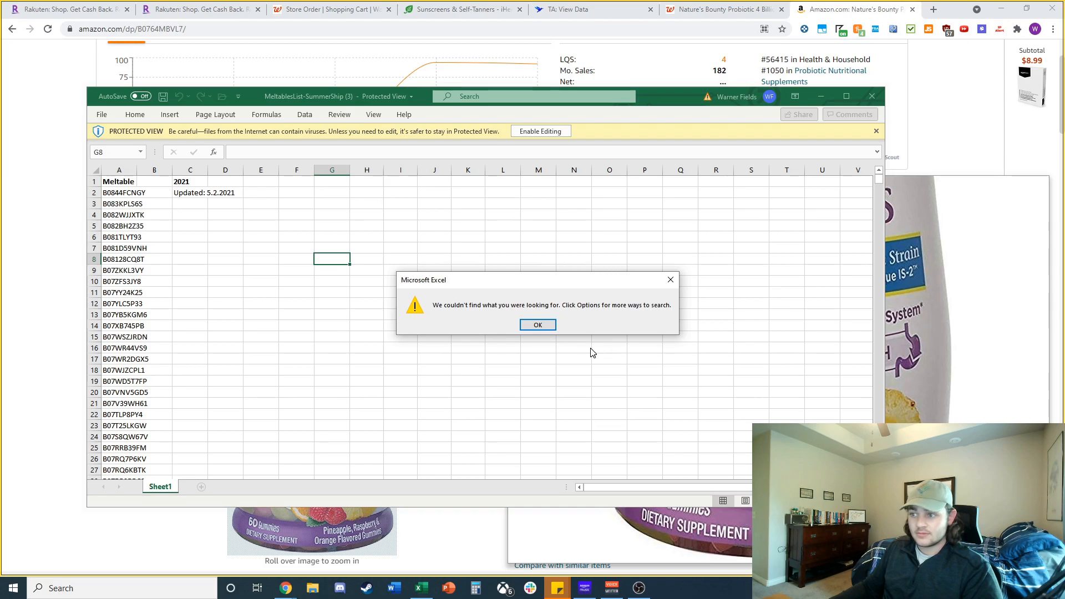
click(537, 325)
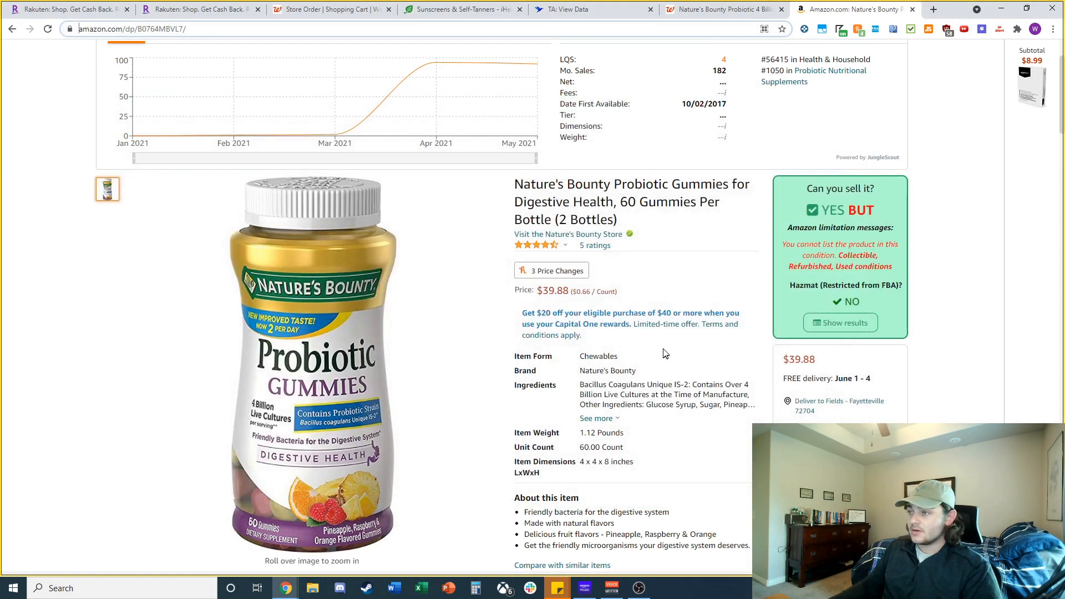
Divide 182 monthly sales by 4 to get 45.5, then close the $6.44 FBA calculator
scroll(down, 3)
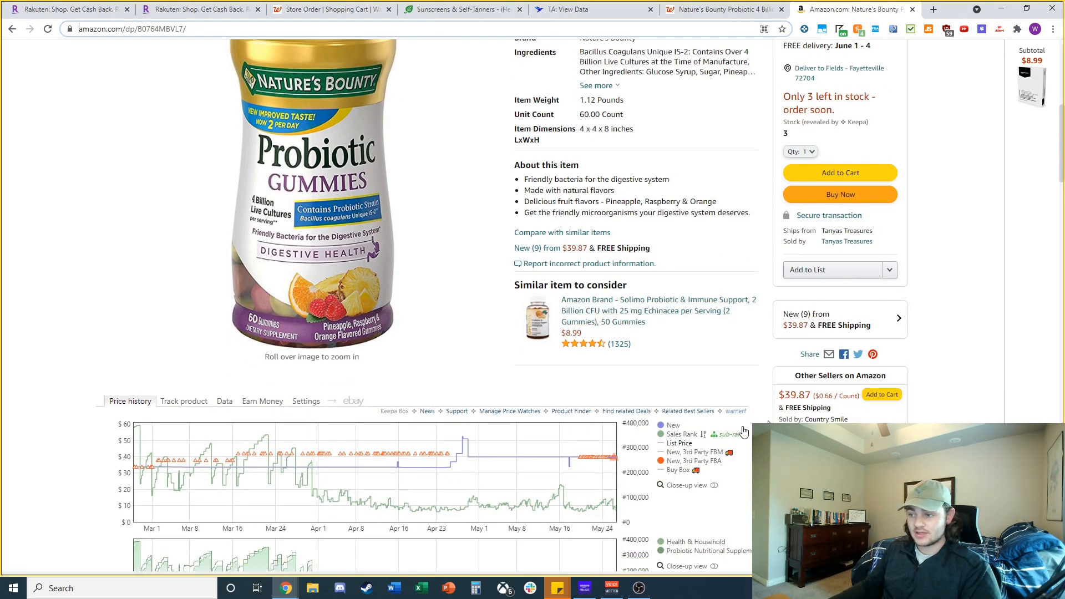
scroll(down, 3)
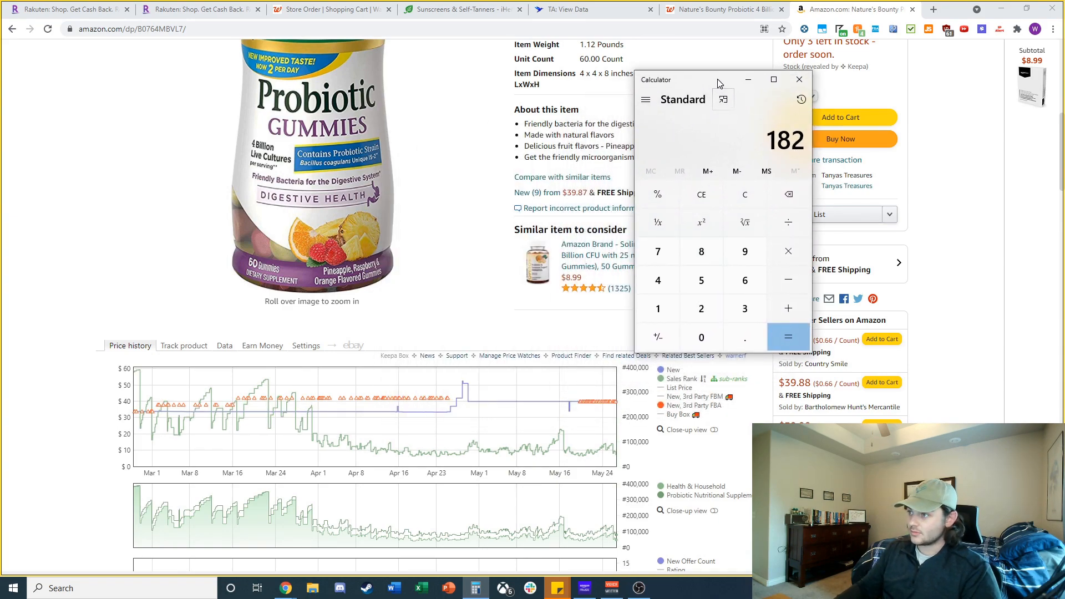
click(788, 336)
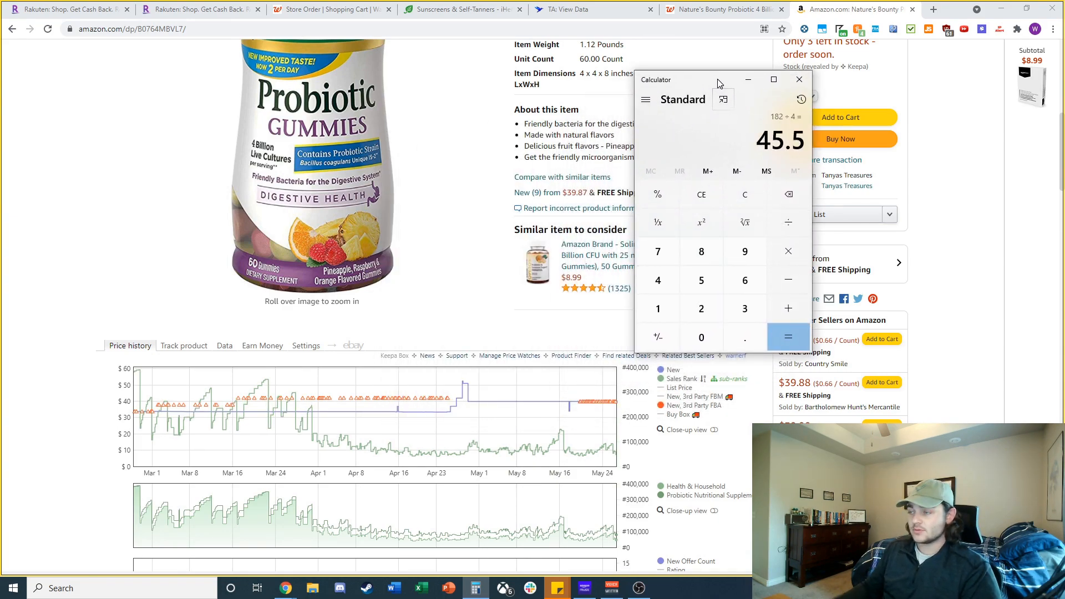
mouse_move(744, 222)
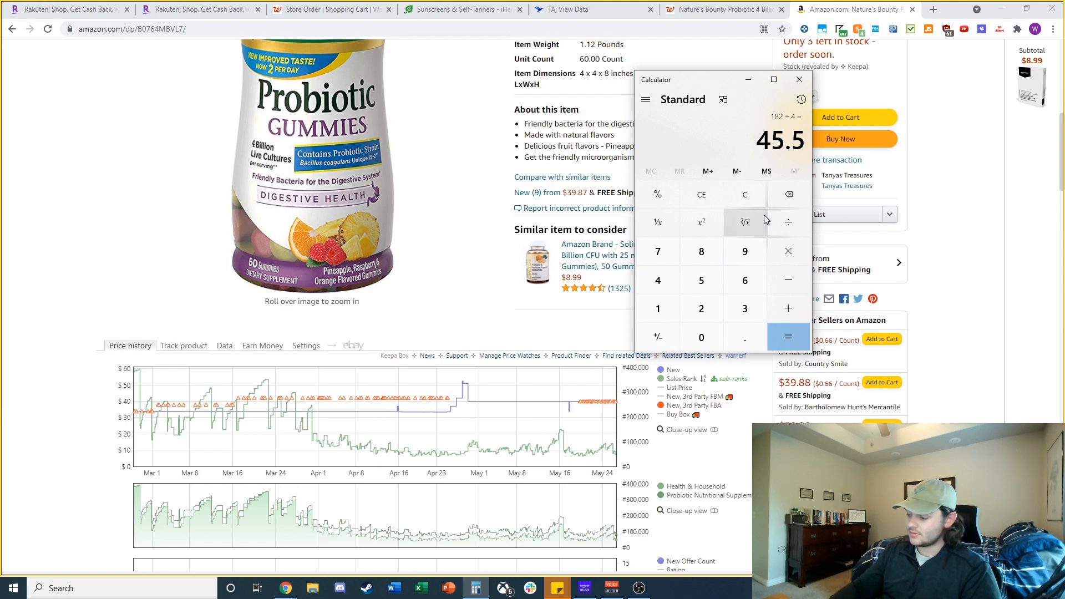
click(786, 336)
text(22)
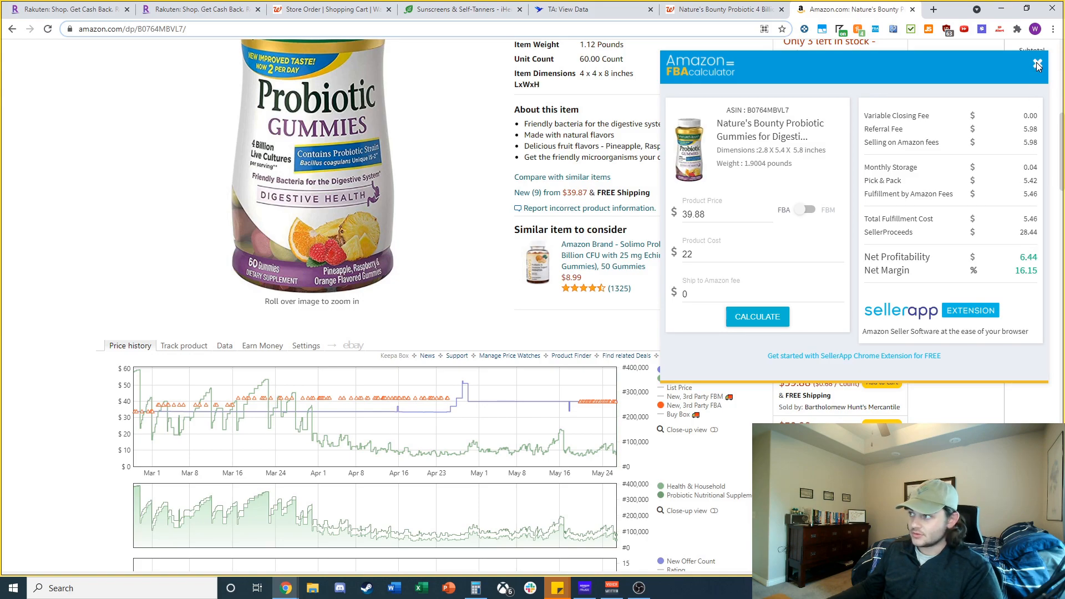
click(1038, 64)
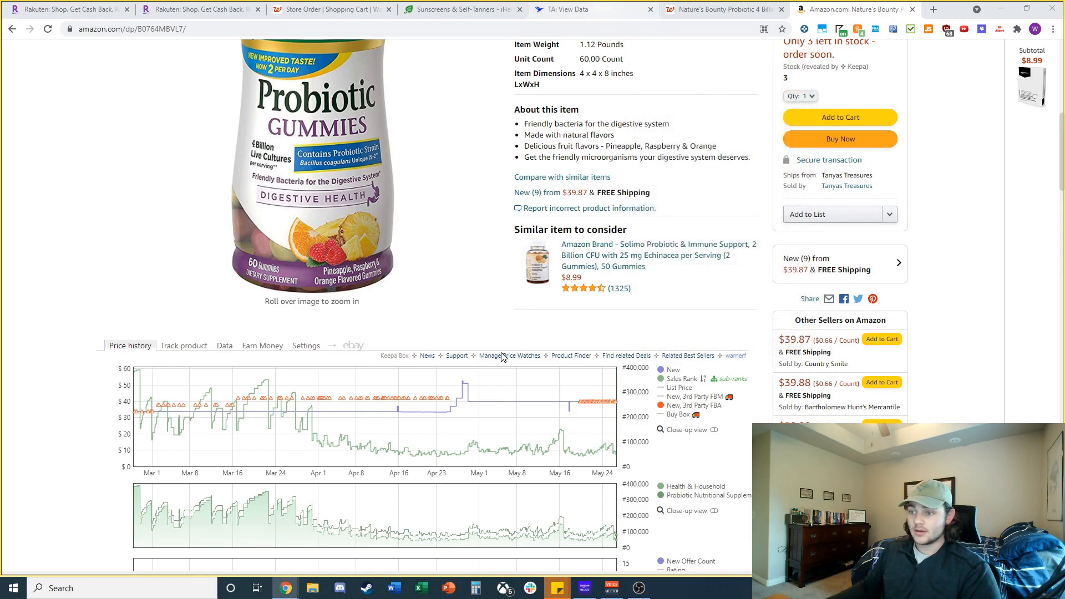
Review the turmeric twin pack's $32.96 Amazon Keepa chart and its $34.99 Walgreens shipping
click(584, 9)
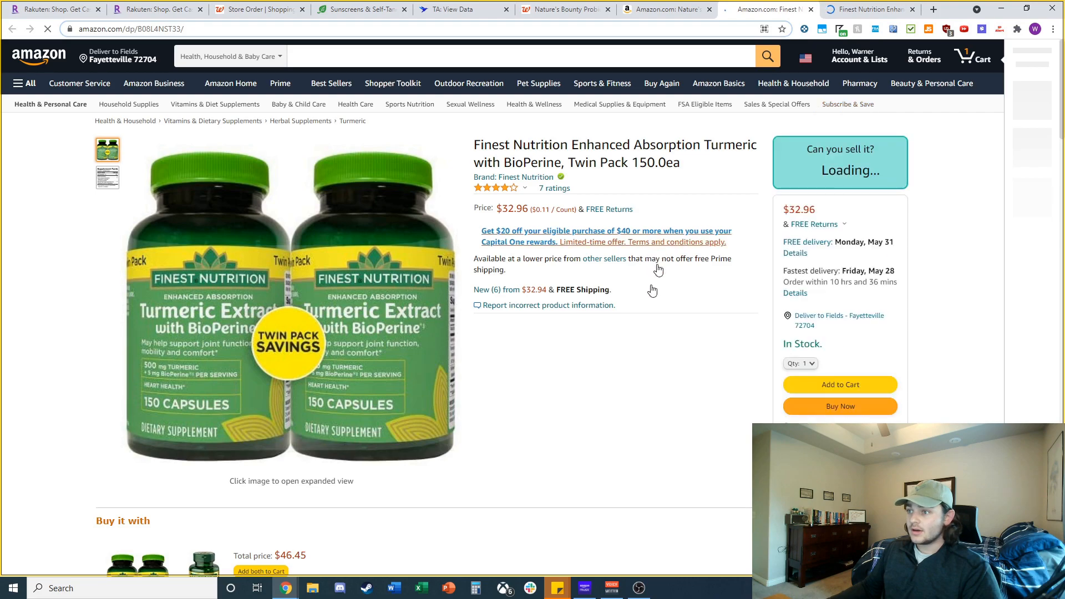
scroll(down, 3)
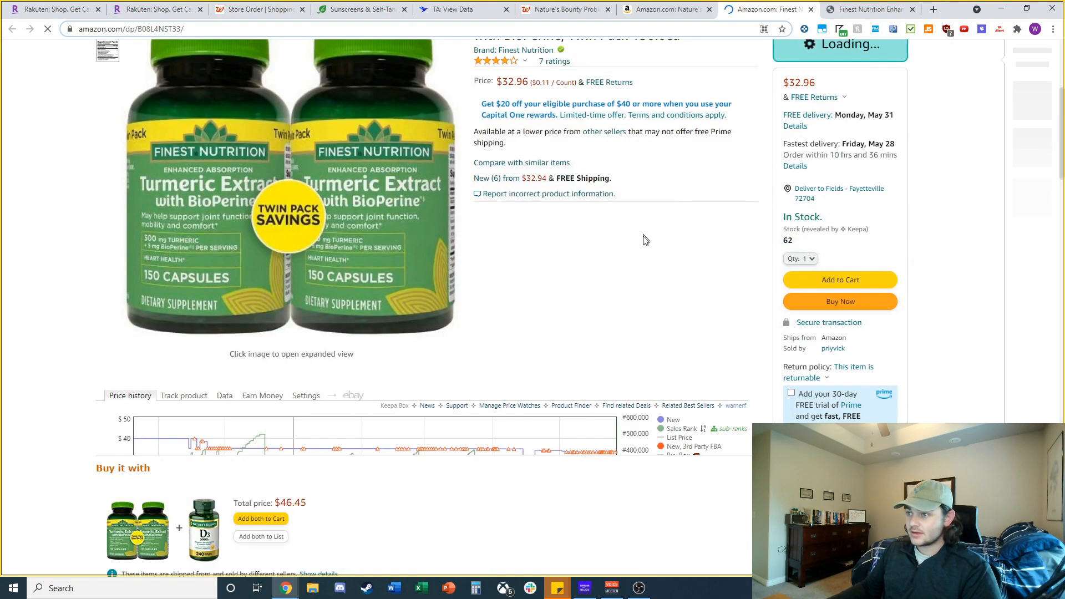
scroll(down, 3)
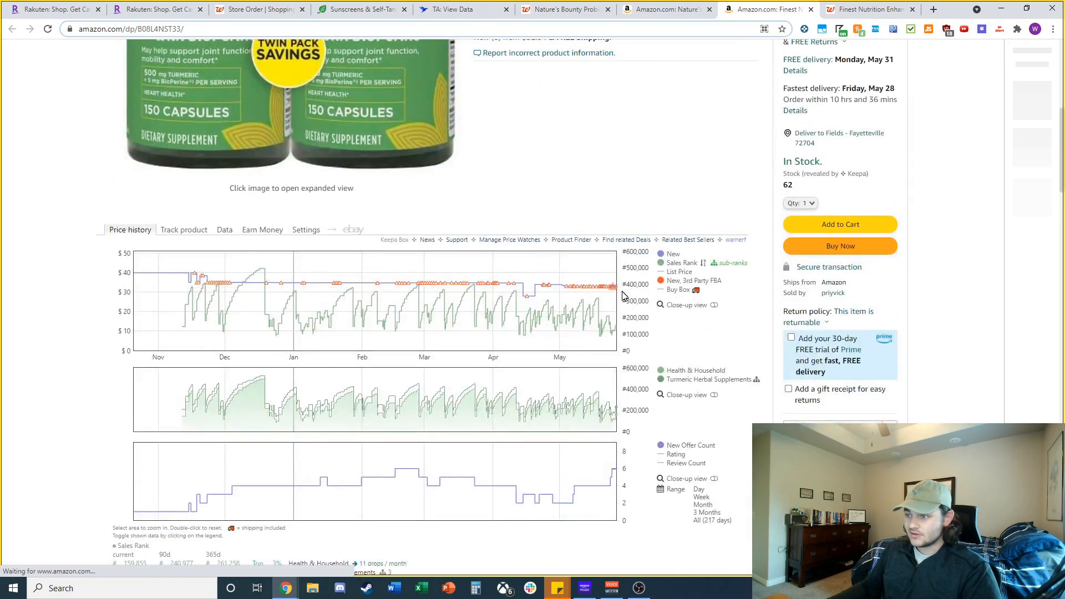
mouse_move(590, 326)
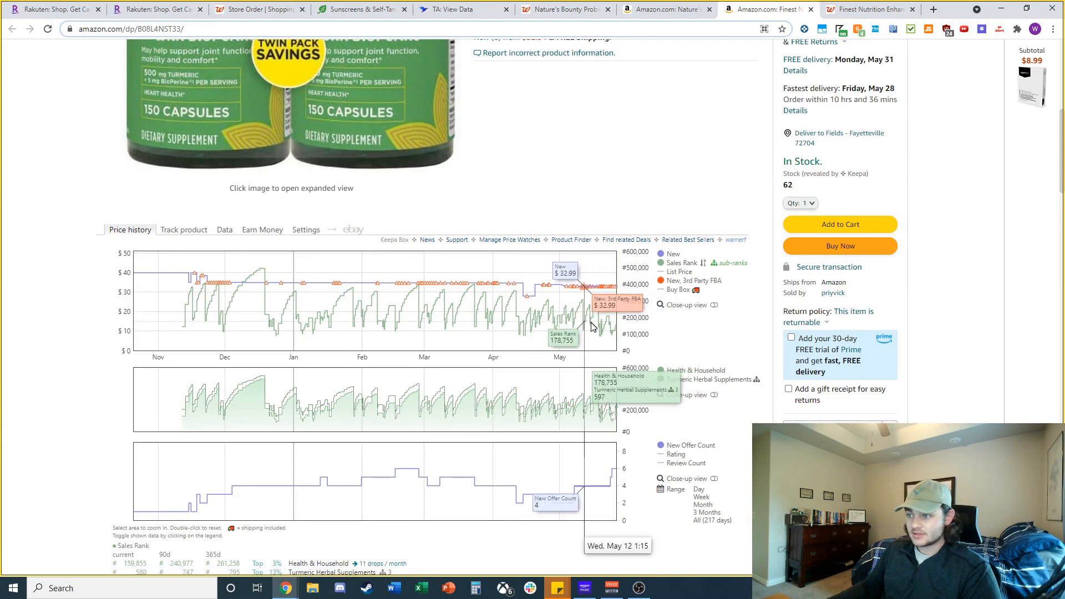
click(869, 9)
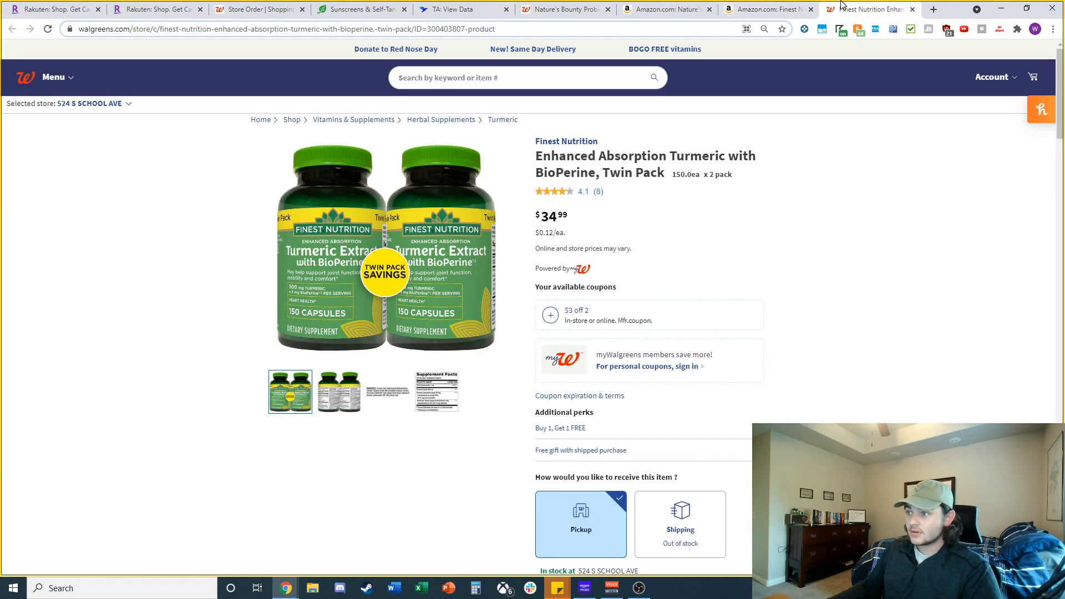
click(678, 523)
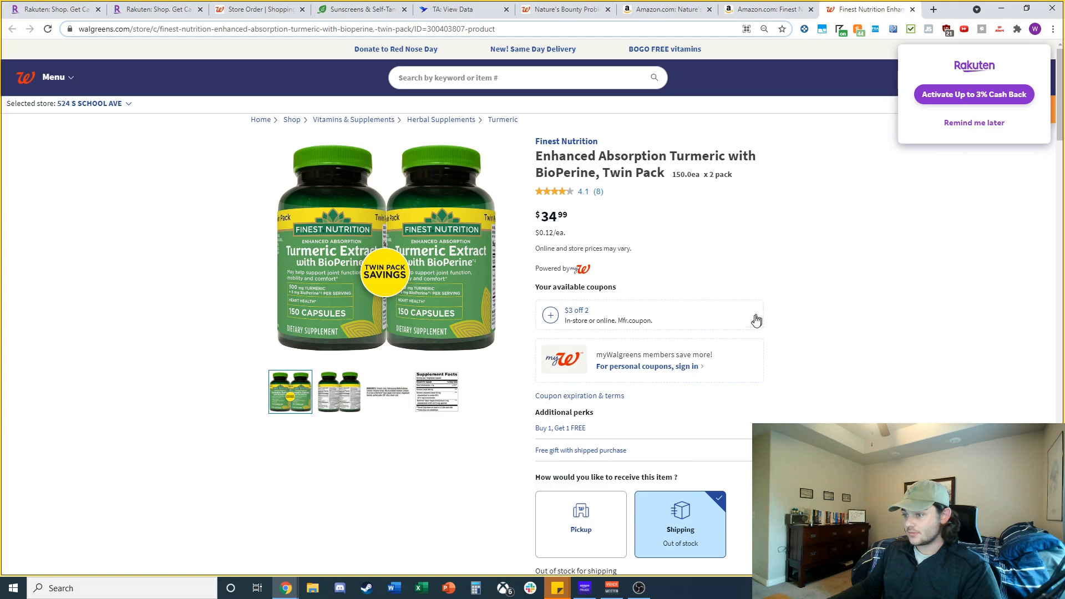